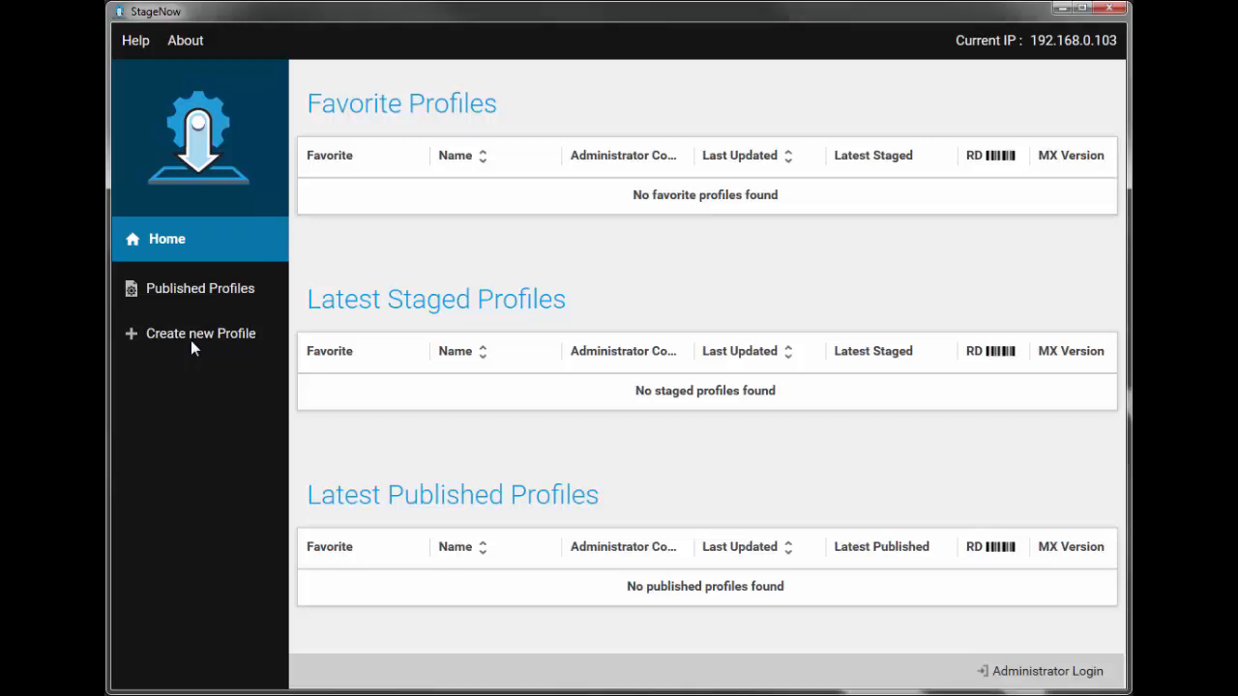
# Bring up the administrator login and enter the administrator password
pyautogui.click(1046, 669)
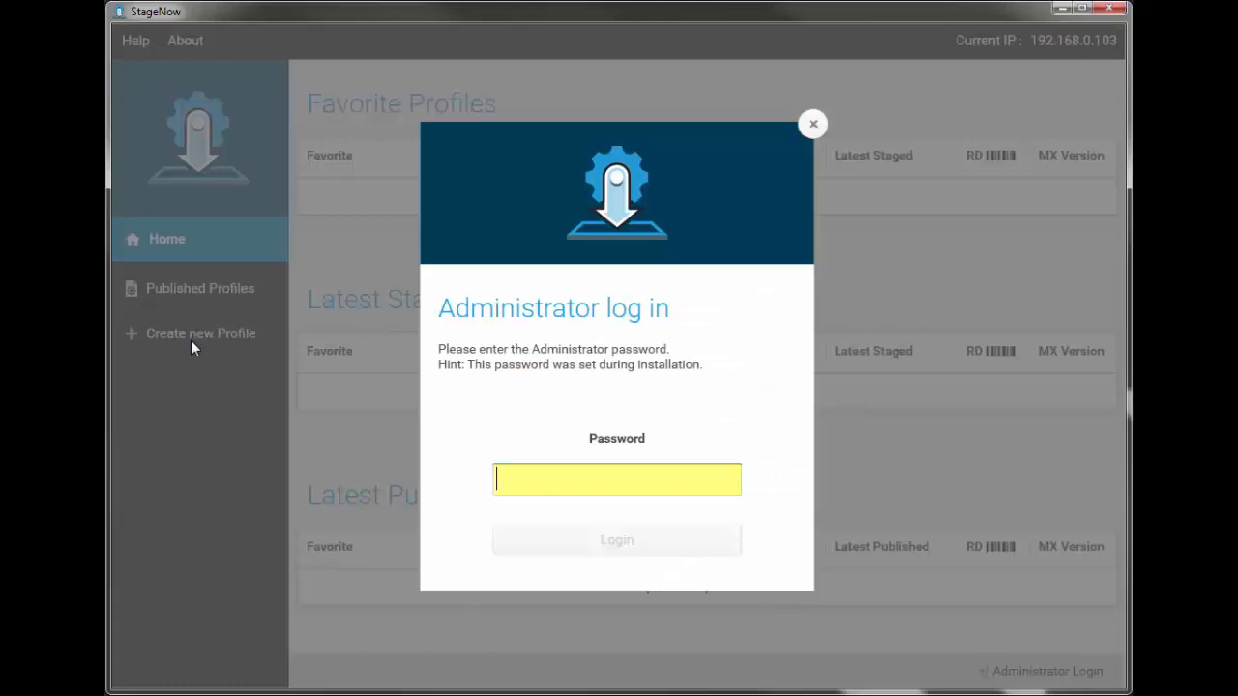
pyautogui.write('•••••')
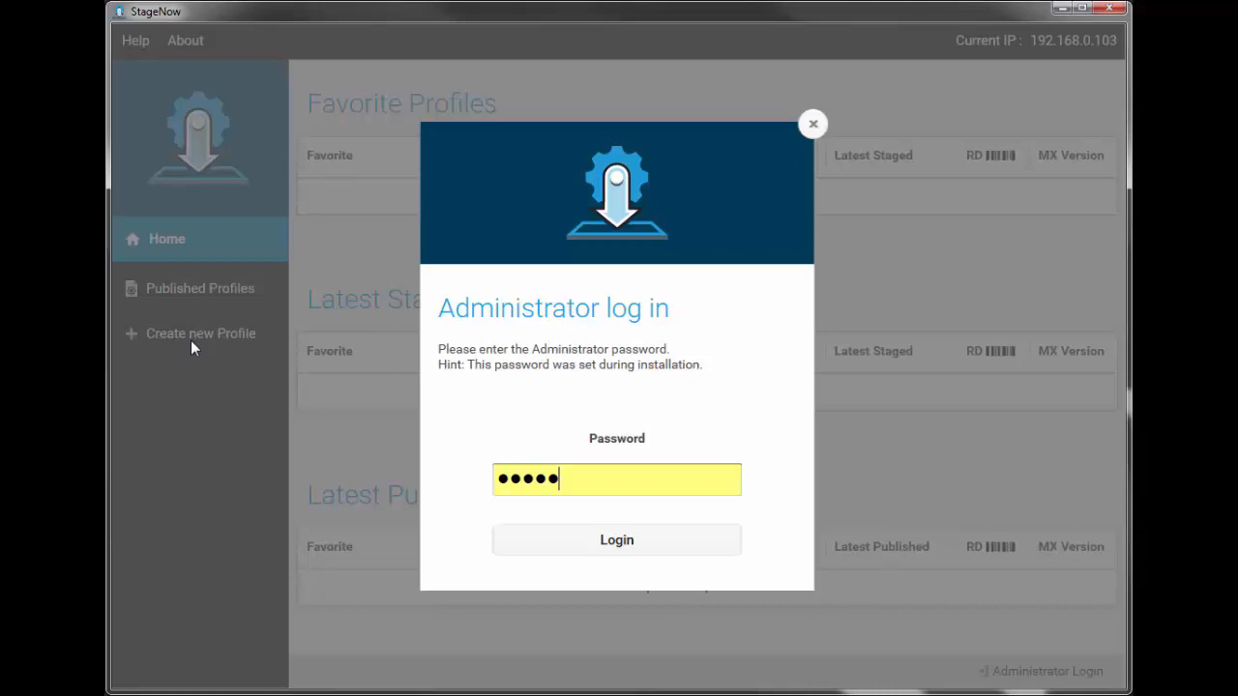
# Log in as administrator and start a Connect Network wizard for the device's MX version
pyautogui.click(615, 540)
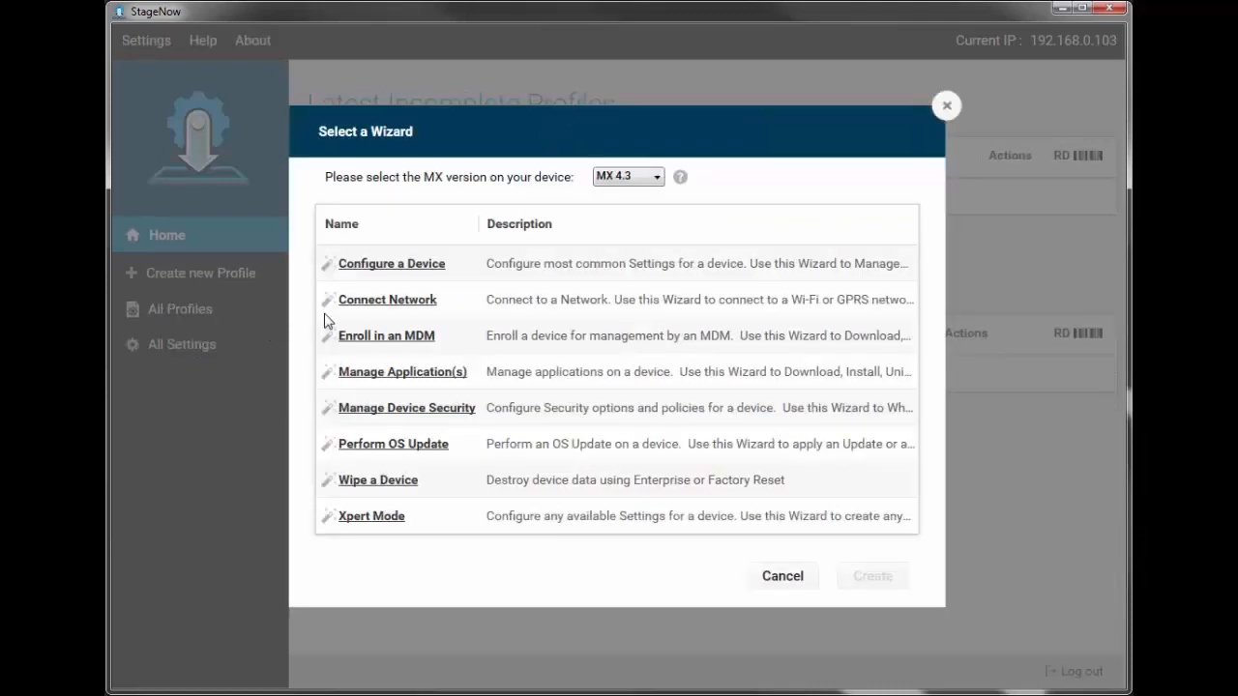
pyautogui.click(386, 298)
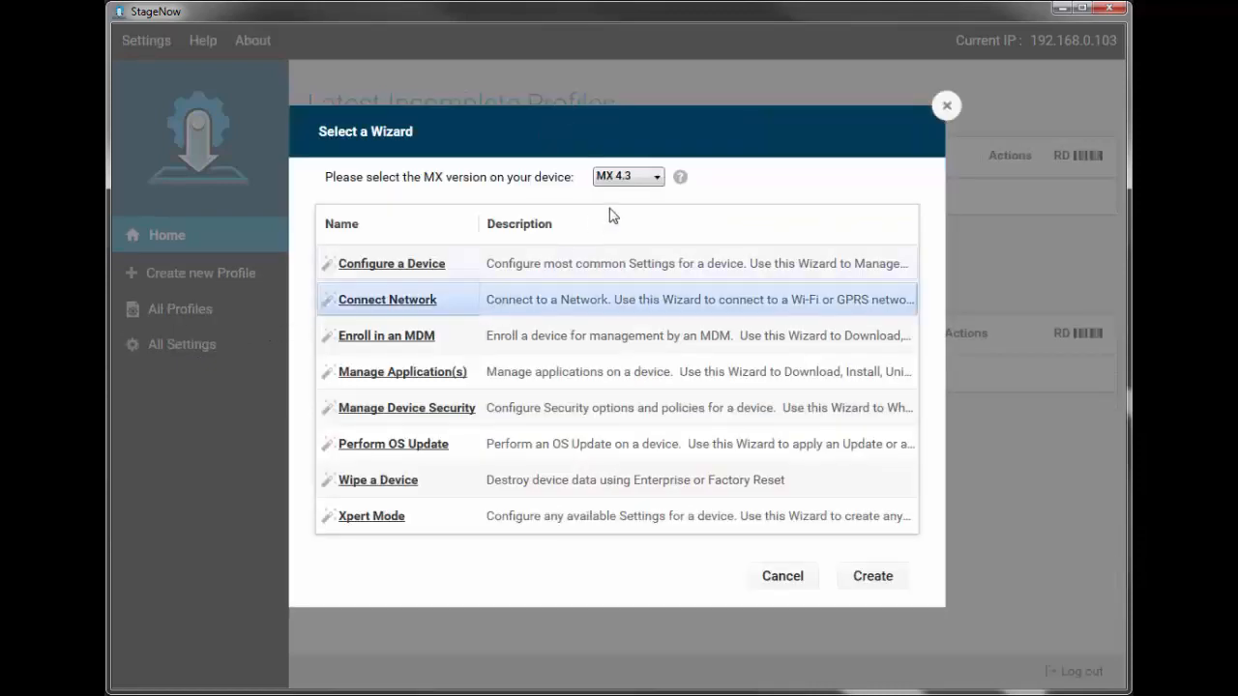
pyautogui.click(627, 176)
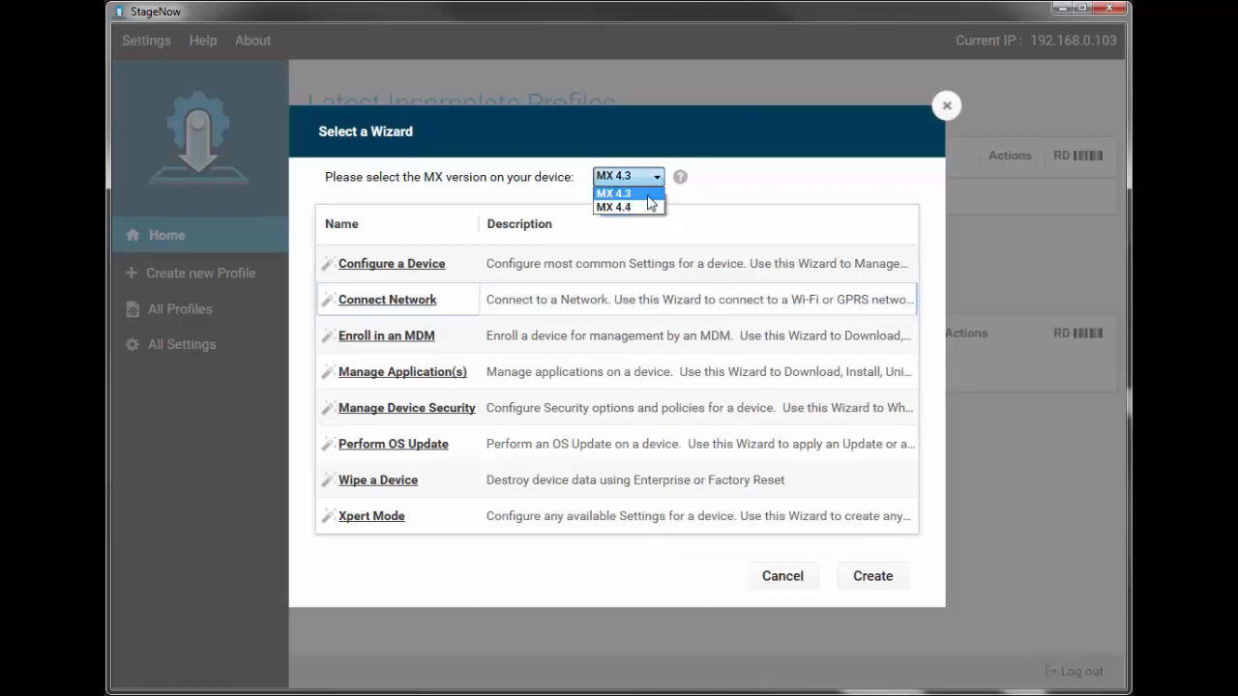
pyautogui.click(614, 193)
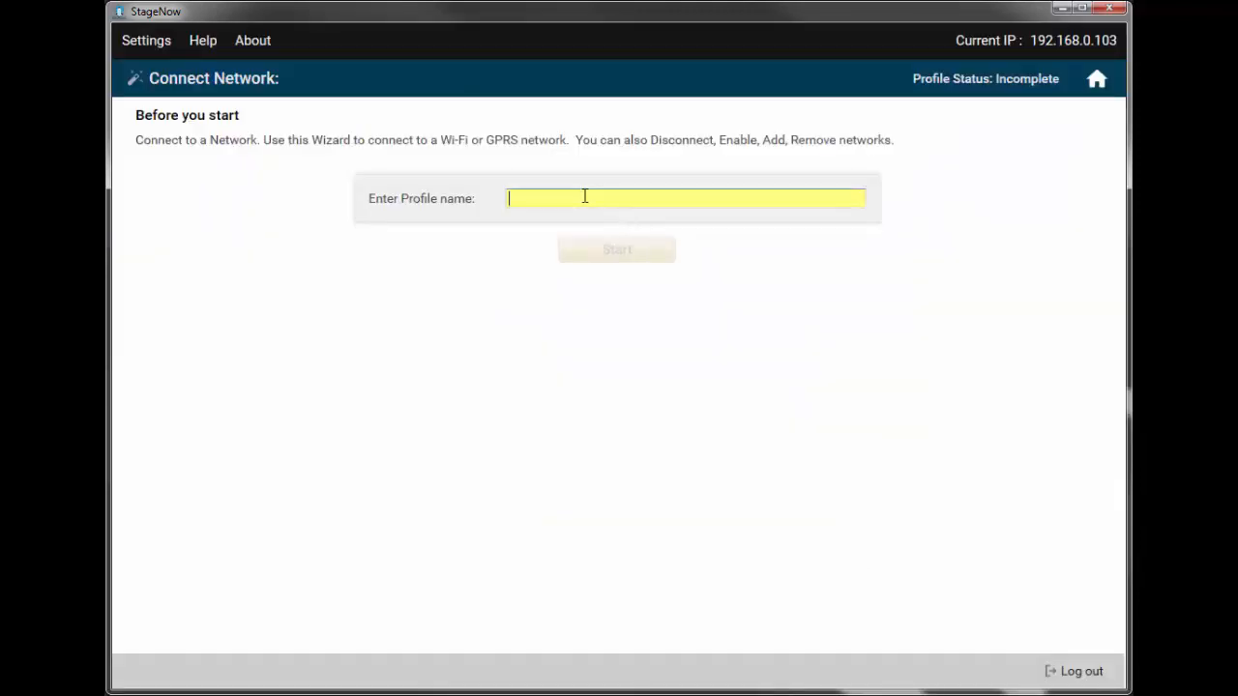
# Name the profile MyWLAN and start it, reaching the StageNow Config network question
pyautogui.write('MyWLAN')
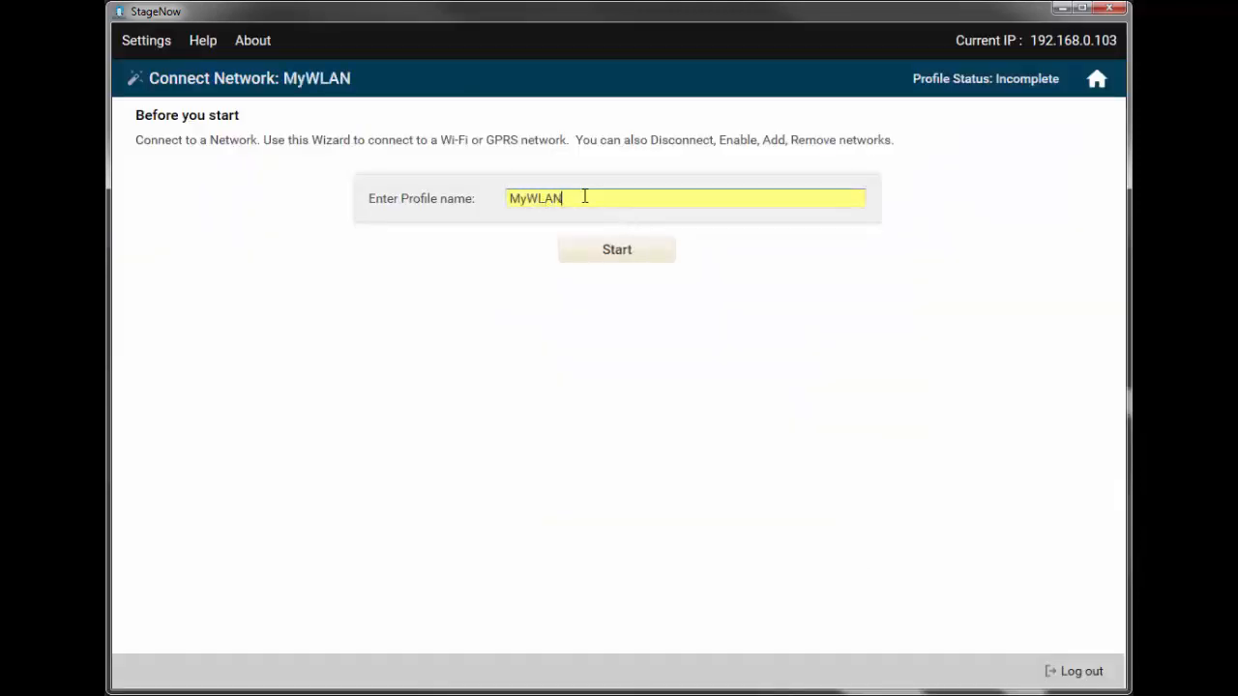
pyautogui.click(615, 249)
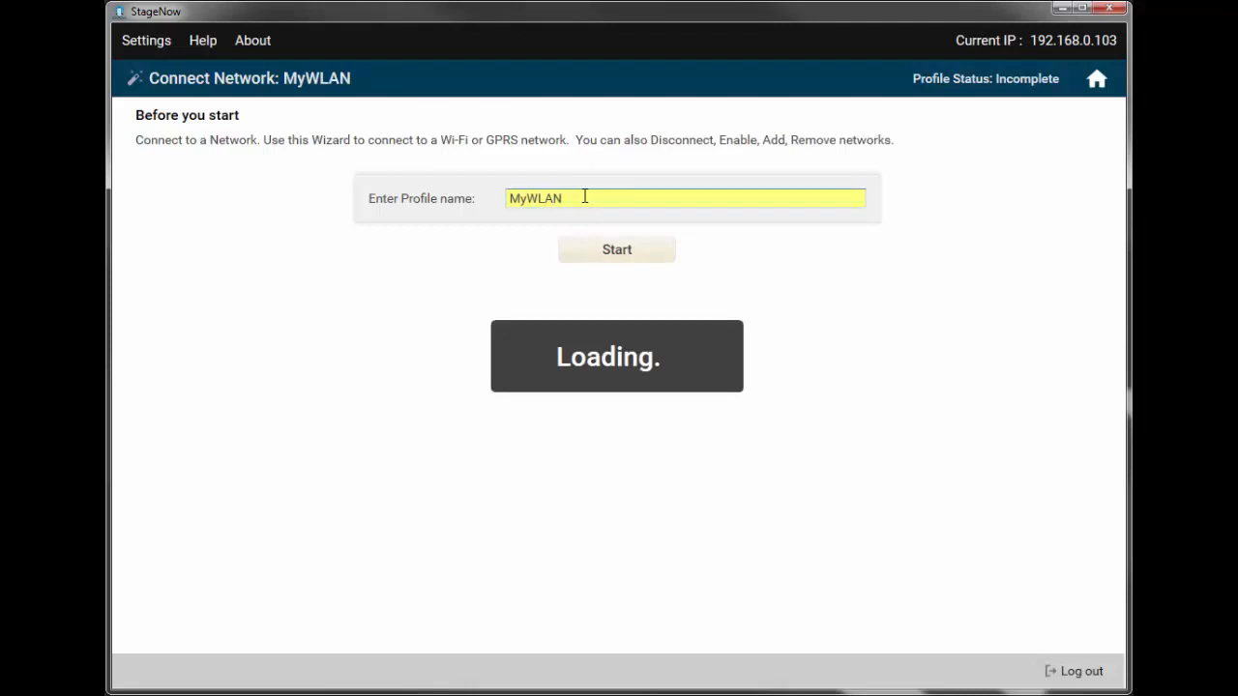
pyautogui.click(615, 250)
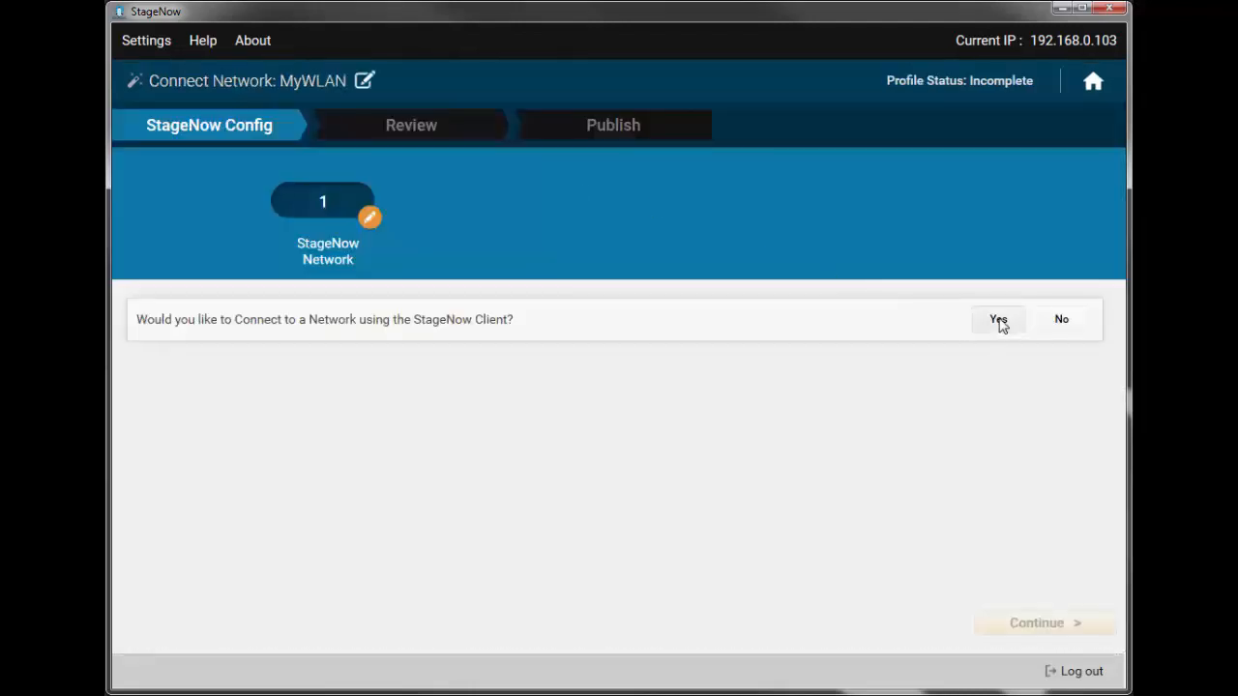
# Enable connecting to a network with Wi-Fi as the network type and continue
pyautogui.click(998, 319)
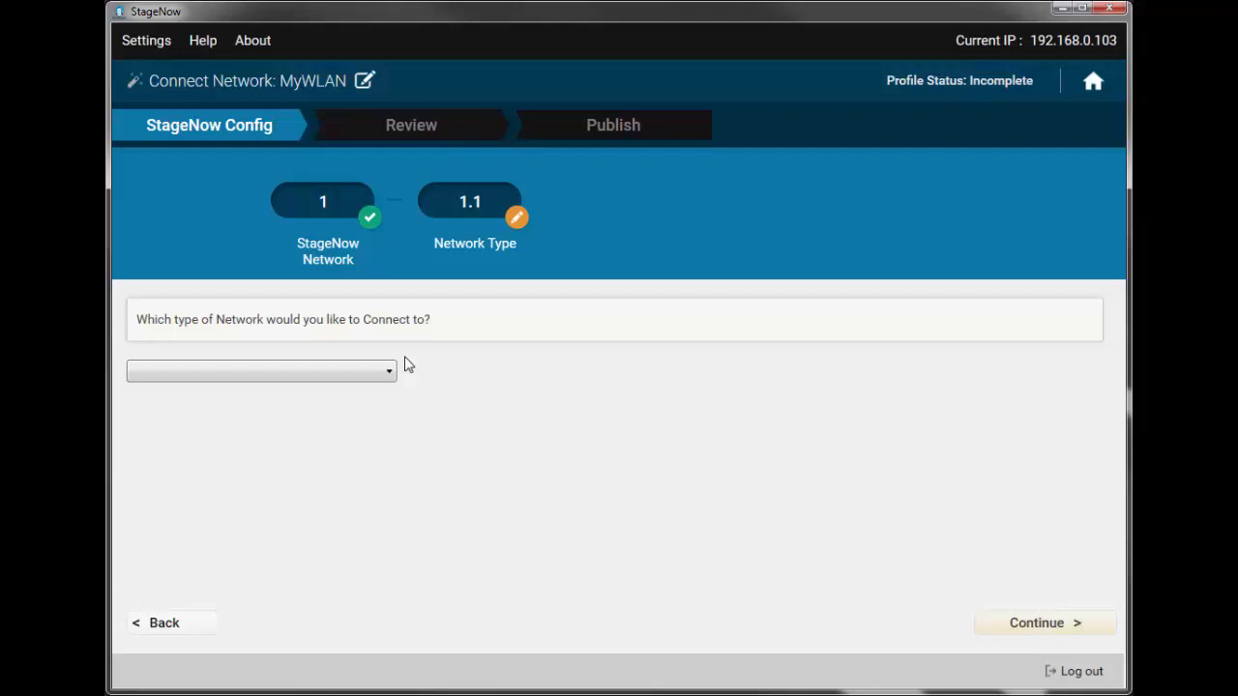
pyautogui.click(262, 371)
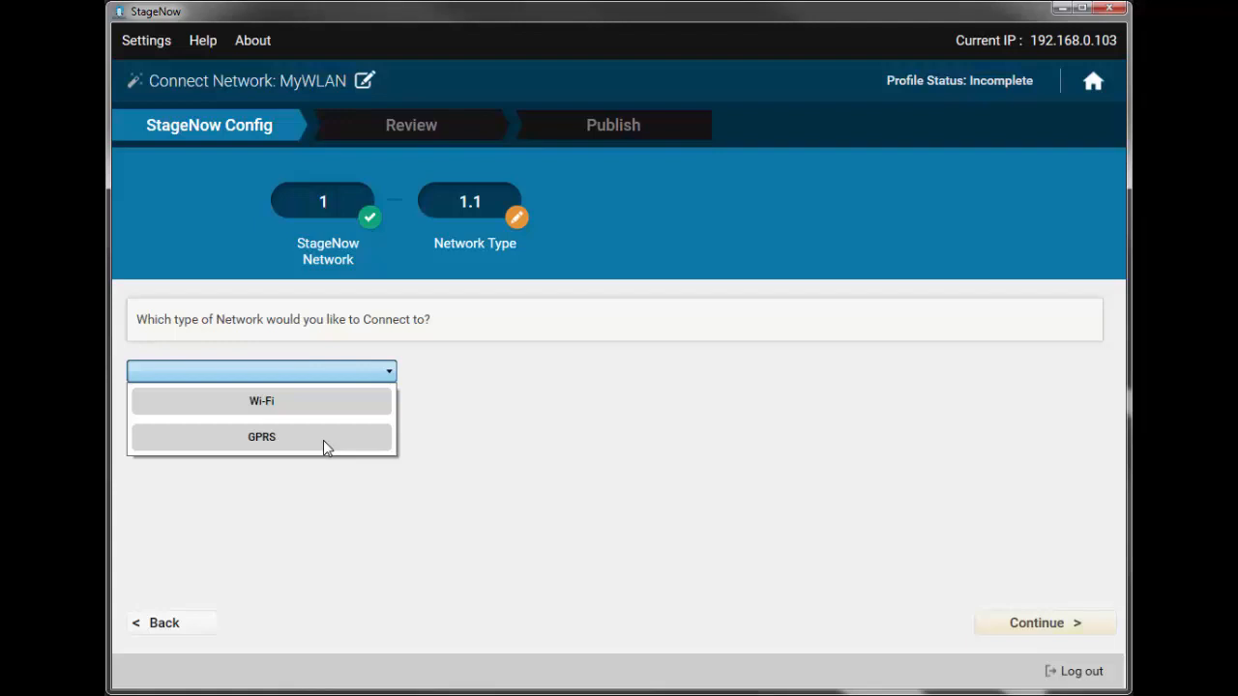
pyautogui.moveTo(302, 406)
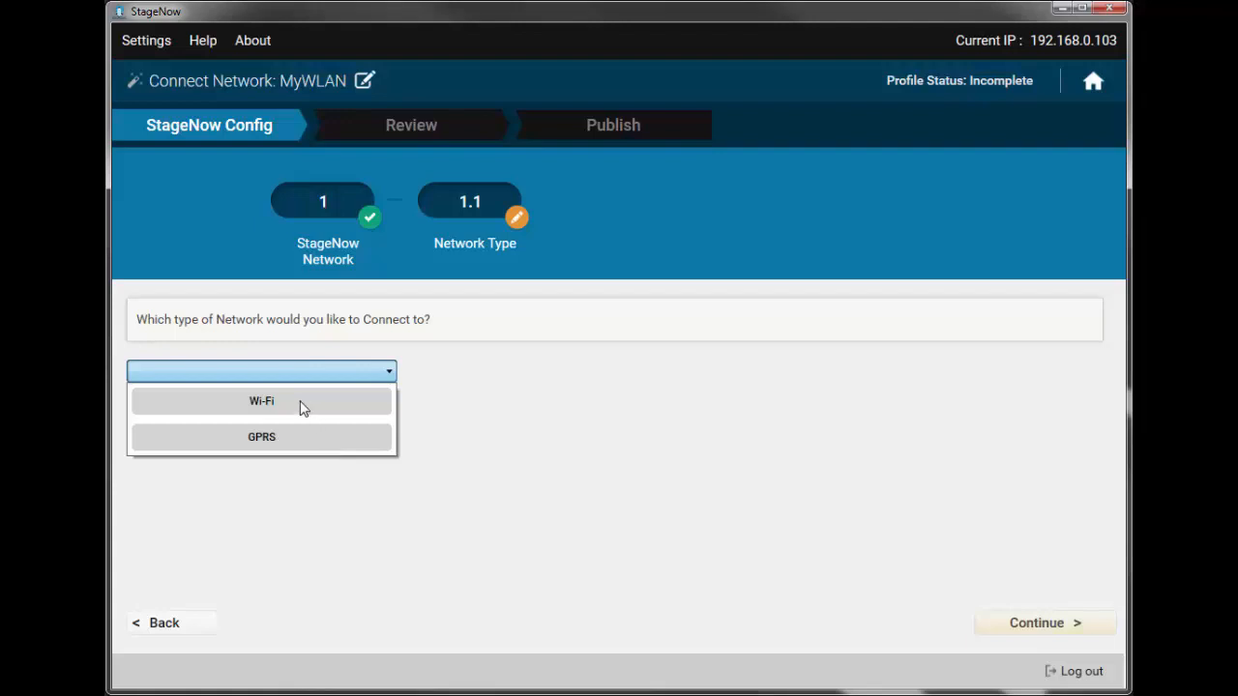
pyautogui.click(261, 401)
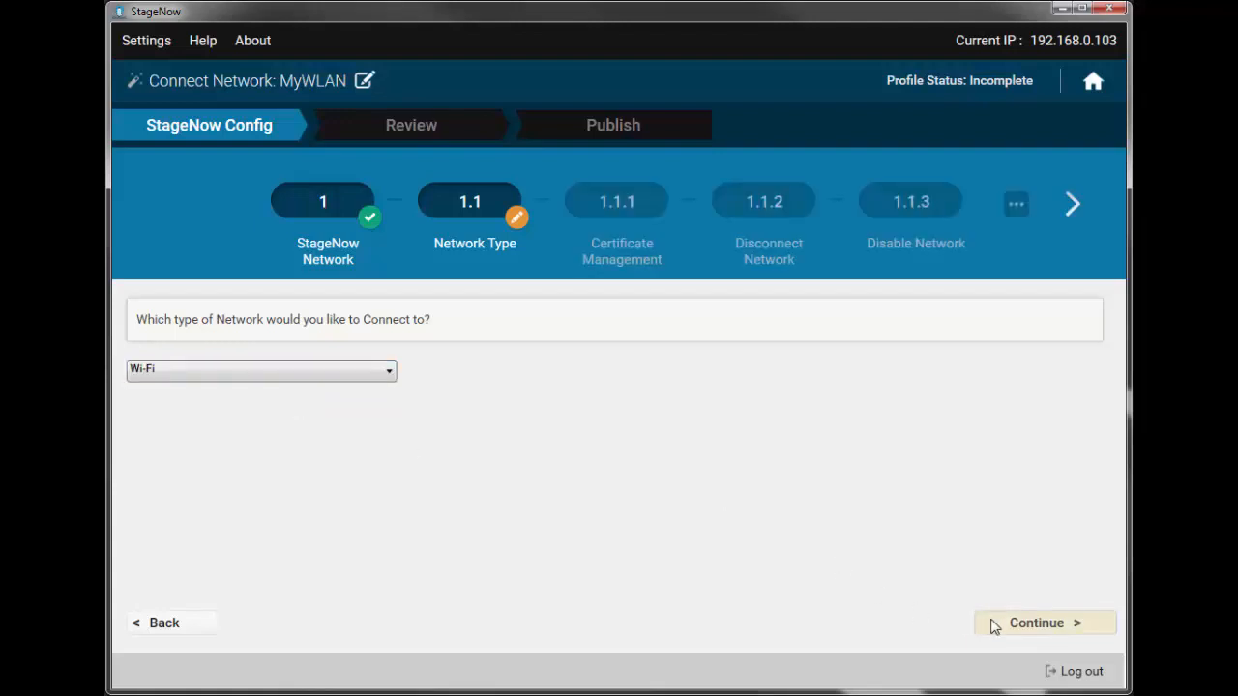
pyautogui.click(1044, 623)
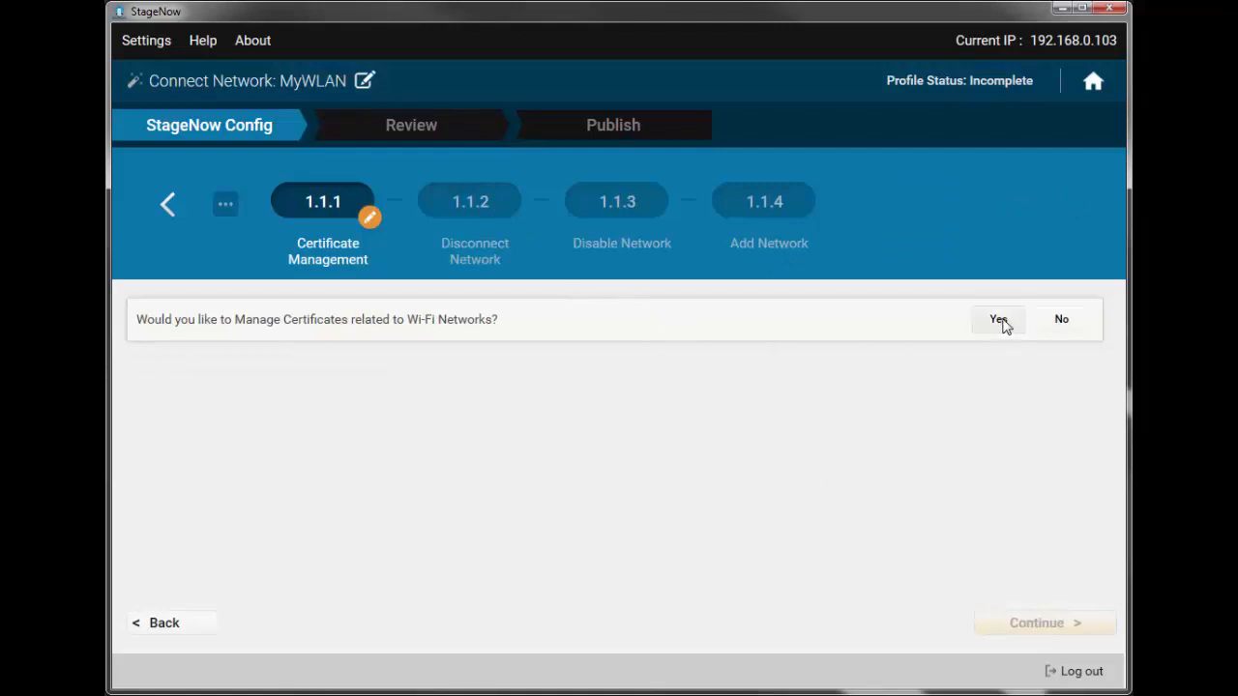
pyautogui.moveTo(824, 339)
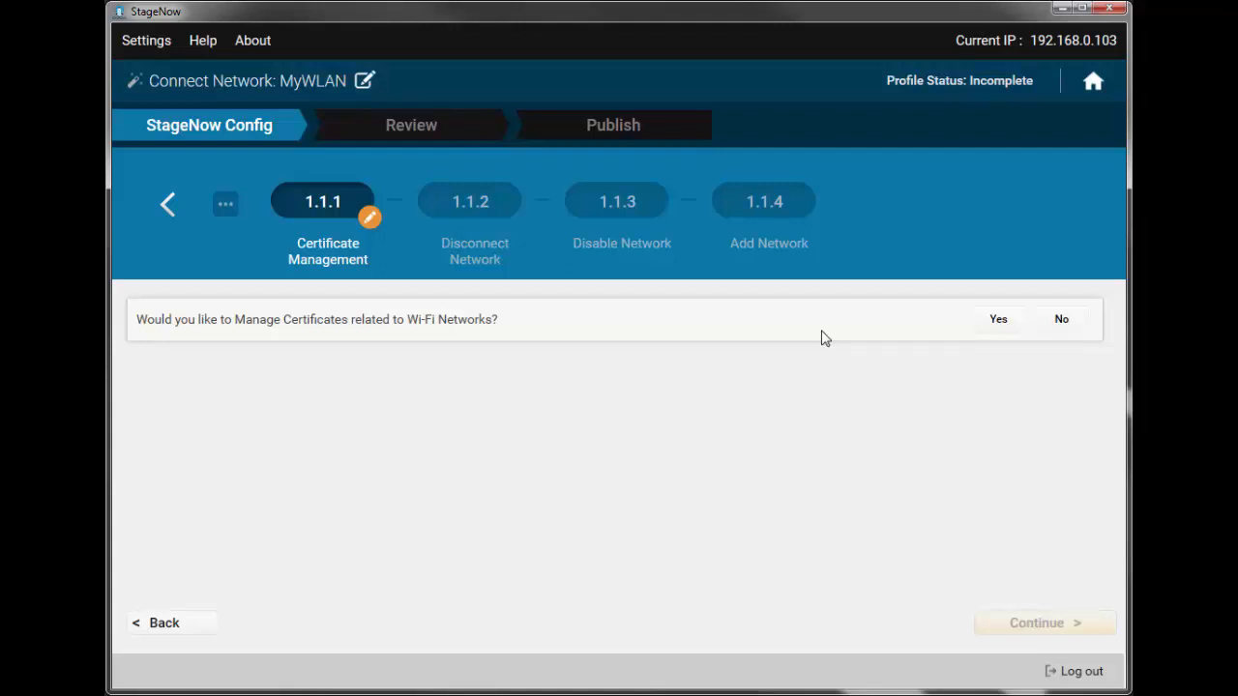
pyautogui.moveTo(967, 345)
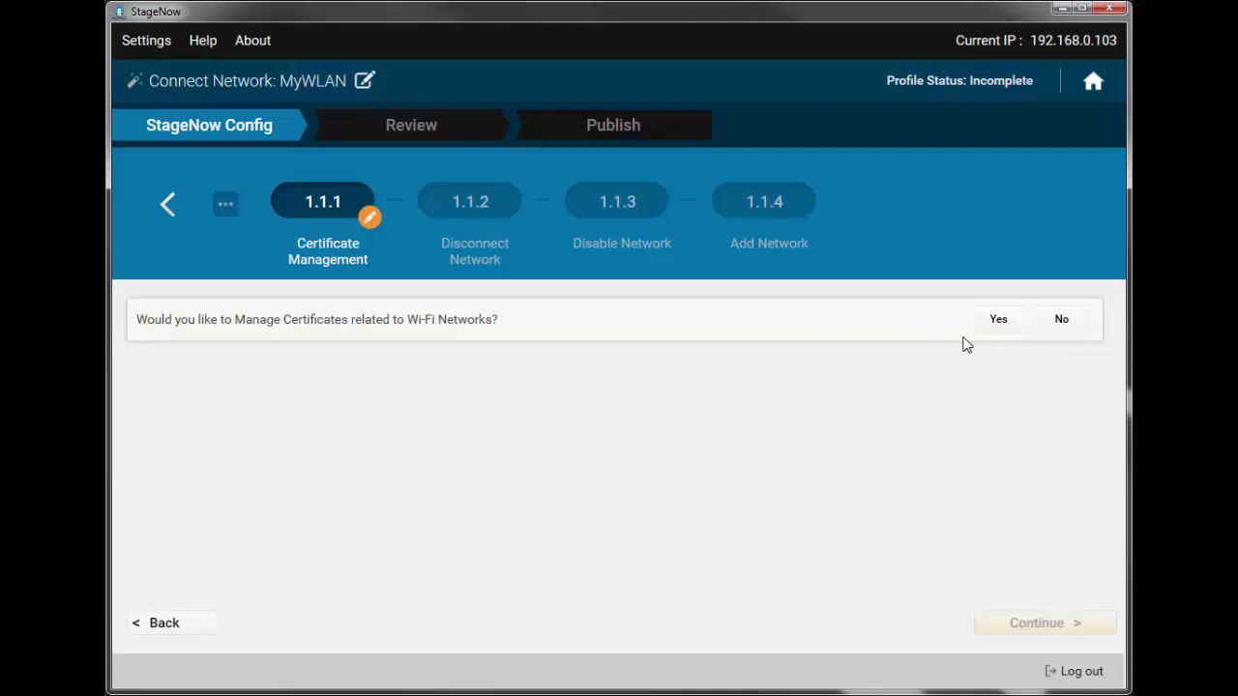
pyautogui.moveTo(1060, 345)
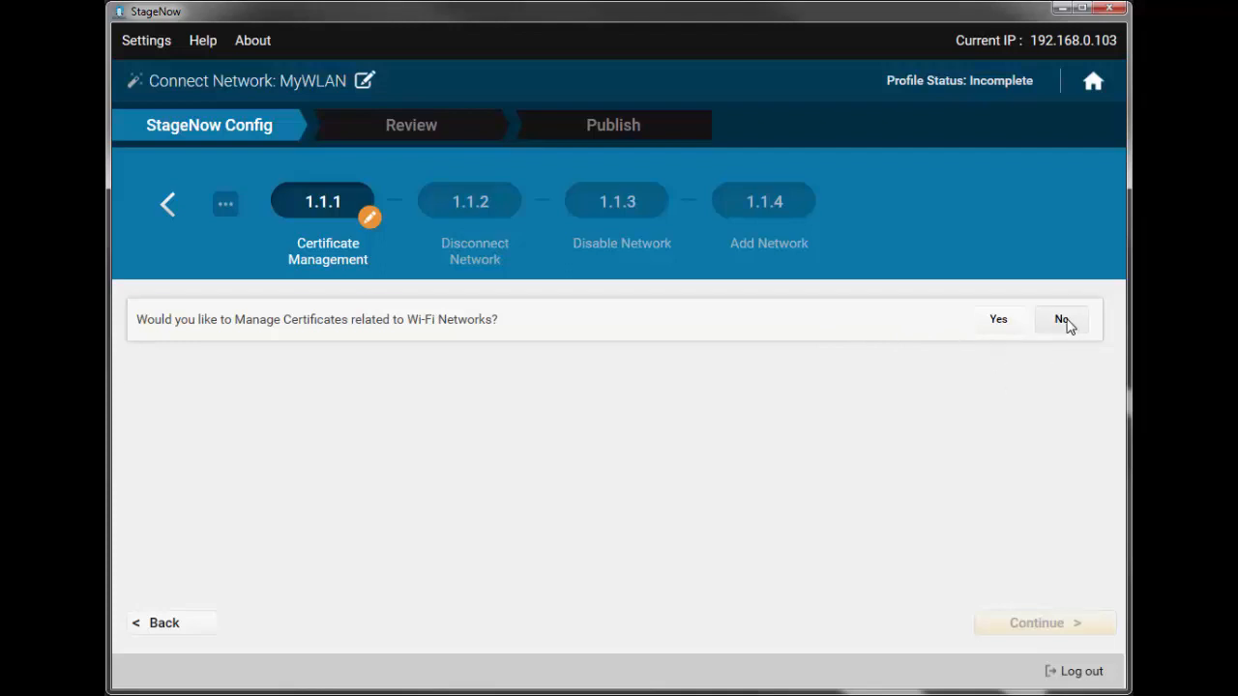
# Decline Wi-Fi certificate management for the MyWLAN profile
pyautogui.click(1060, 319)
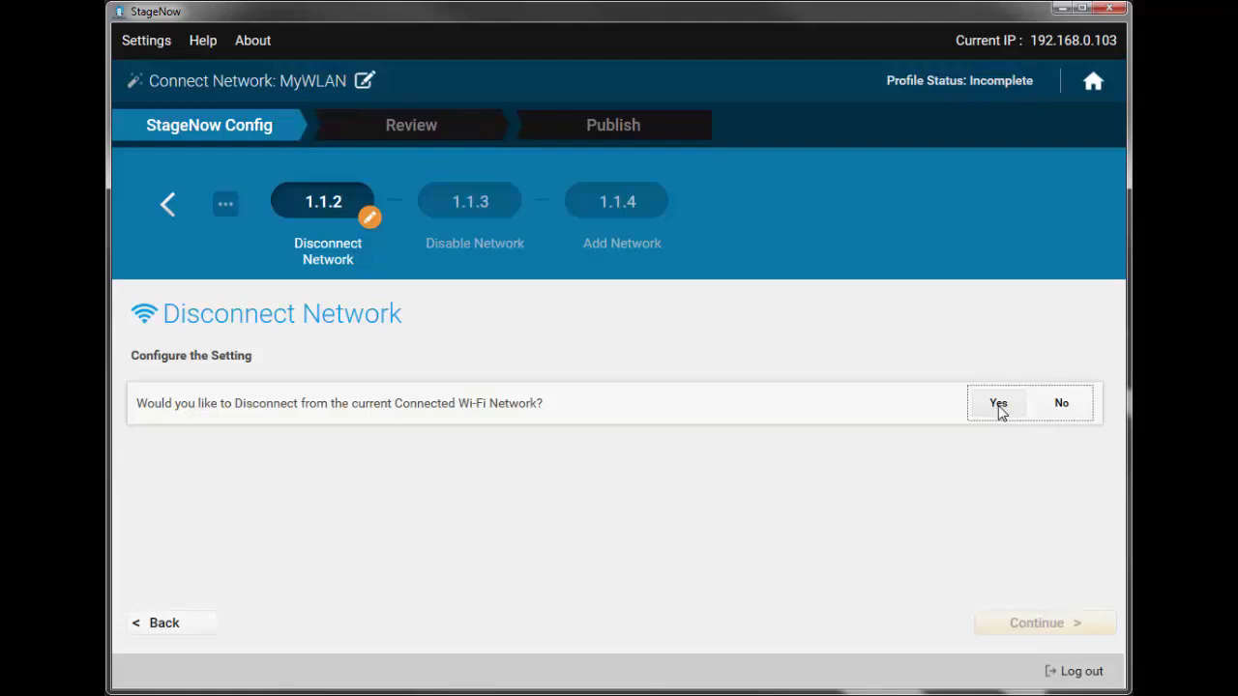
pyautogui.moveTo(1010, 410)
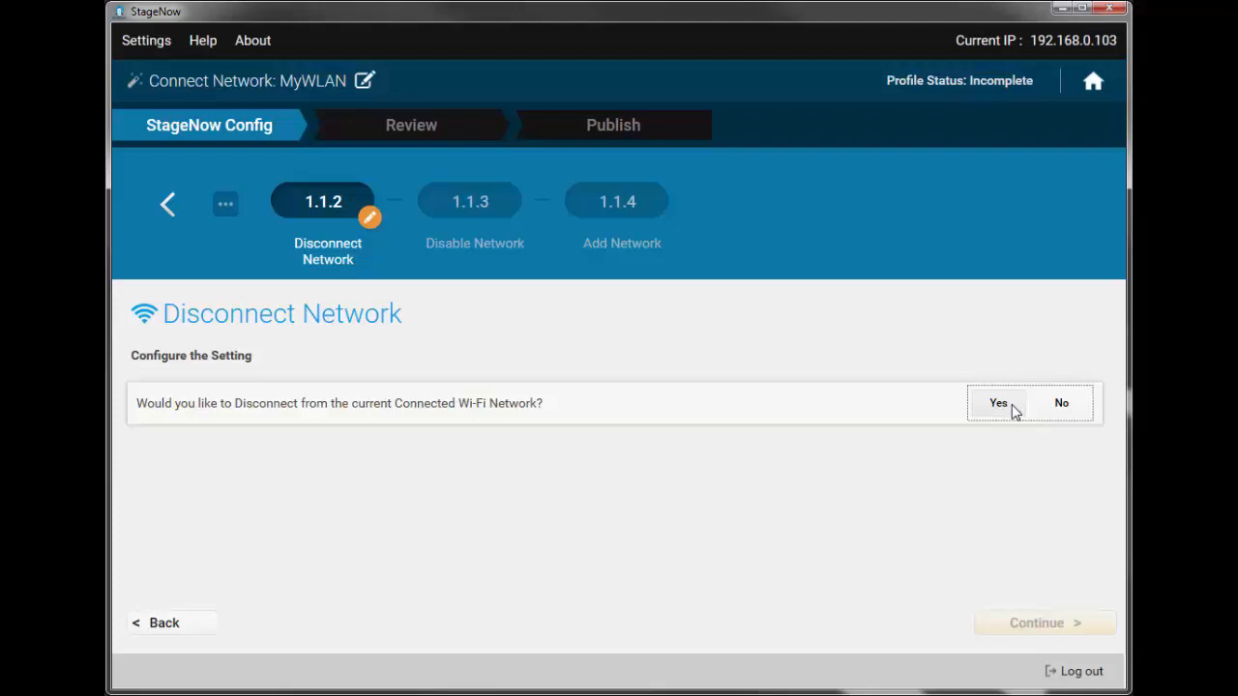
# Leave the profile not disconnecting from the current Wi-Fi network and continue
pyautogui.click(998, 404)
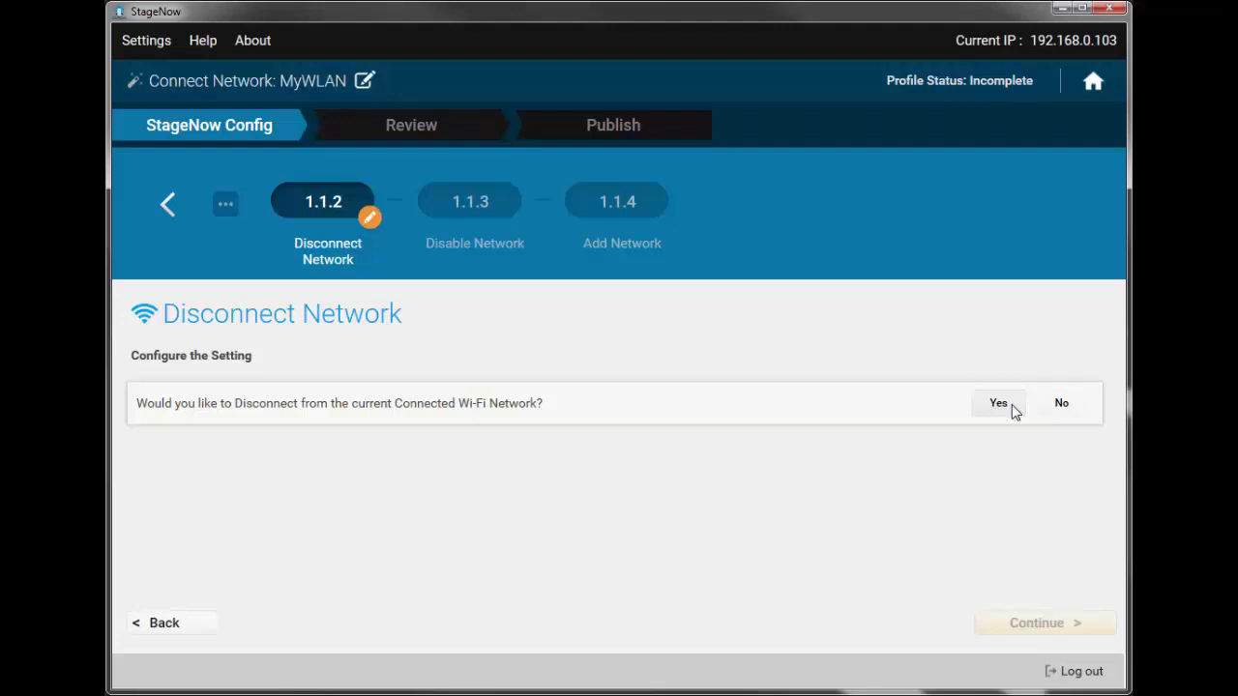
pyautogui.click(998, 404)
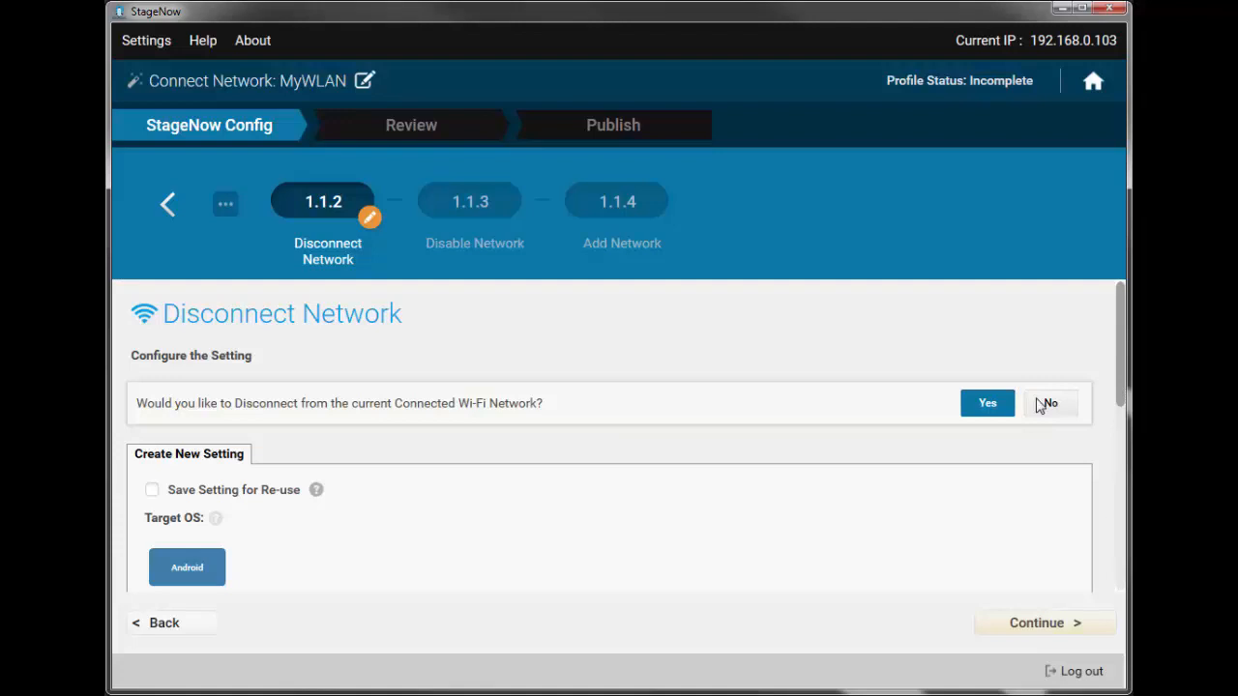
pyautogui.click(1049, 405)
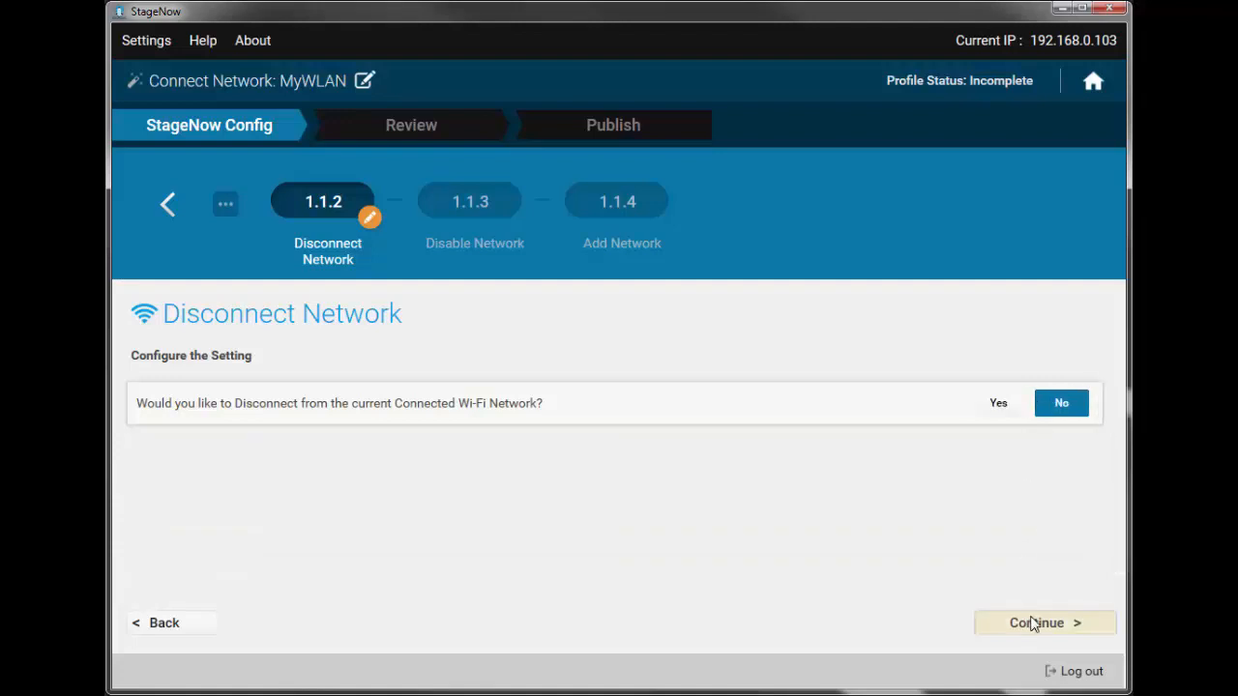
pyautogui.click(1045, 623)
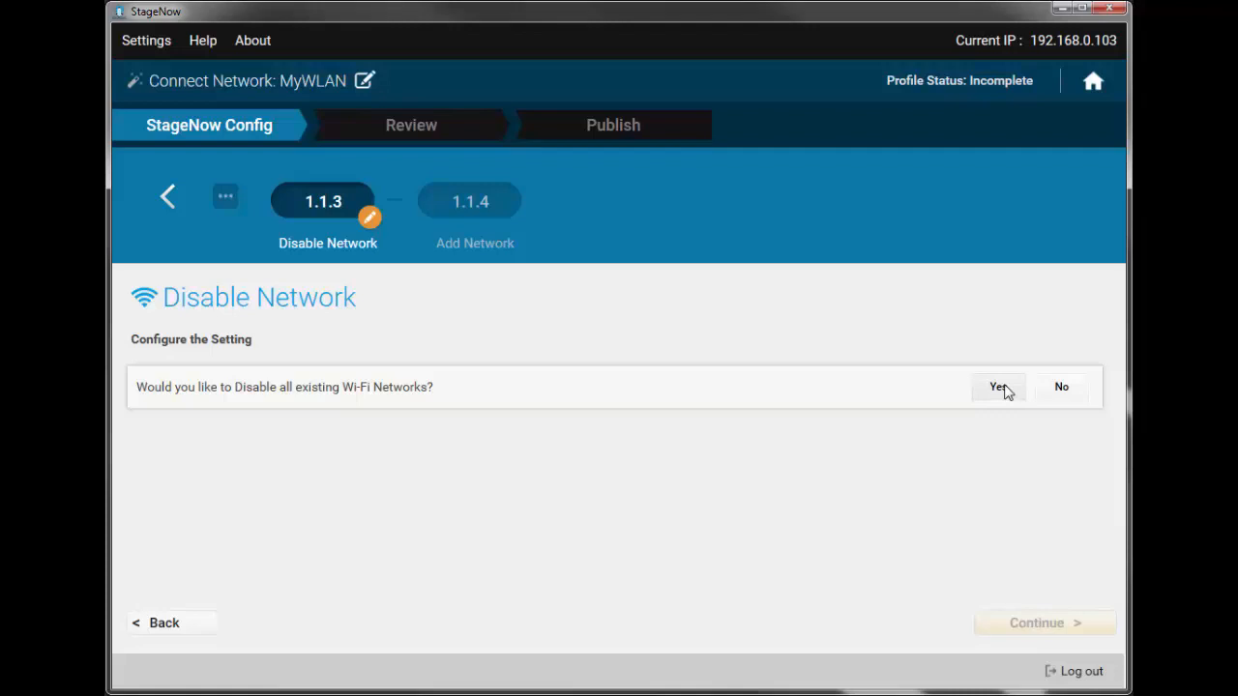
# Have the profile disable all existing Wi-Fi networks and continue to Add Network
pyautogui.click(987, 386)
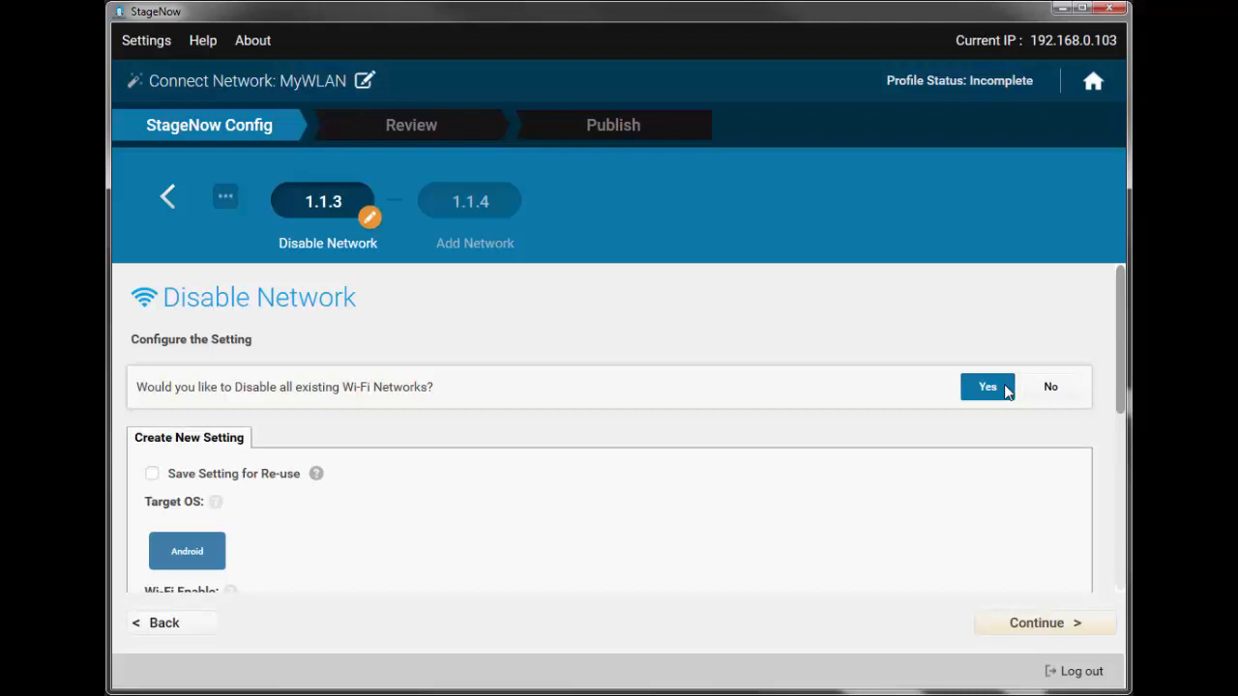
pyautogui.moveTo(714, 506)
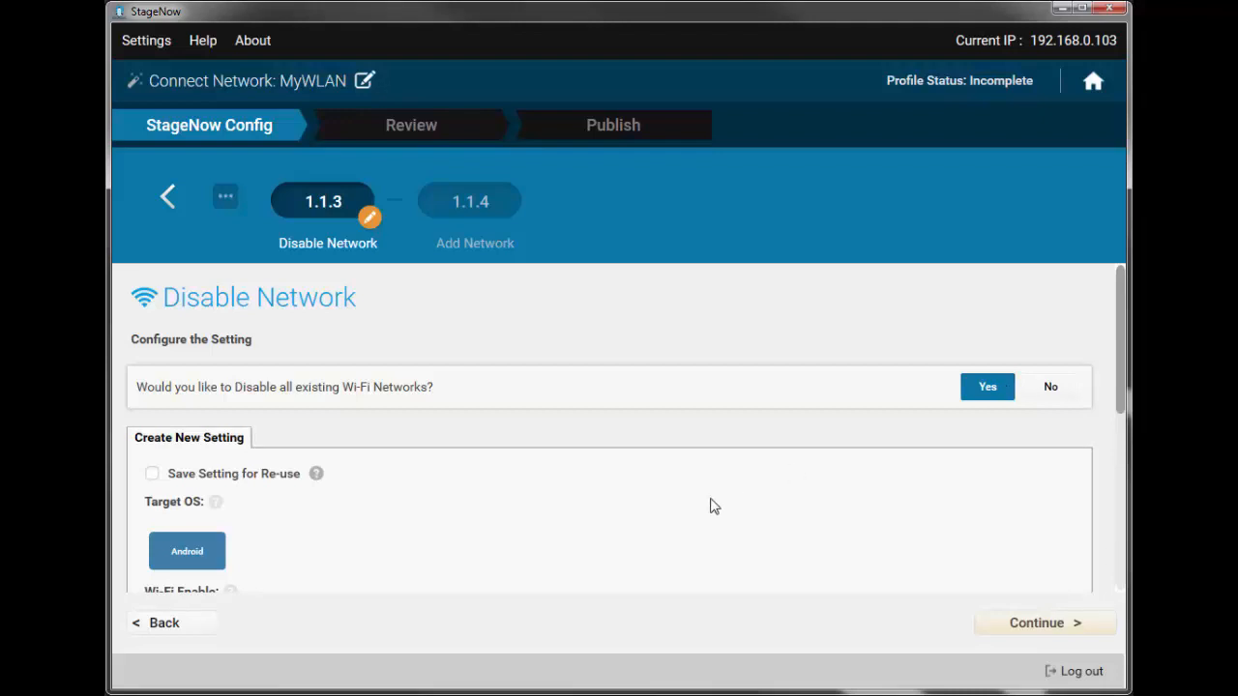
pyautogui.scroll(-3)
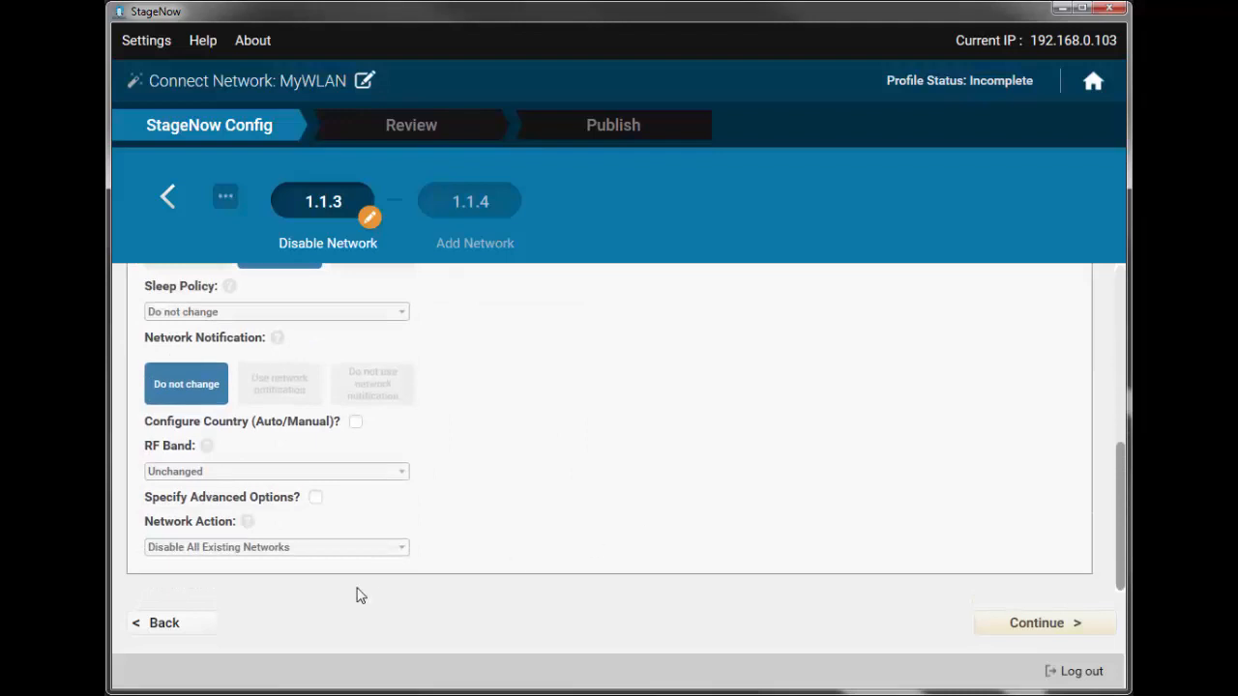
pyautogui.moveTo(1045, 623)
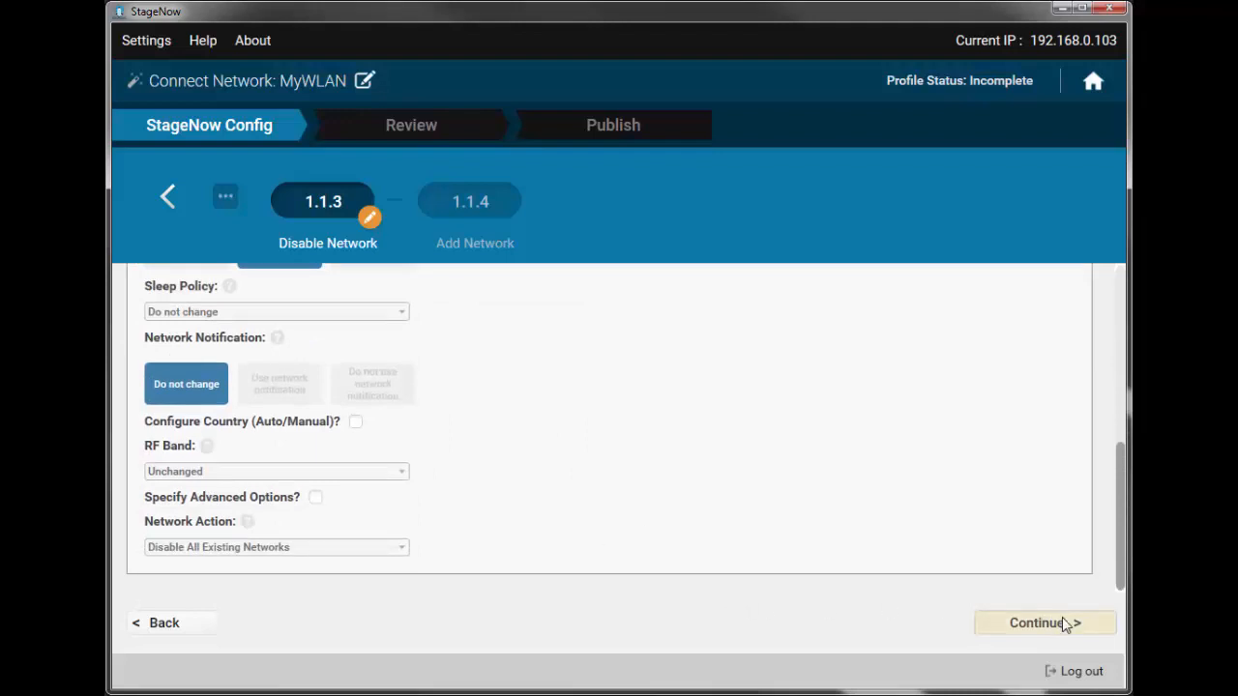
pyautogui.click(1045, 623)
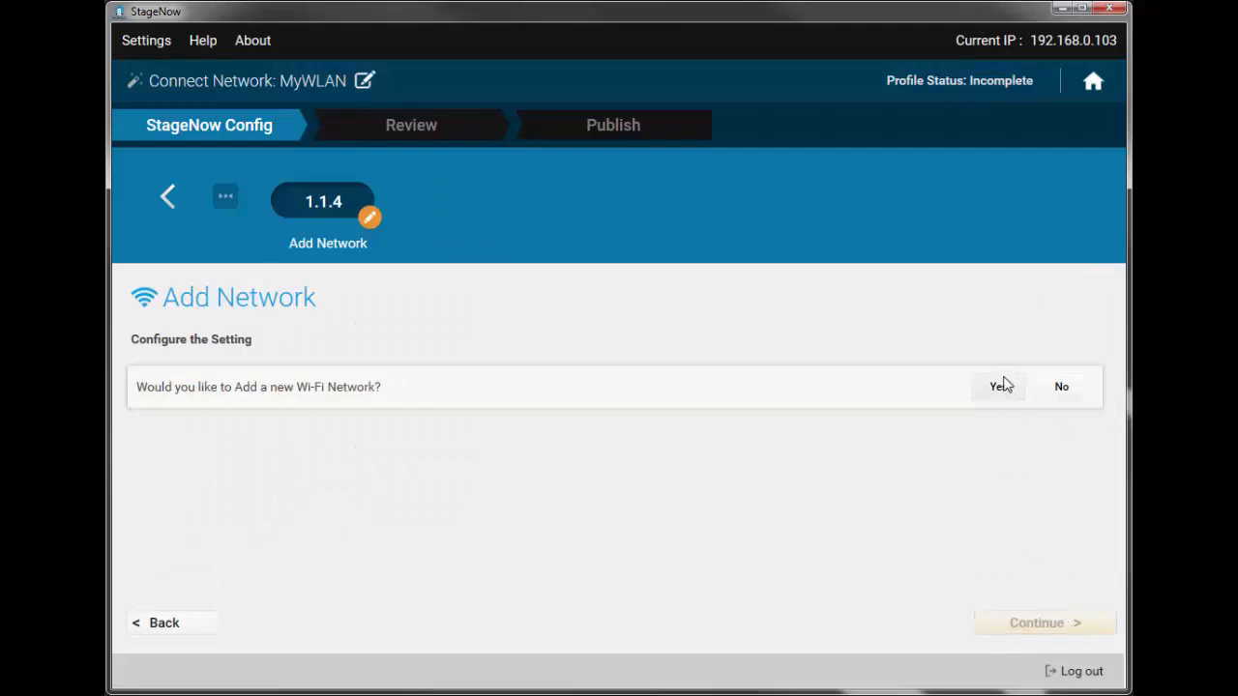
# Choose to add a new Wi-Fi network with SSID MyWorkWLAN
pyautogui.click(986, 387)
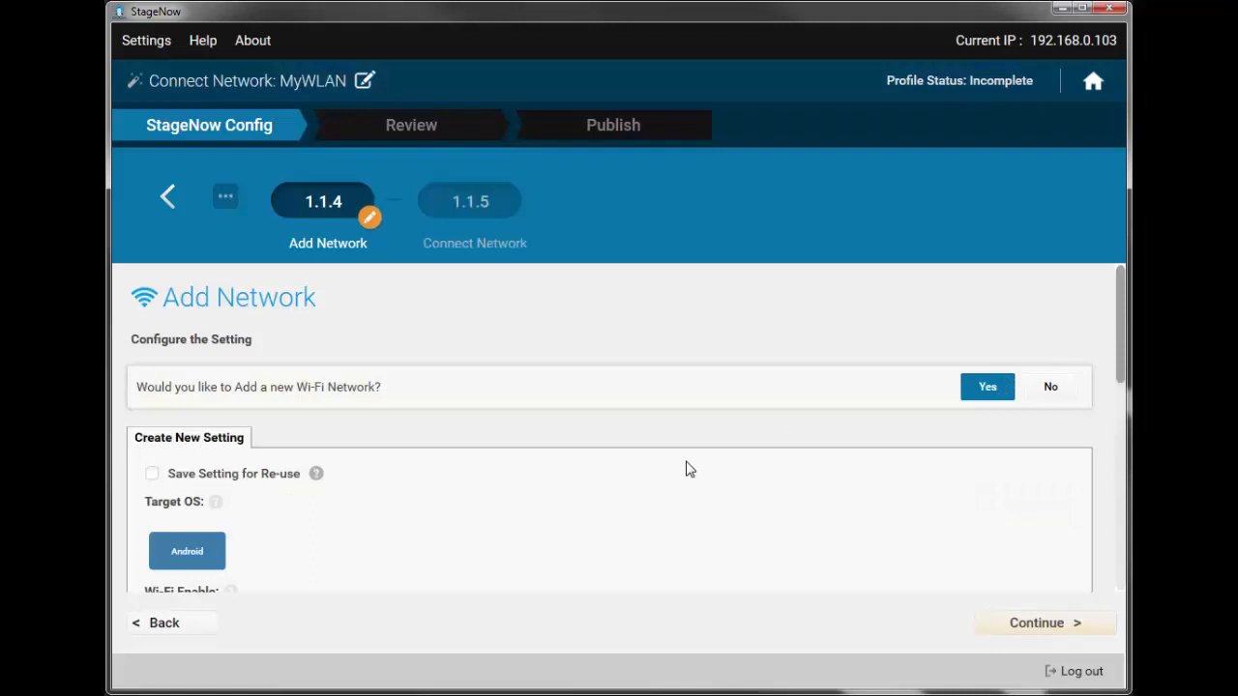
pyautogui.scroll(-3)
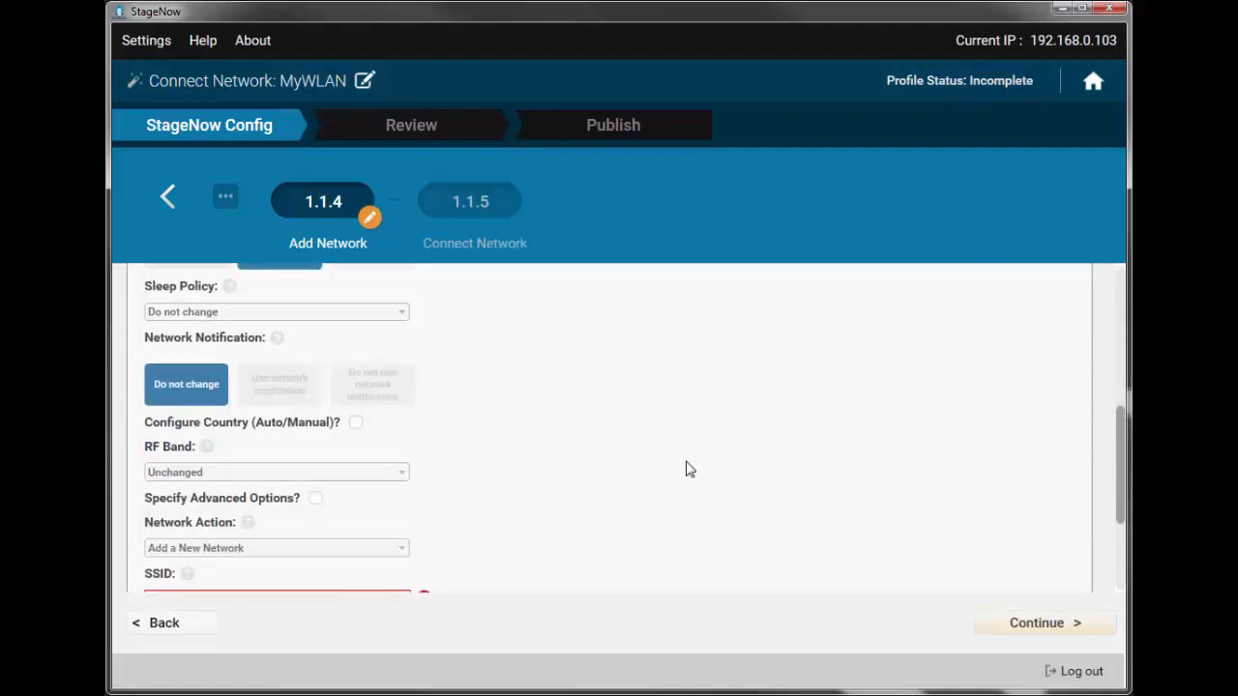
pyautogui.scroll(-3)
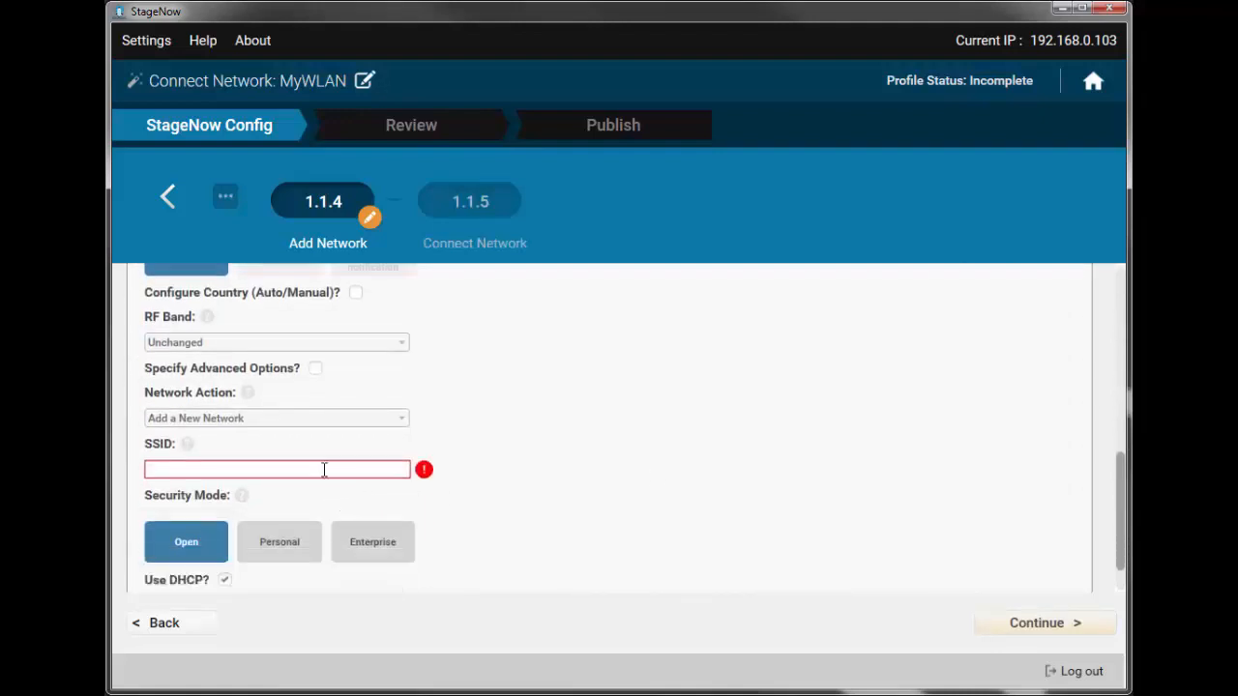
pyautogui.write('M')
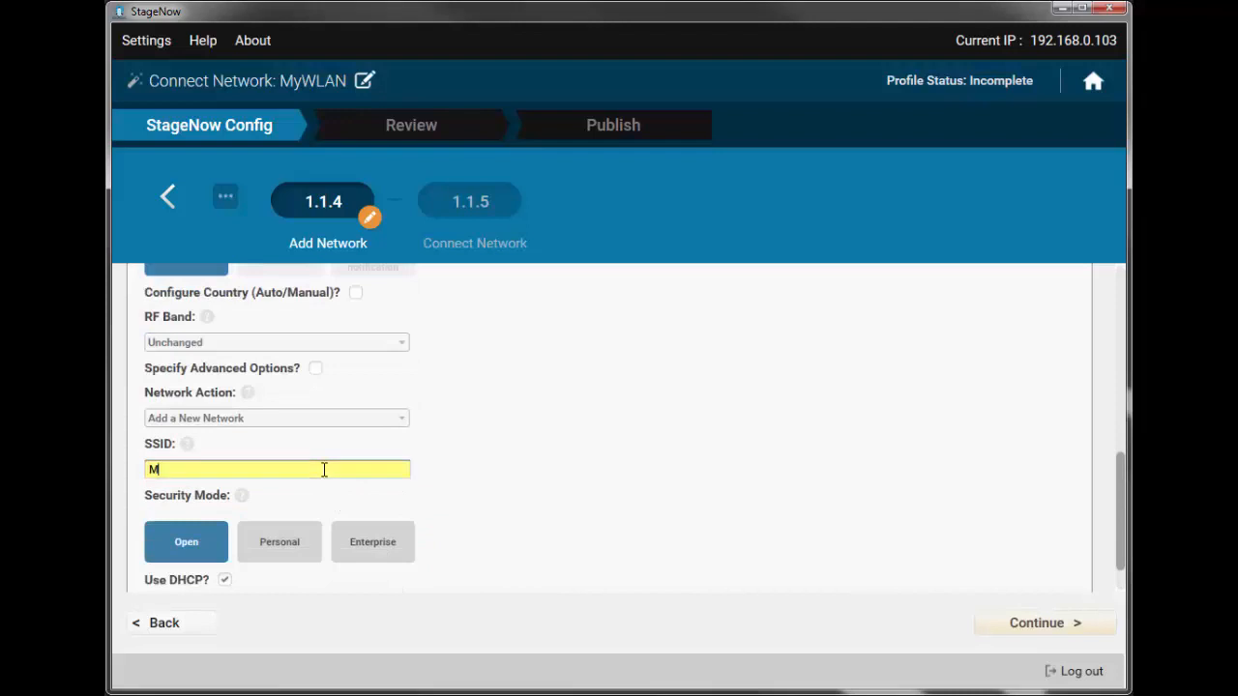
pyautogui.write('yWorkWLAN')
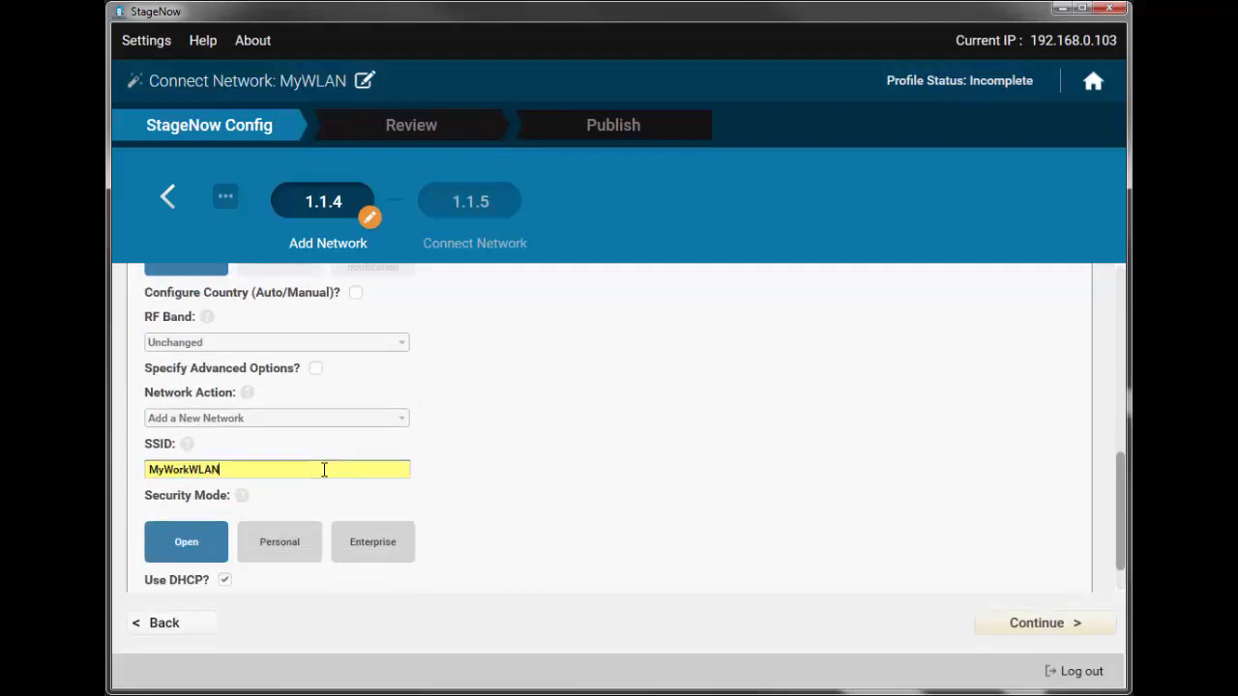
# Set Enterprise security mode, keeping WPA mode and EAP-TLS authentication
pyautogui.click(371, 542)
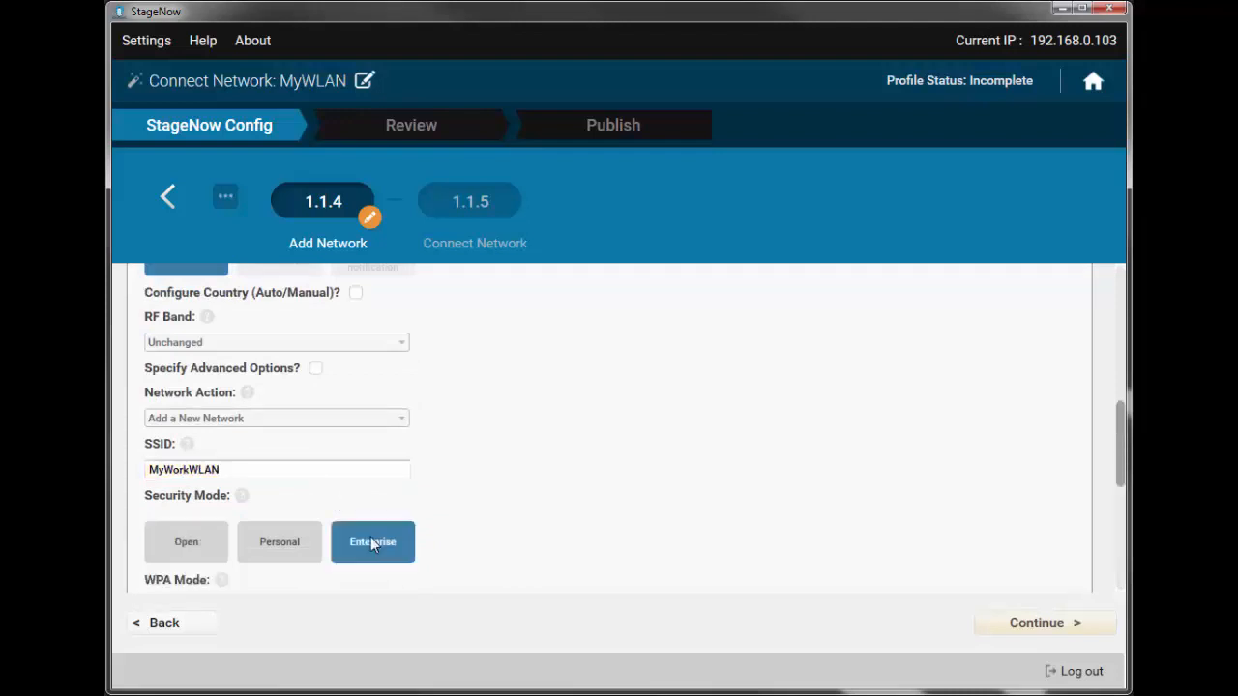
pyautogui.scroll(-3)
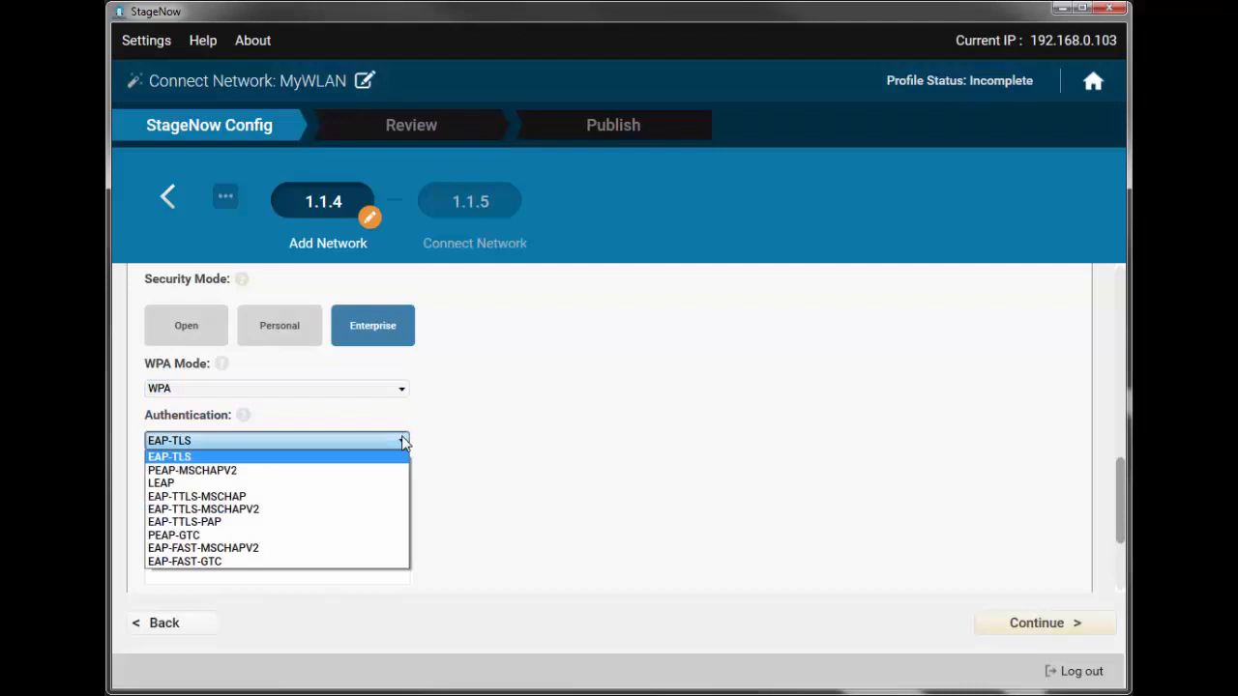
pyautogui.click(171, 456)
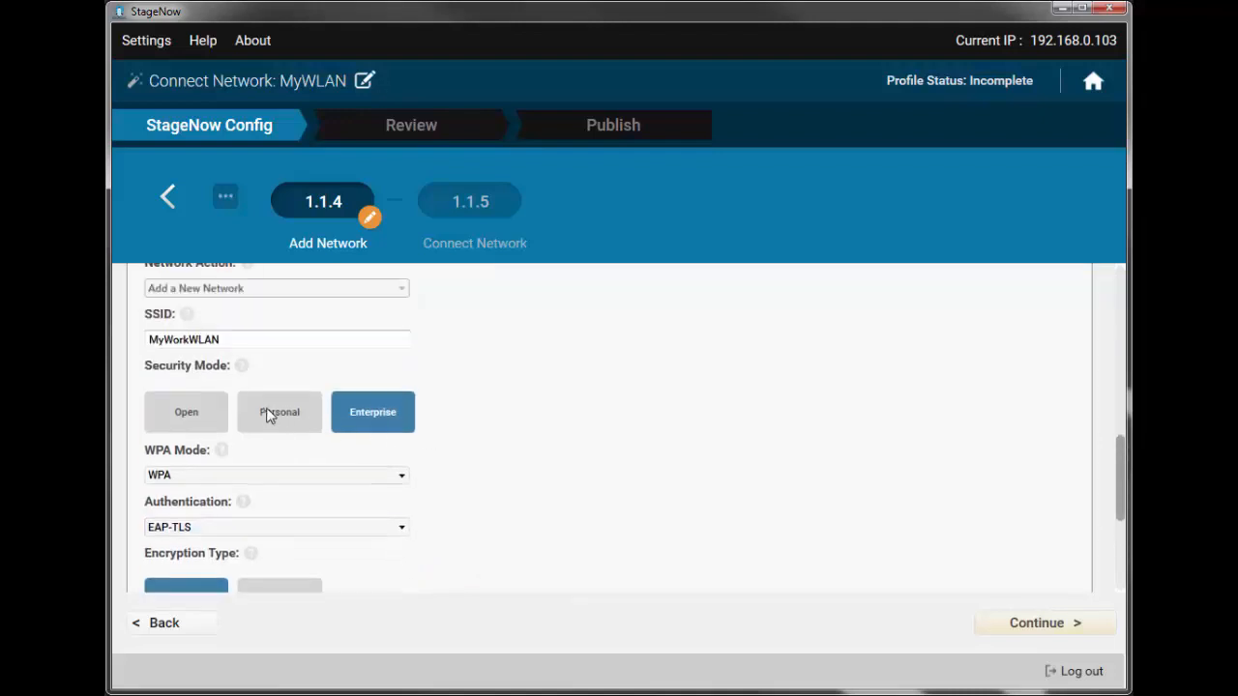
pyautogui.click(279, 410)
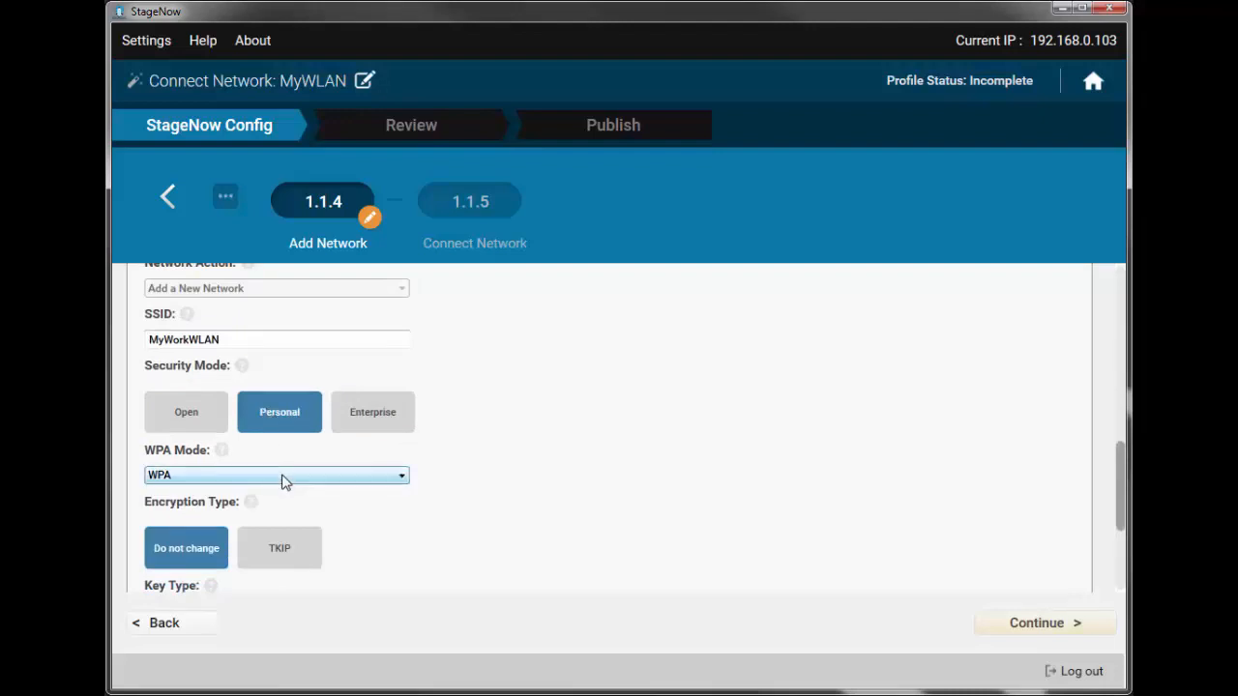
pyautogui.click(275, 476)
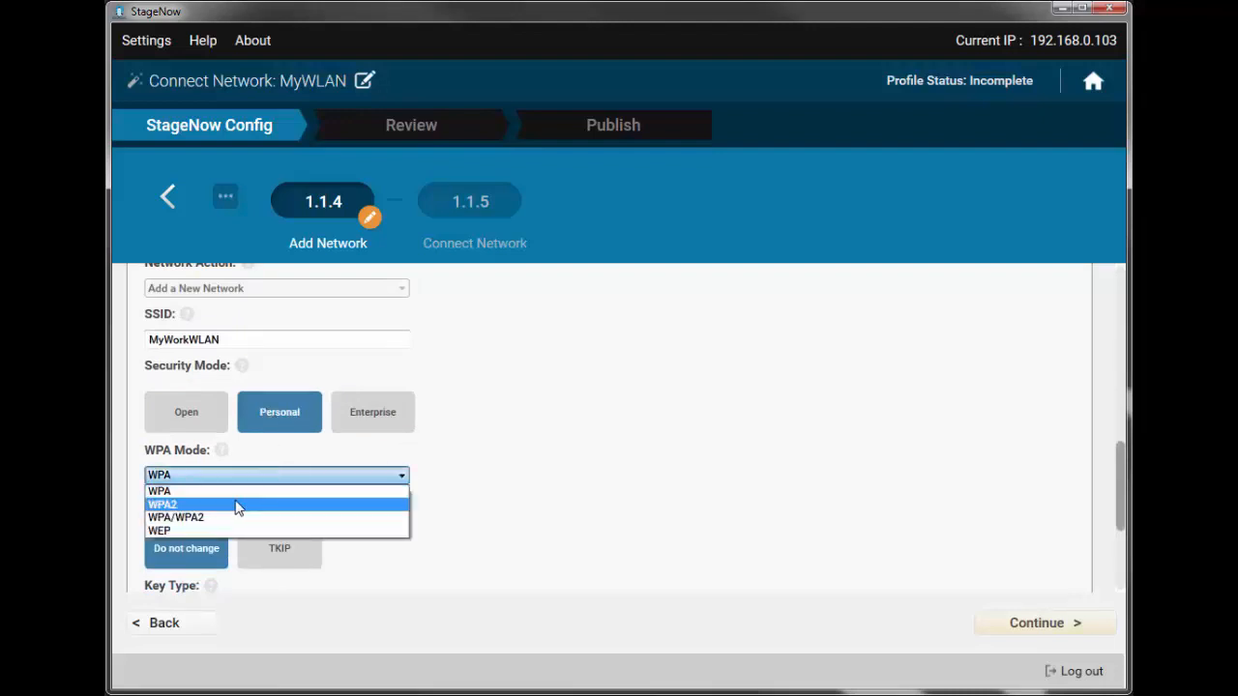
pyautogui.click(162, 503)
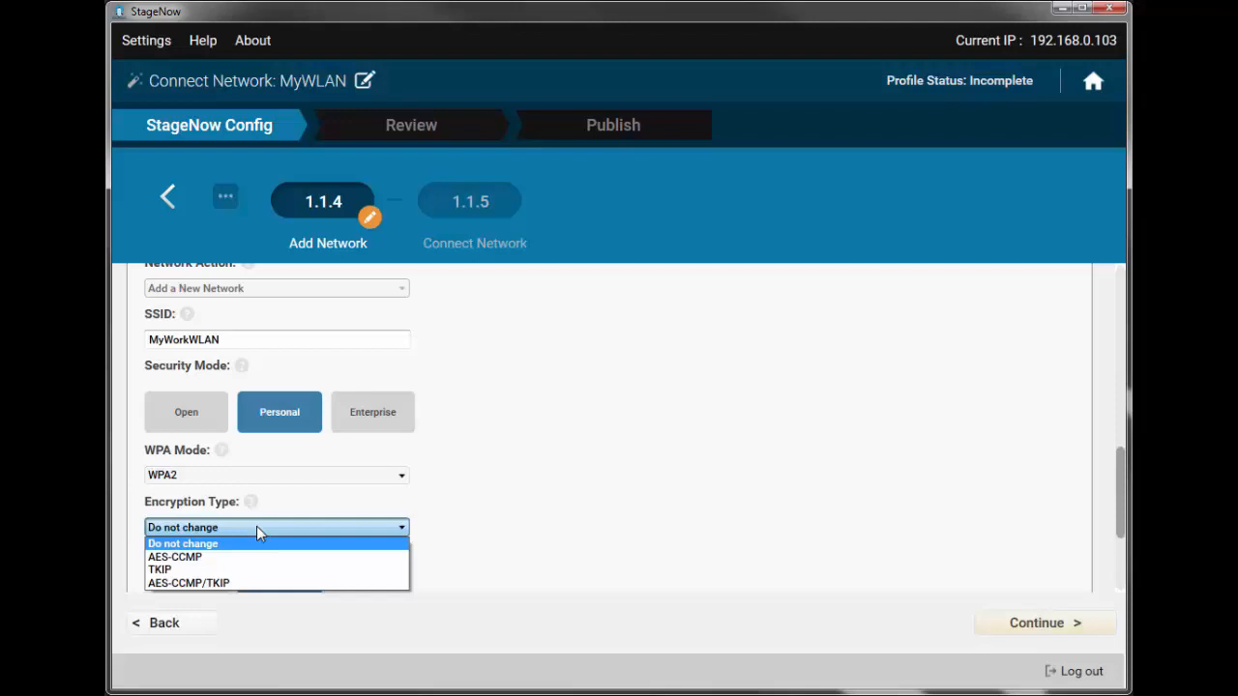
pyautogui.click(174, 557)
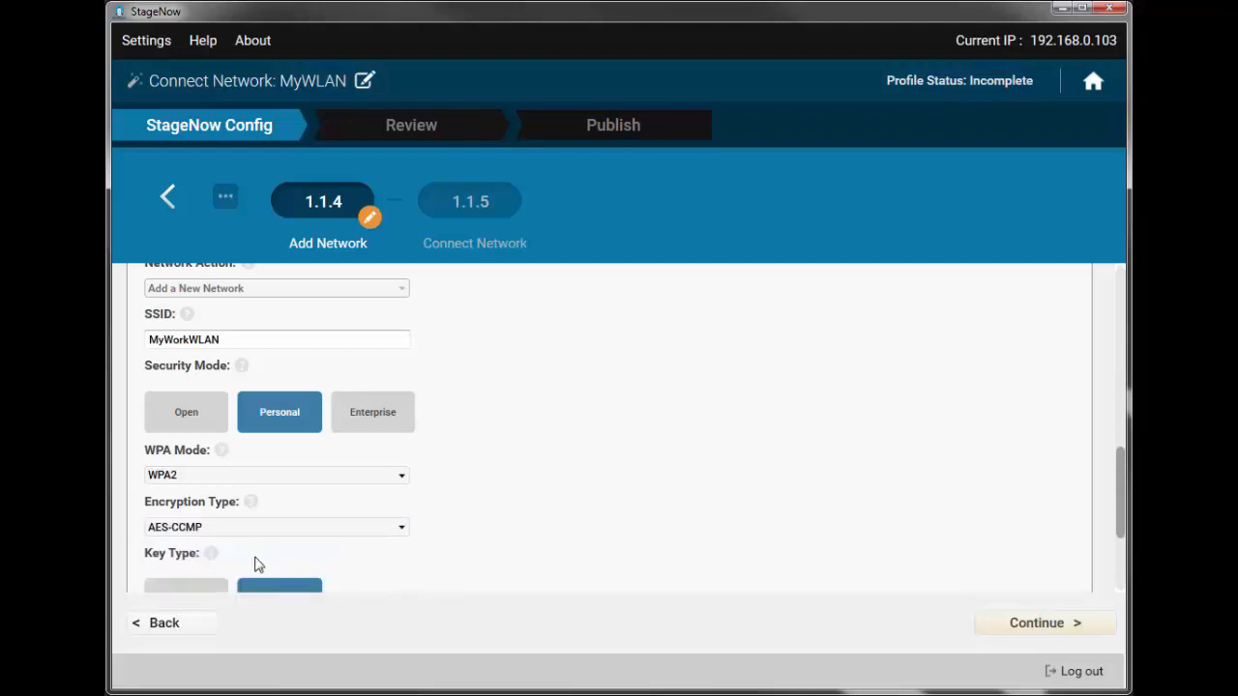
pyautogui.scroll(-3)
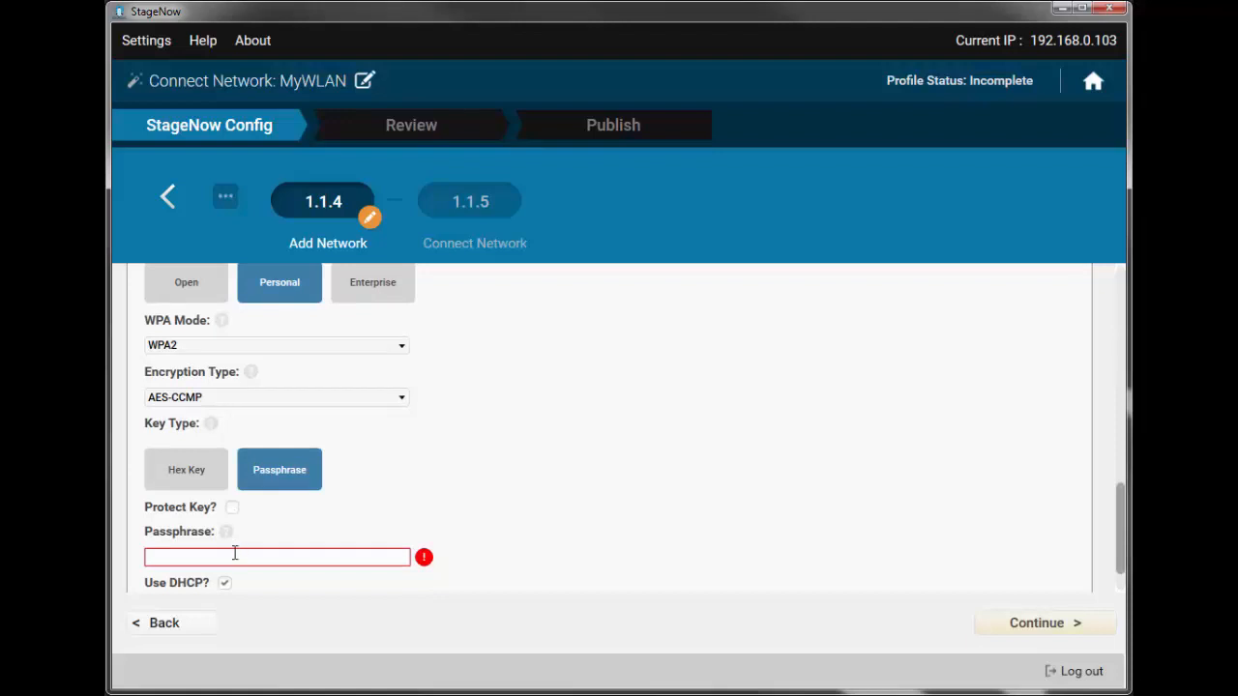
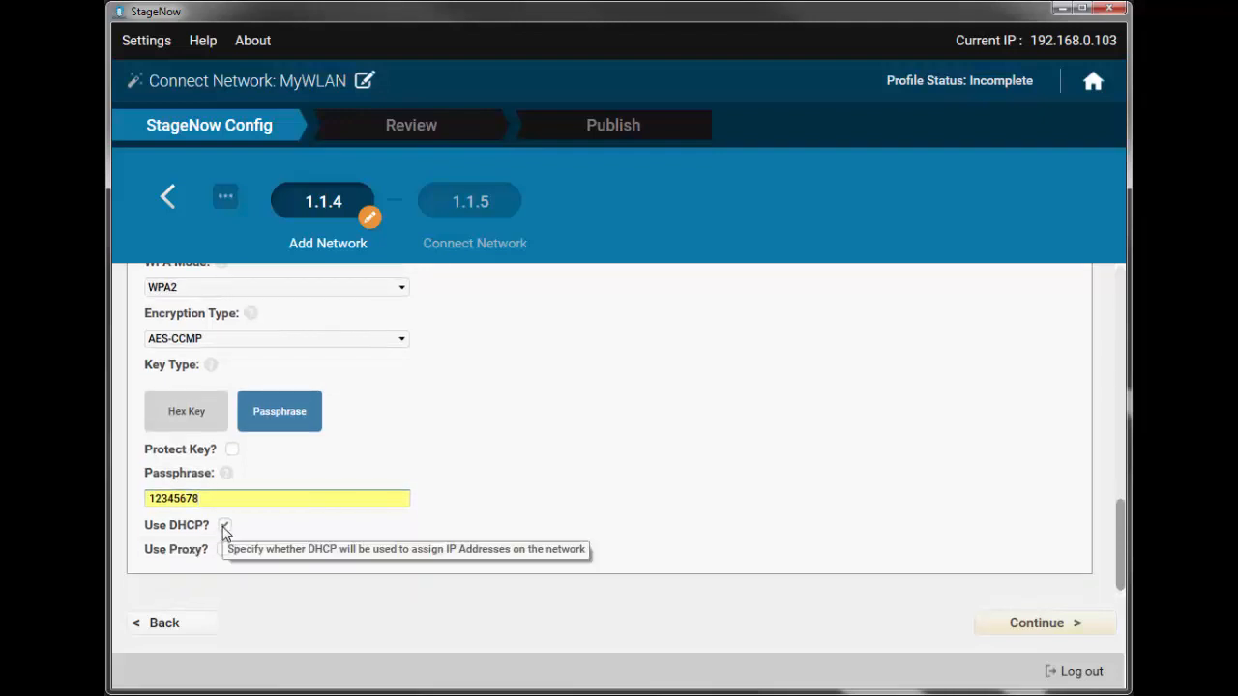
# Toggle Use DHCP off to view the static IP and DNS fields, then enable DHCP again
pyautogui.click(225, 526)
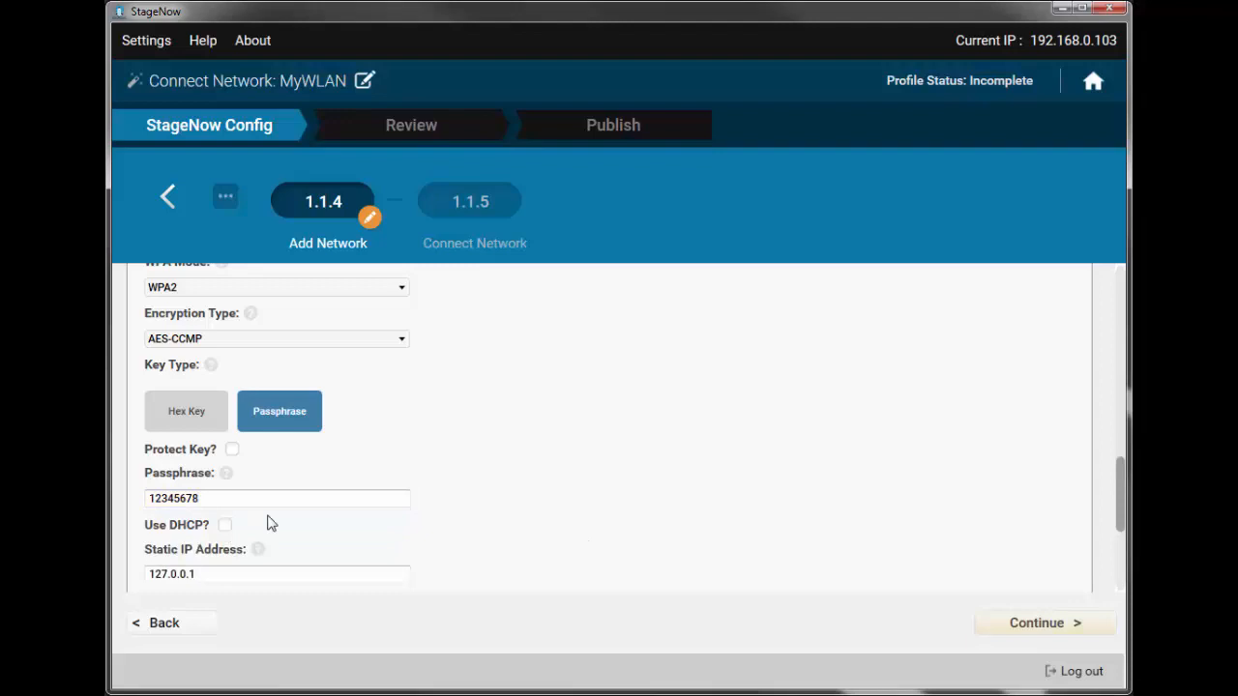
pyautogui.scroll(-3)
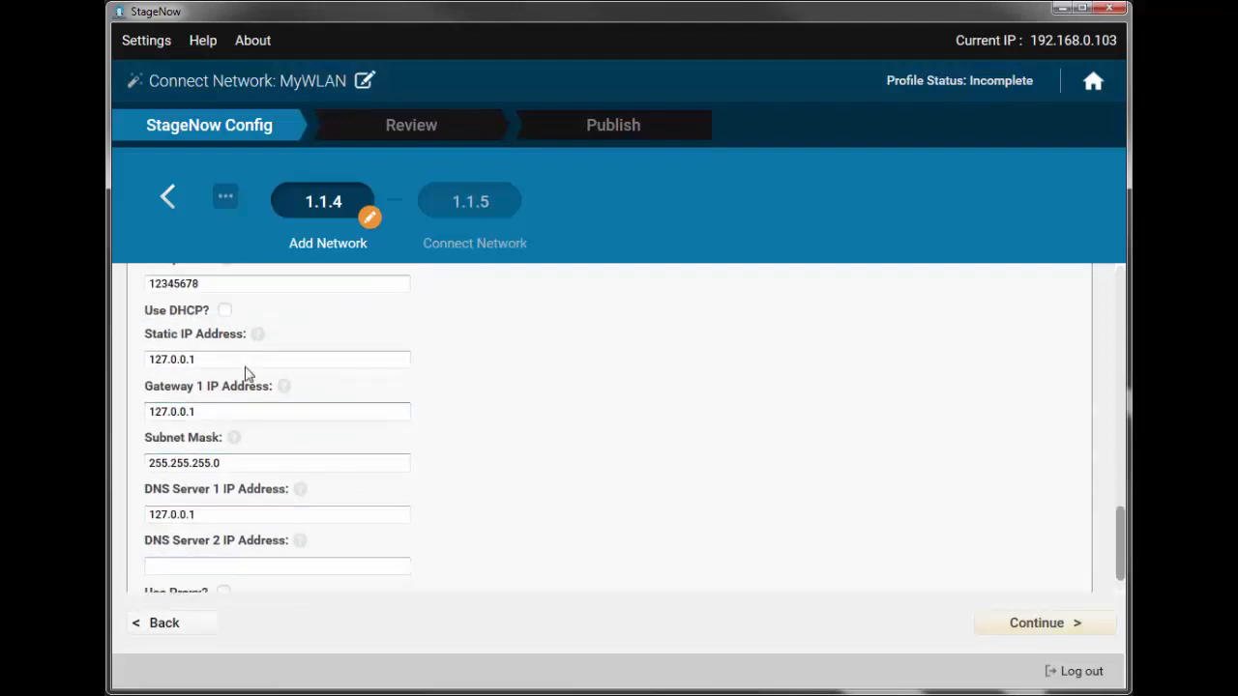
pyautogui.click(216, 515)
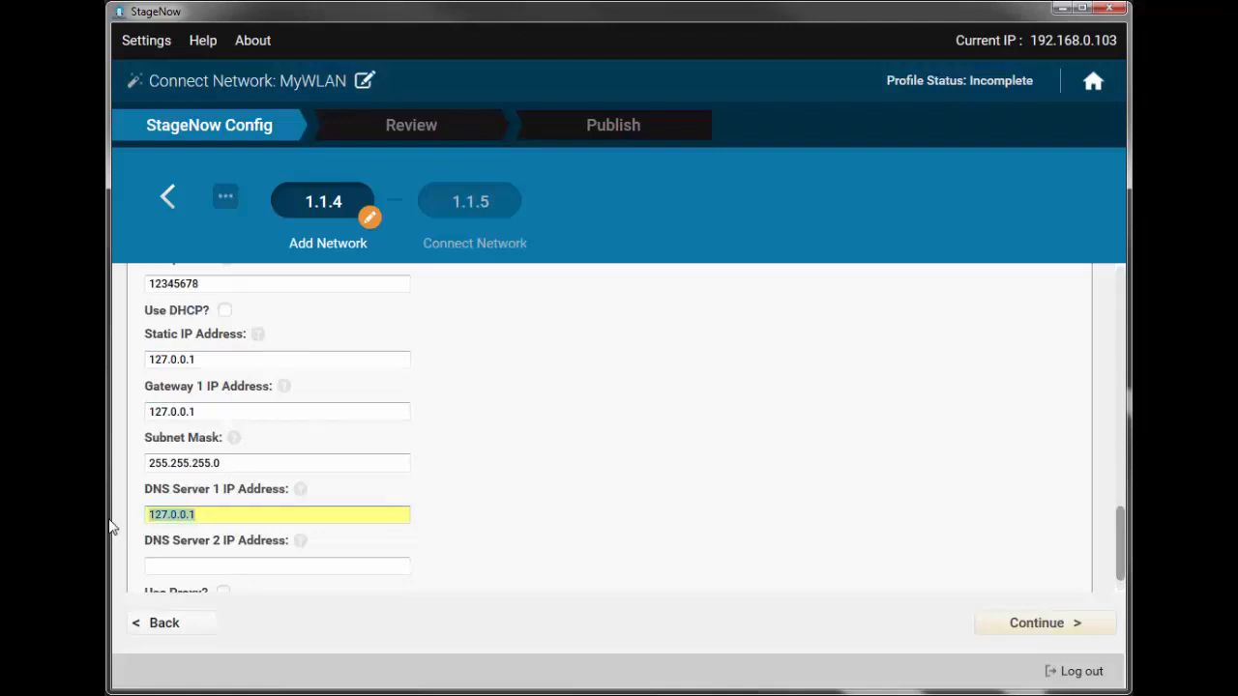
pyautogui.click(277, 565)
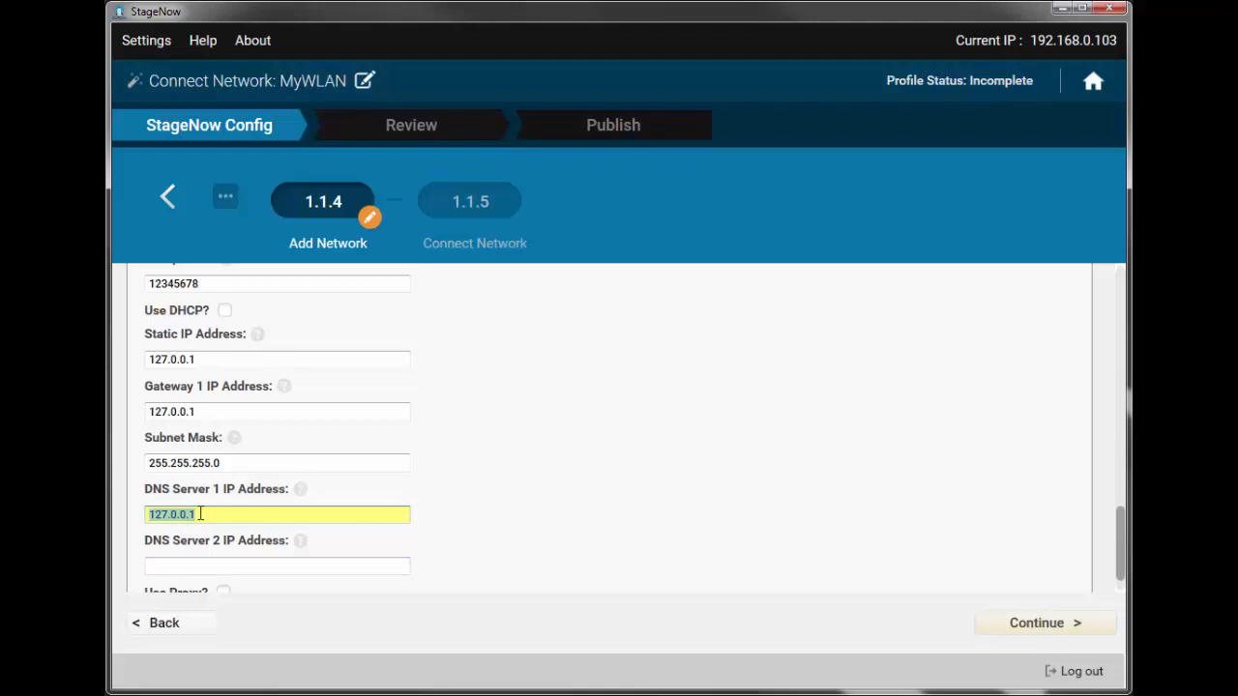
pyautogui.click(277, 565)
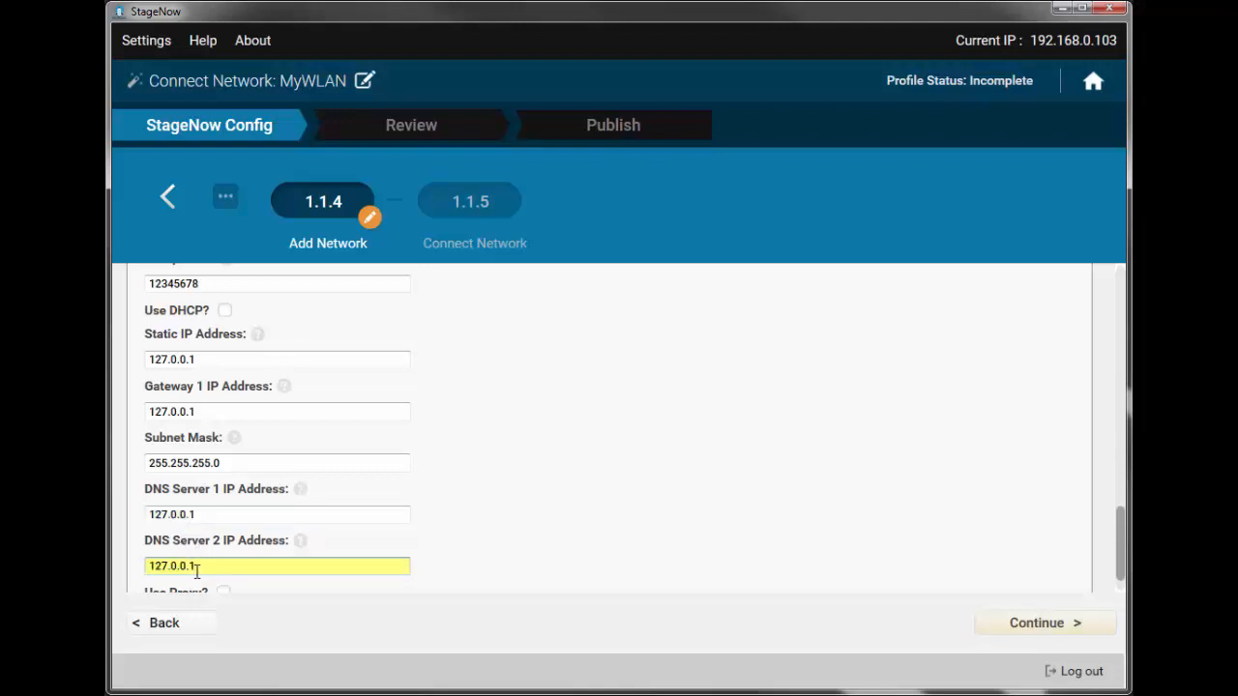
pyautogui.scroll(-3)
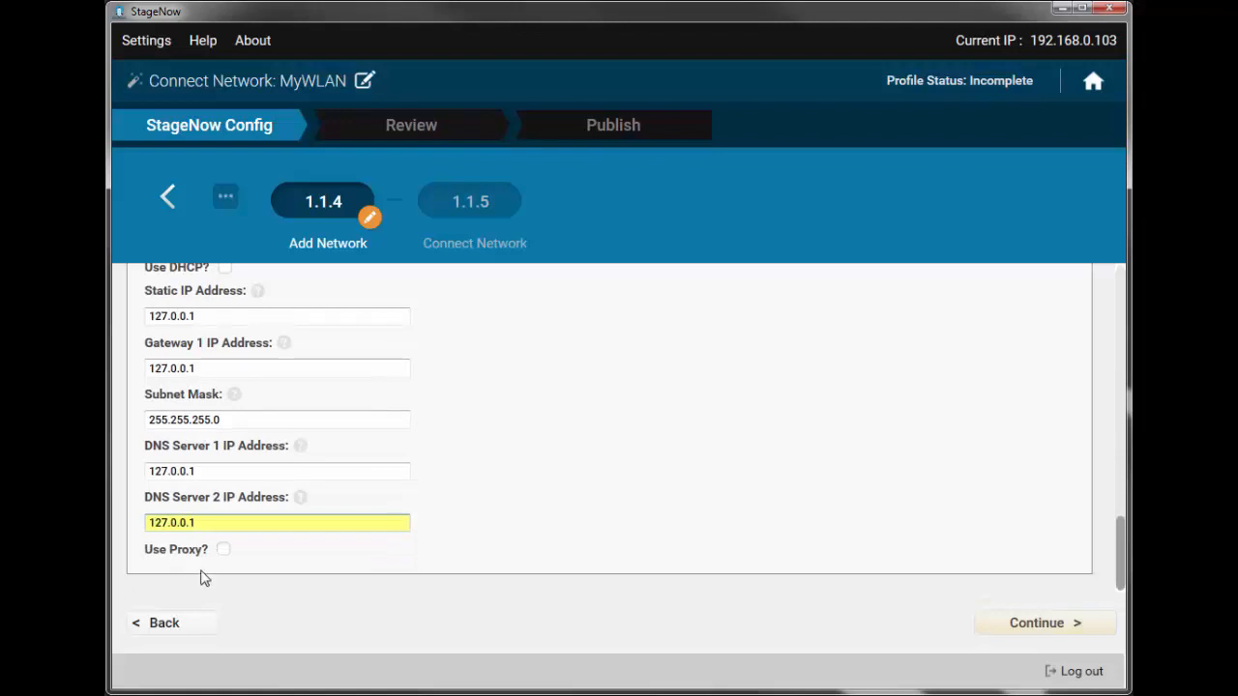
pyautogui.moveTo(224, 549)
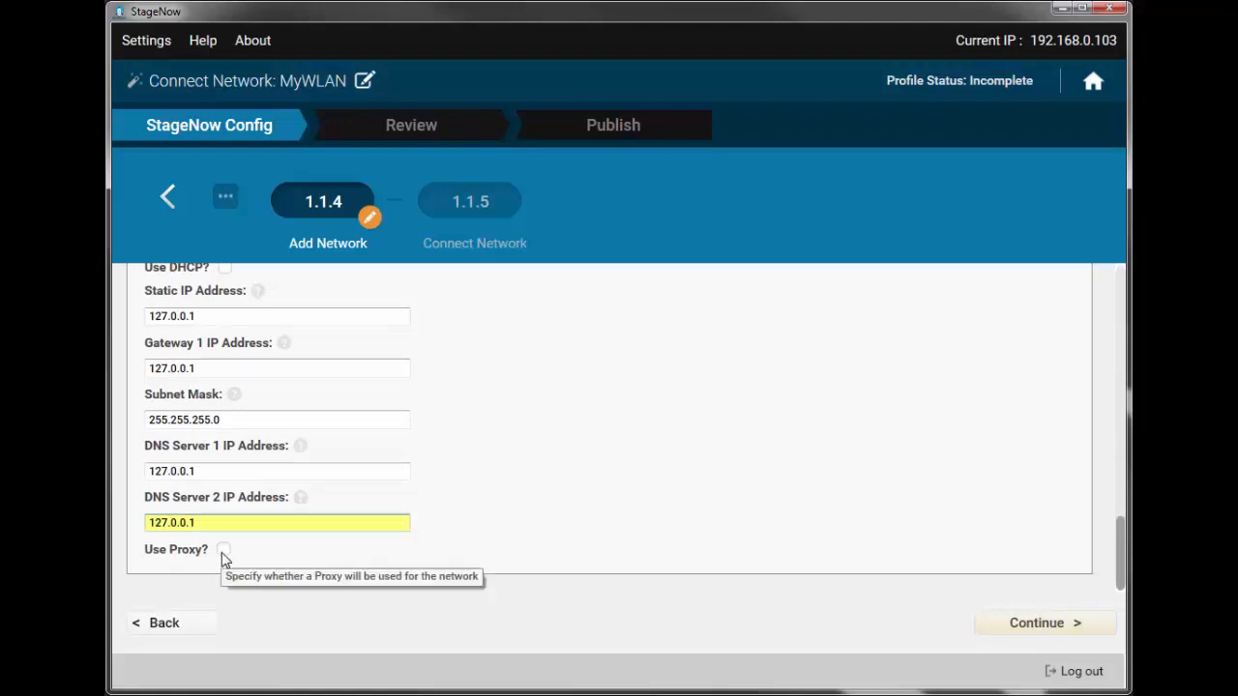
pyautogui.click(225, 394)
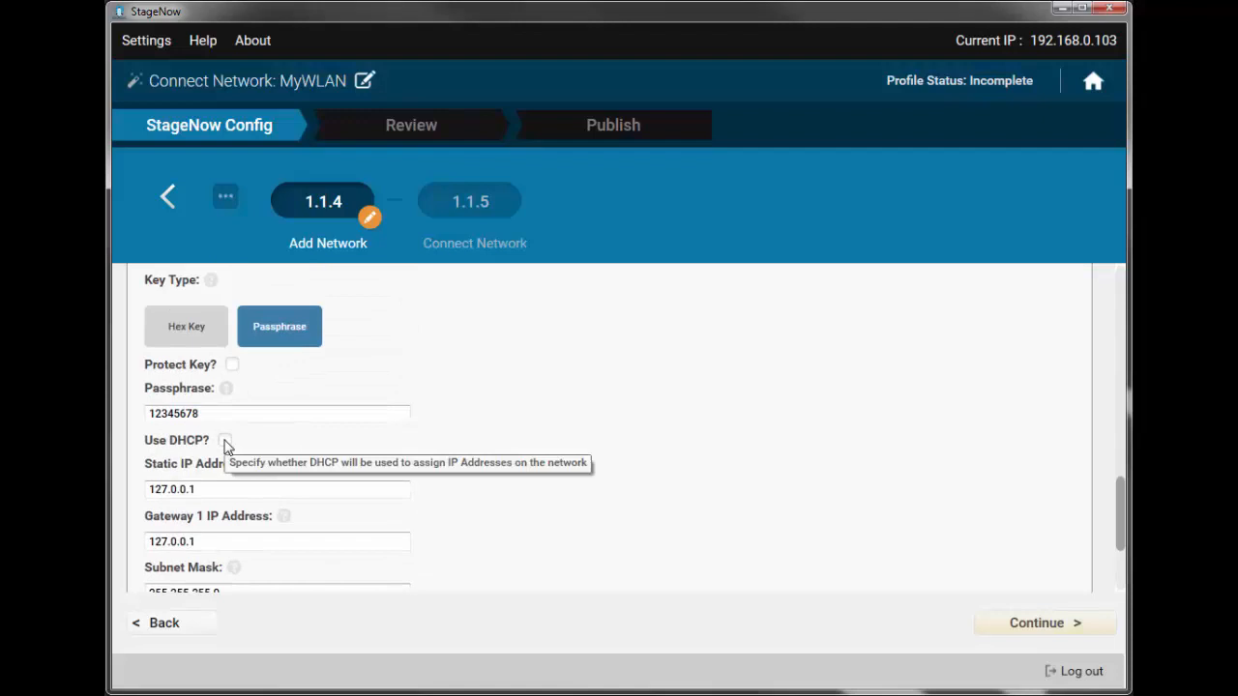
pyautogui.click(224, 442)
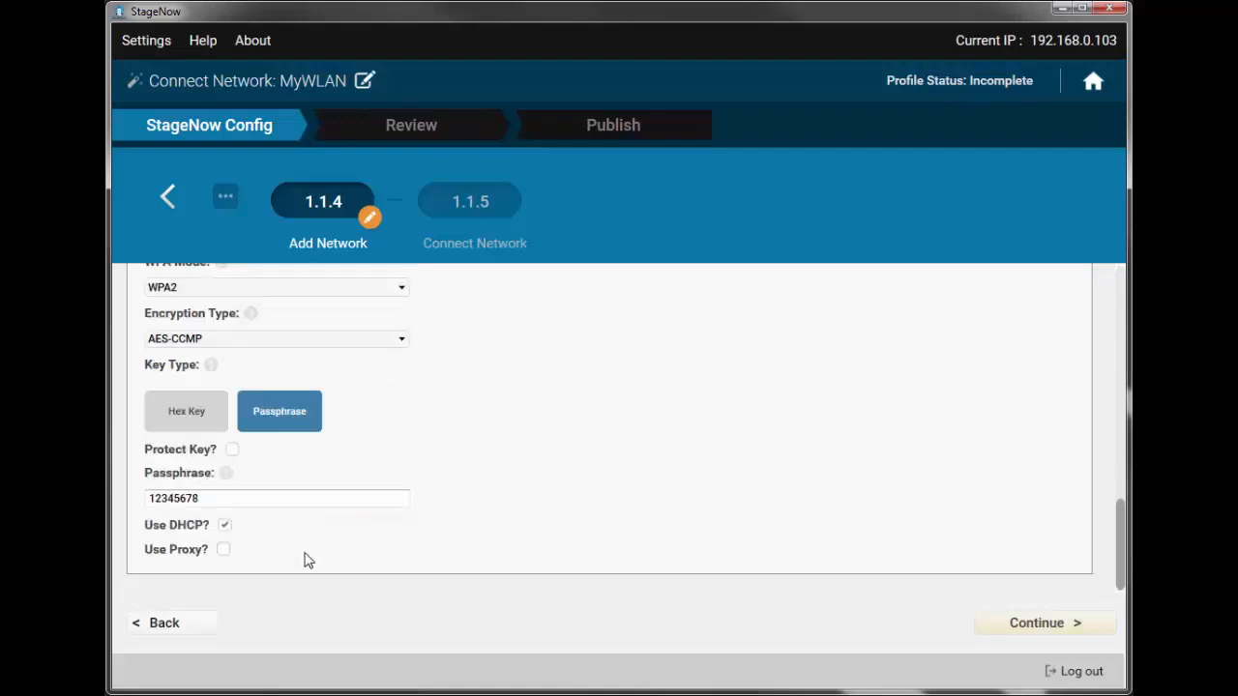
pyautogui.scroll(-3)
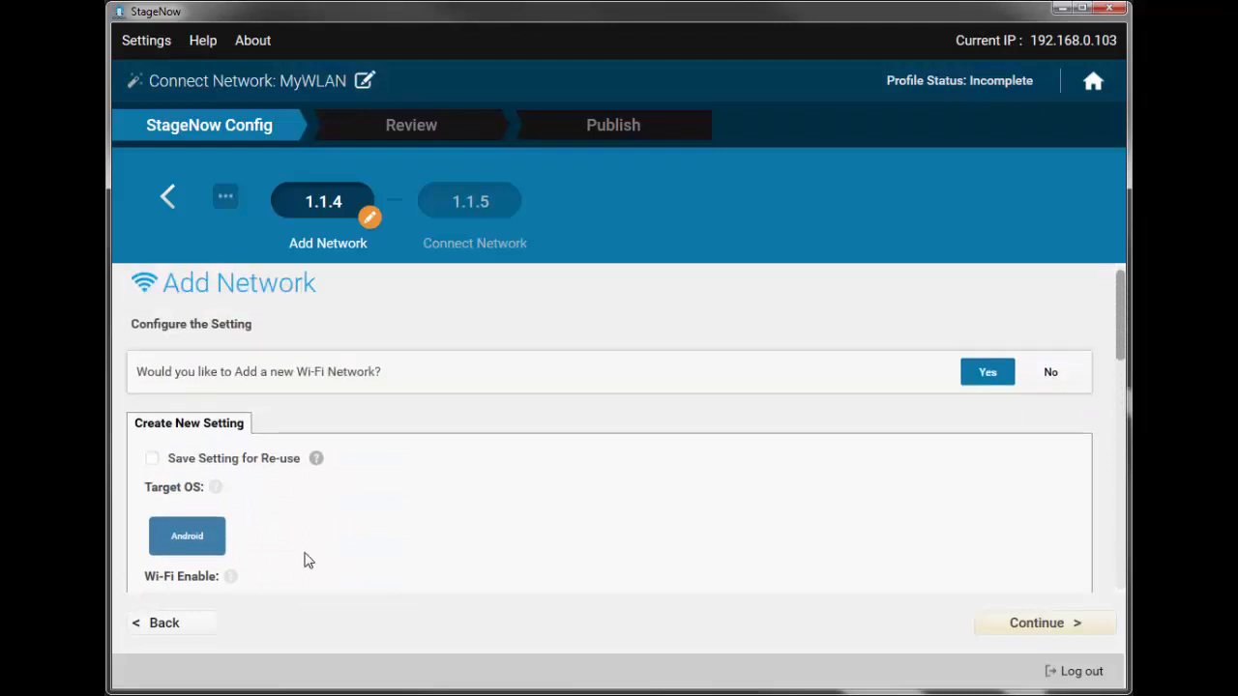
# Save the Add Network setting for re-use under the name MyWLAN.create
pyautogui.click(151, 457)
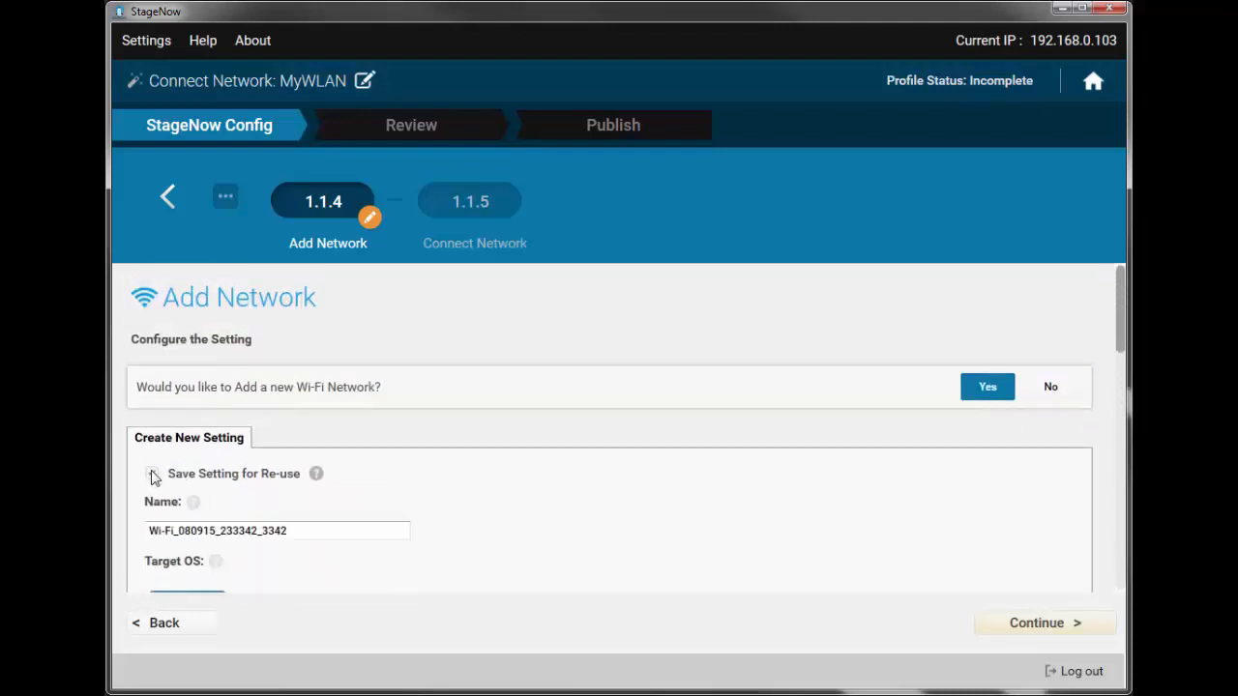
pyautogui.click(151, 472)
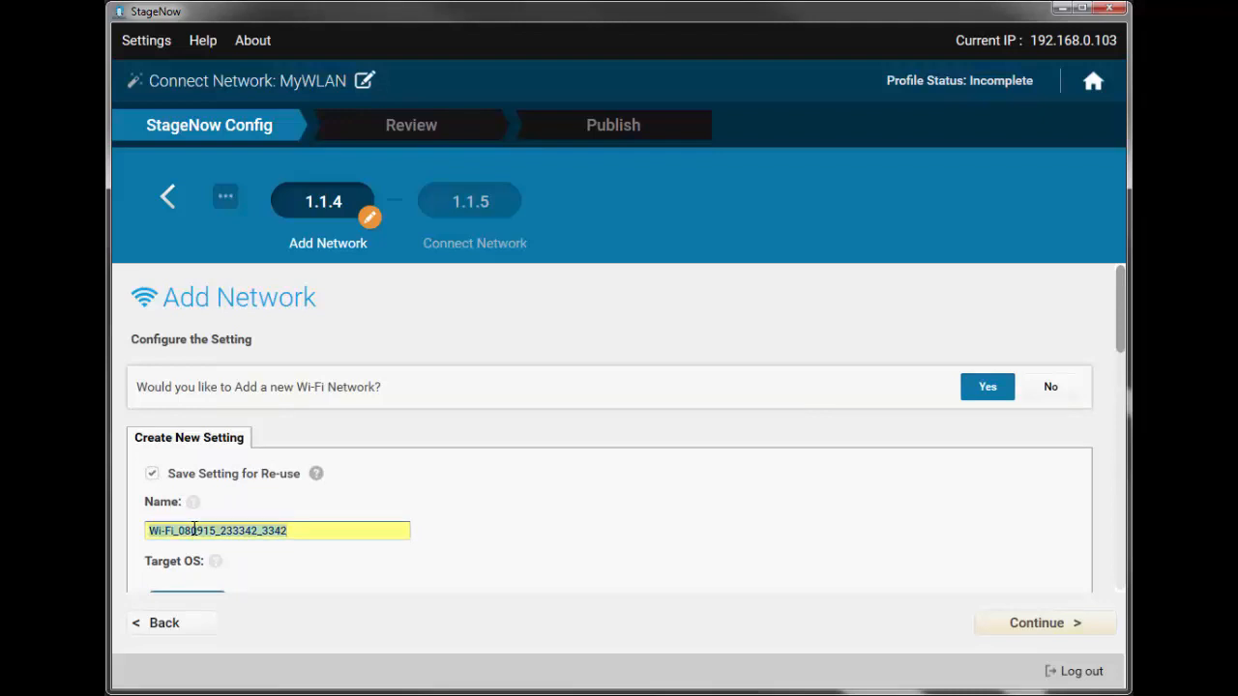
pyautogui.write('MyWLAN')
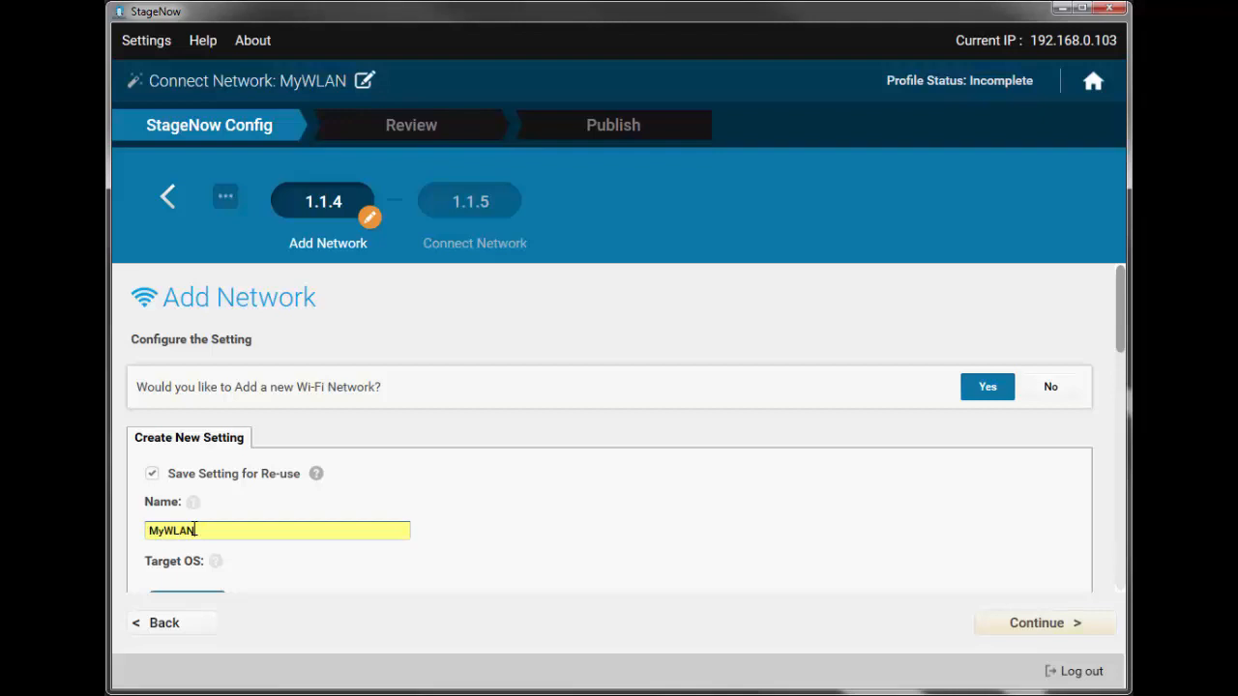
pyautogui.write('create')
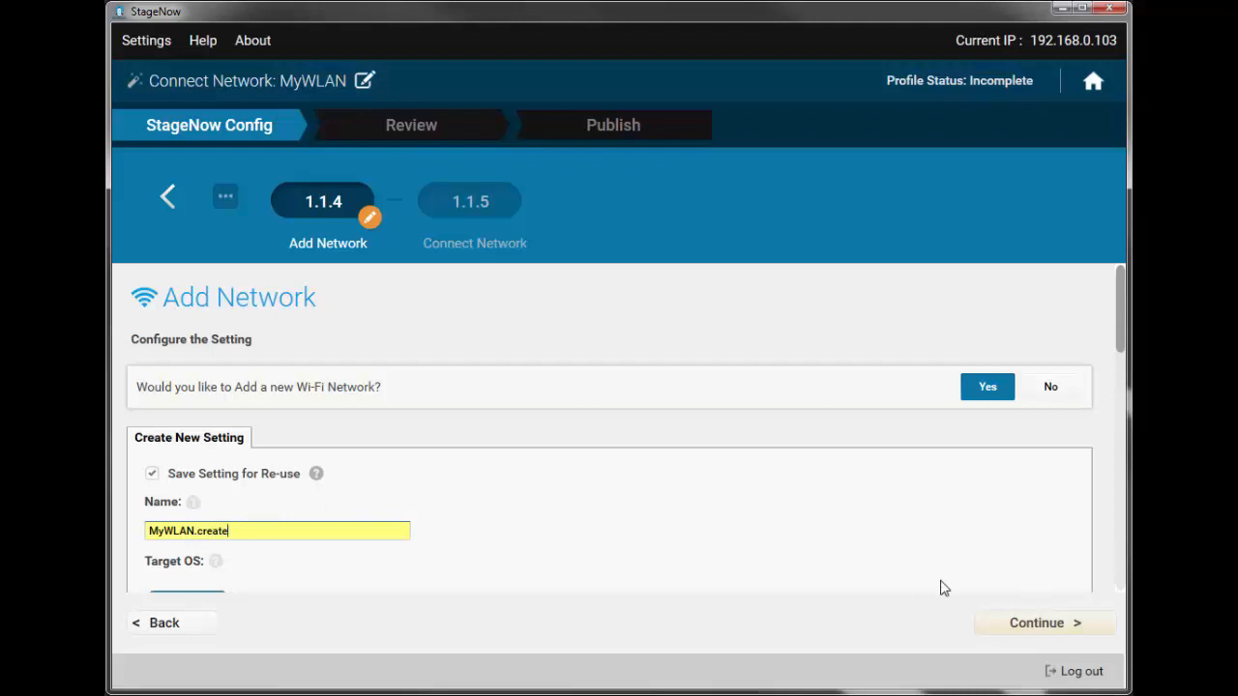
pyautogui.moveTo(809, 592)
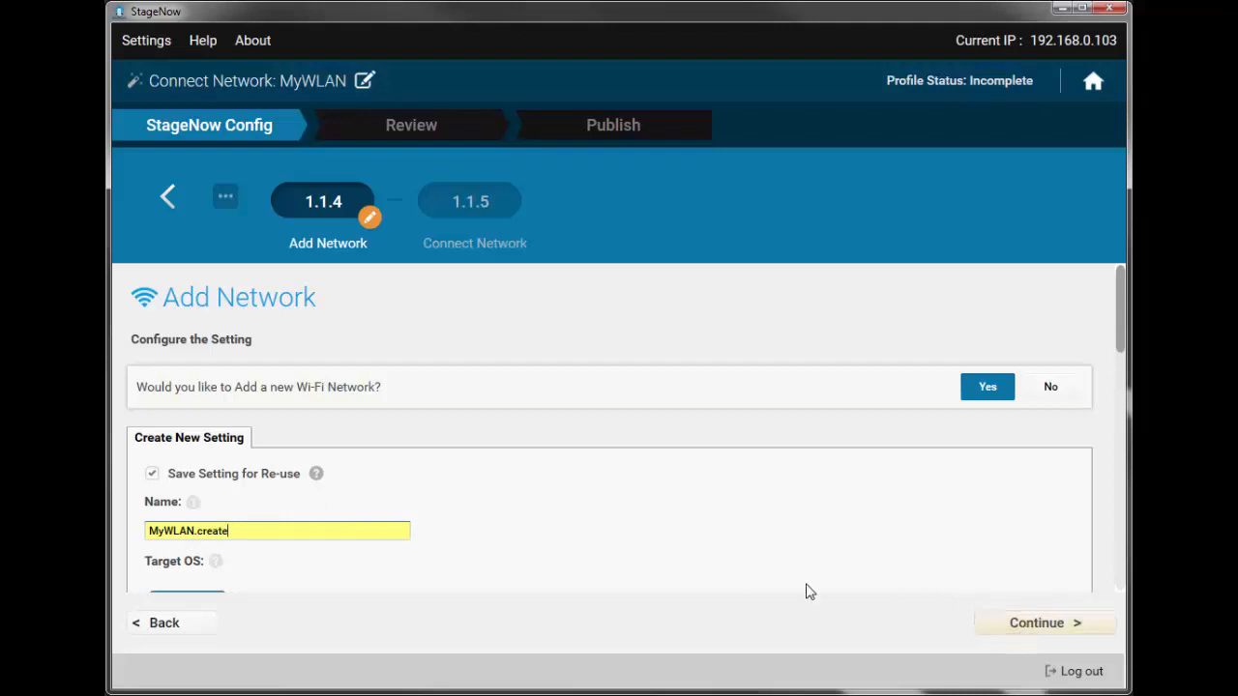
pyautogui.moveTo(1044, 623)
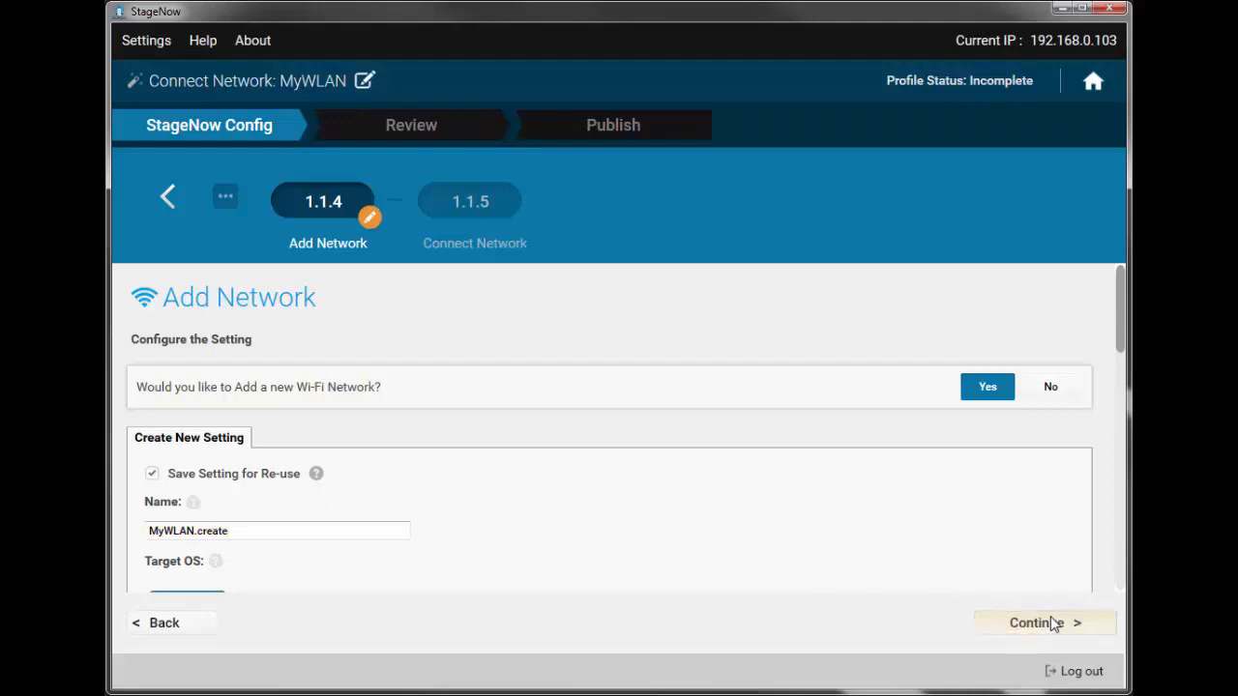
# Advance into the Connect Network step and review its settings
pyautogui.click(1044, 623)
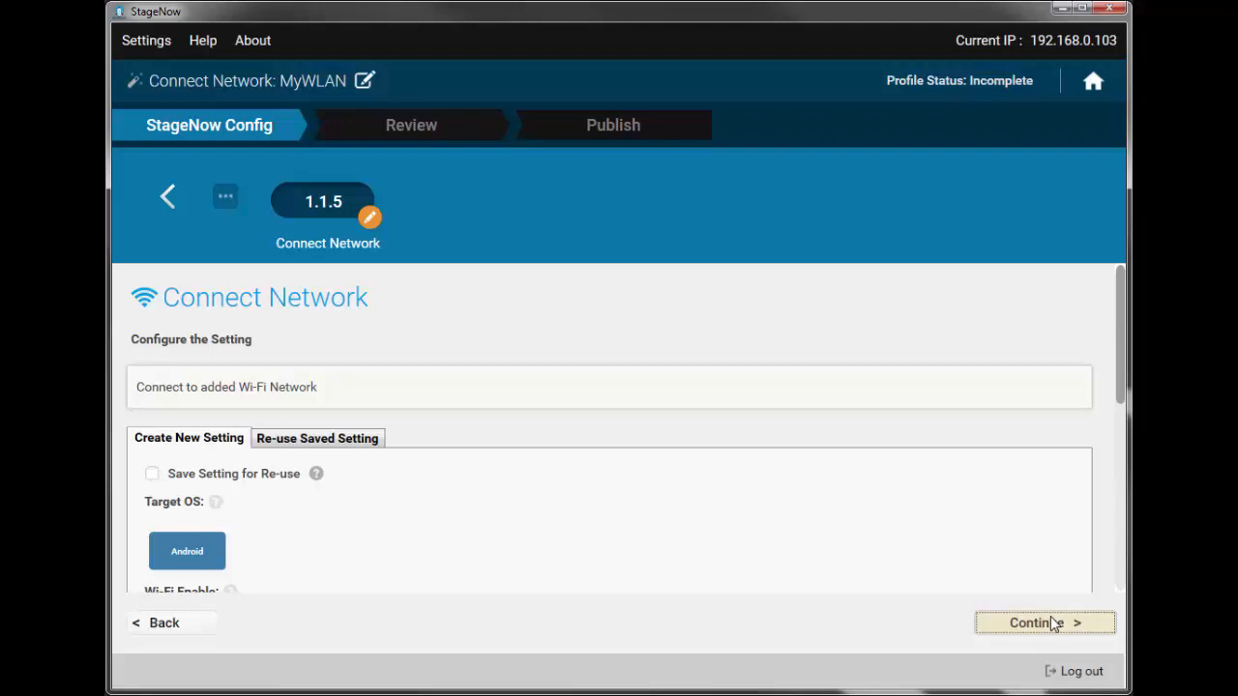
pyautogui.moveTo(623, 495)
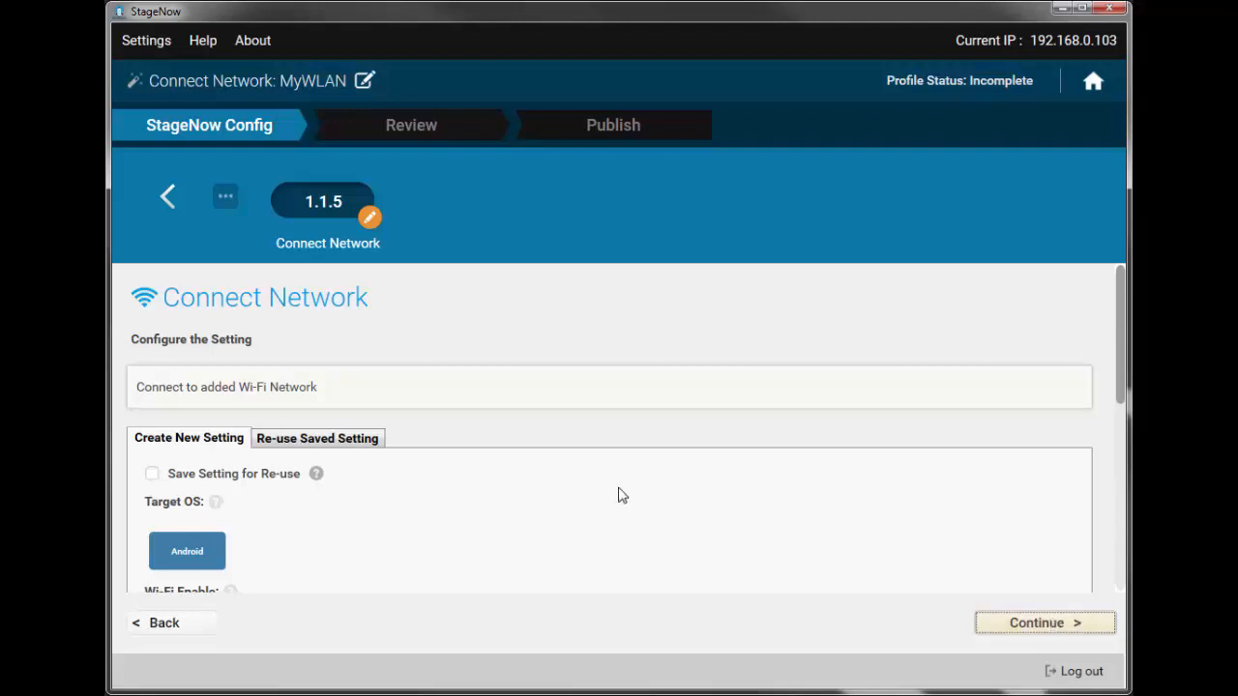
pyautogui.moveTo(437, 538)
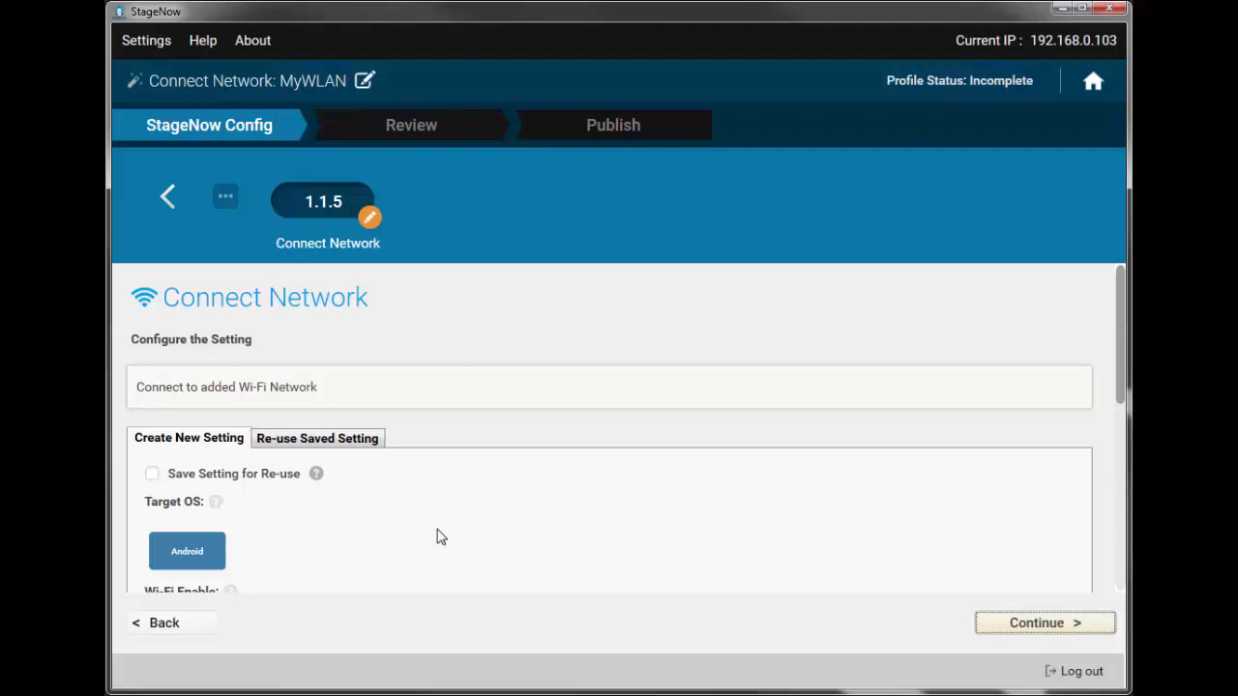
pyautogui.scroll(-3)
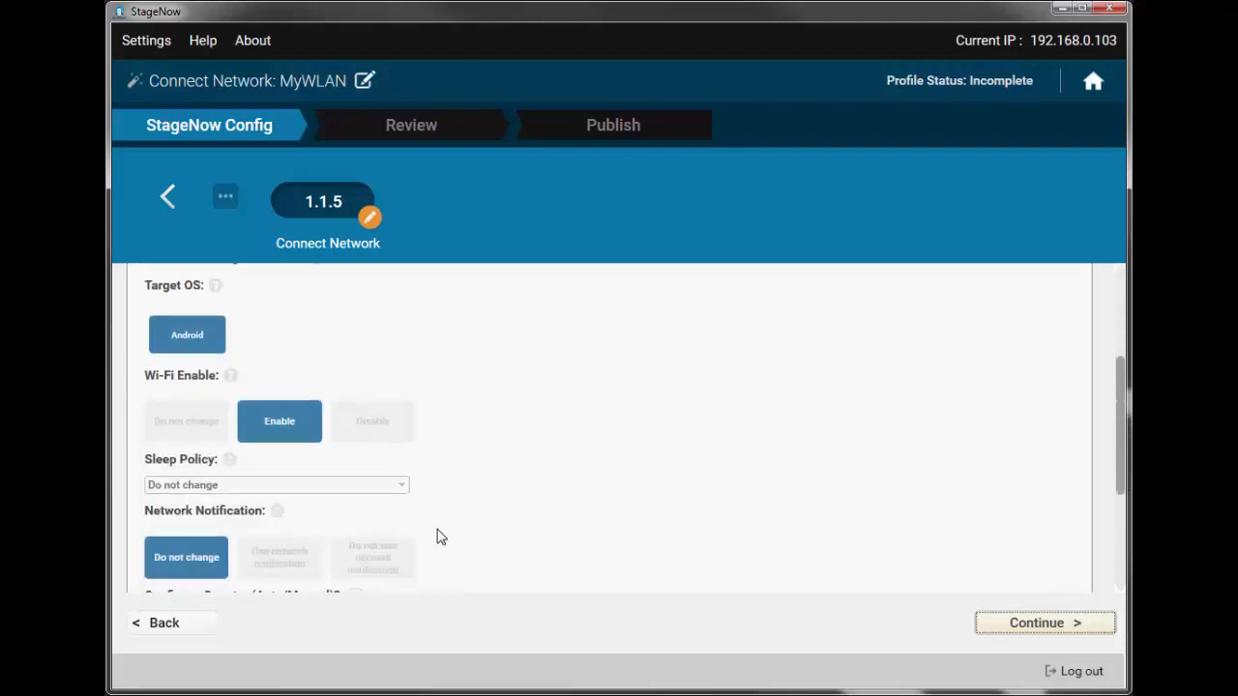
pyautogui.scroll(-3)
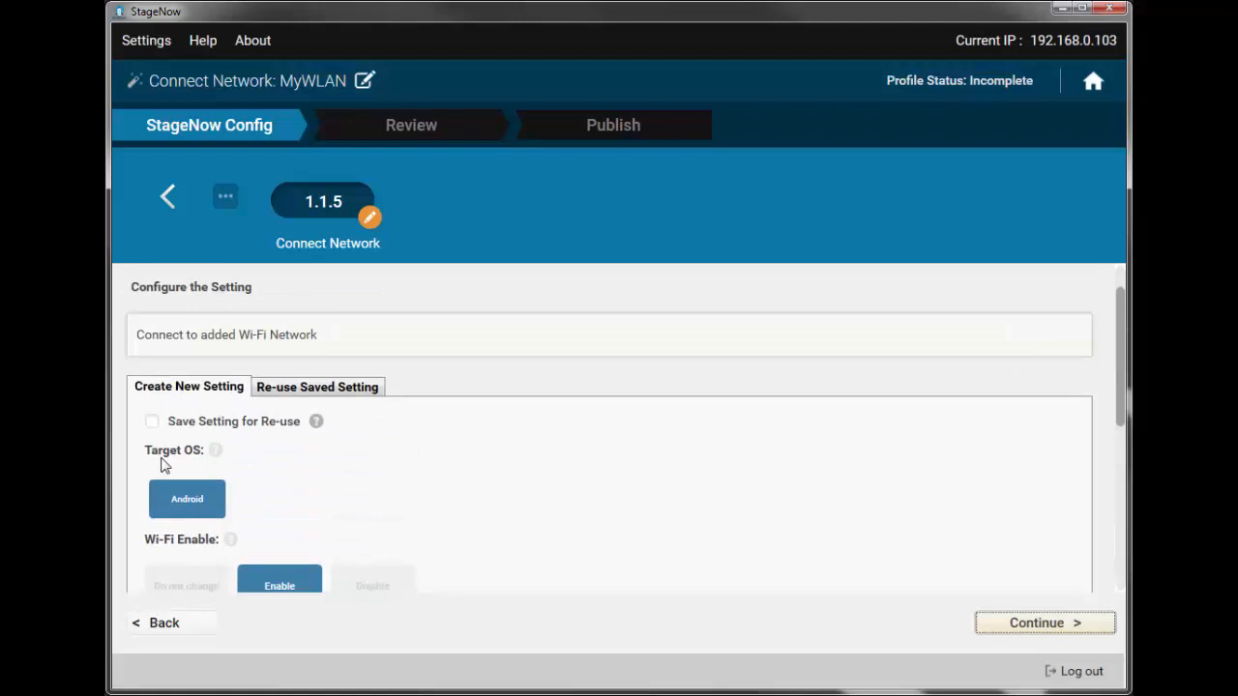
# Save the Connect Network setting for re-use as 'MyWLAN.connect' and continue to Review
pyautogui.click(150, 421)
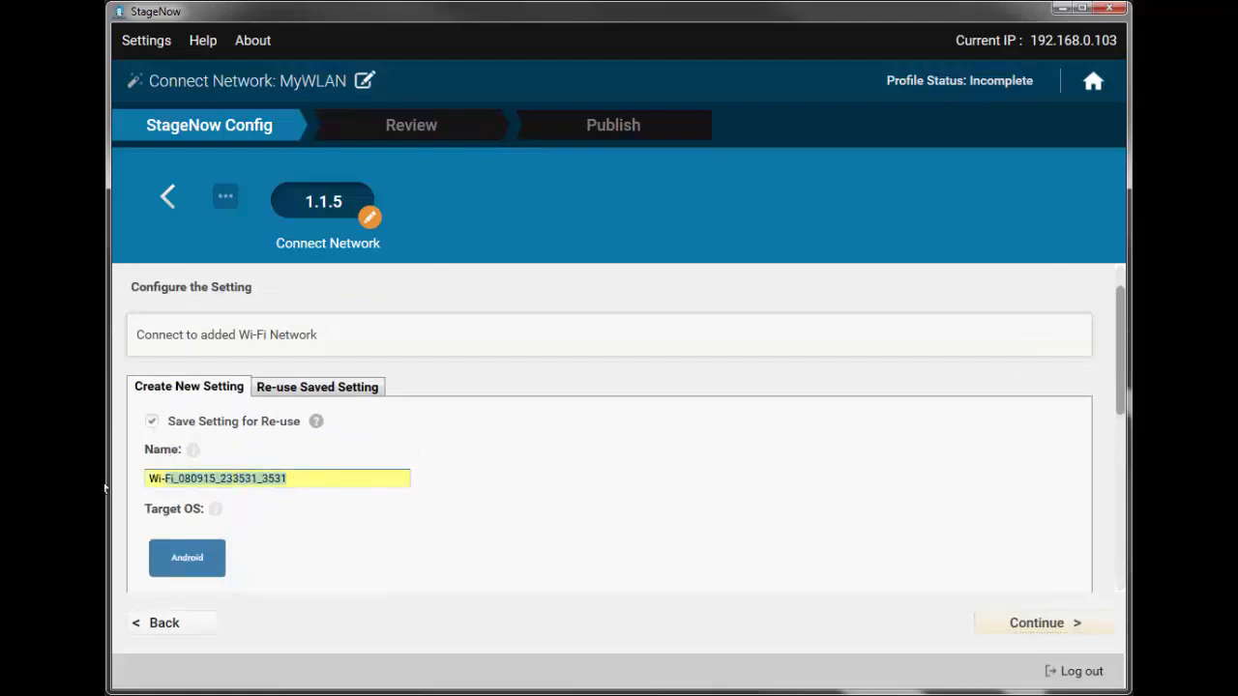
pyautogui.write('MyWLA')
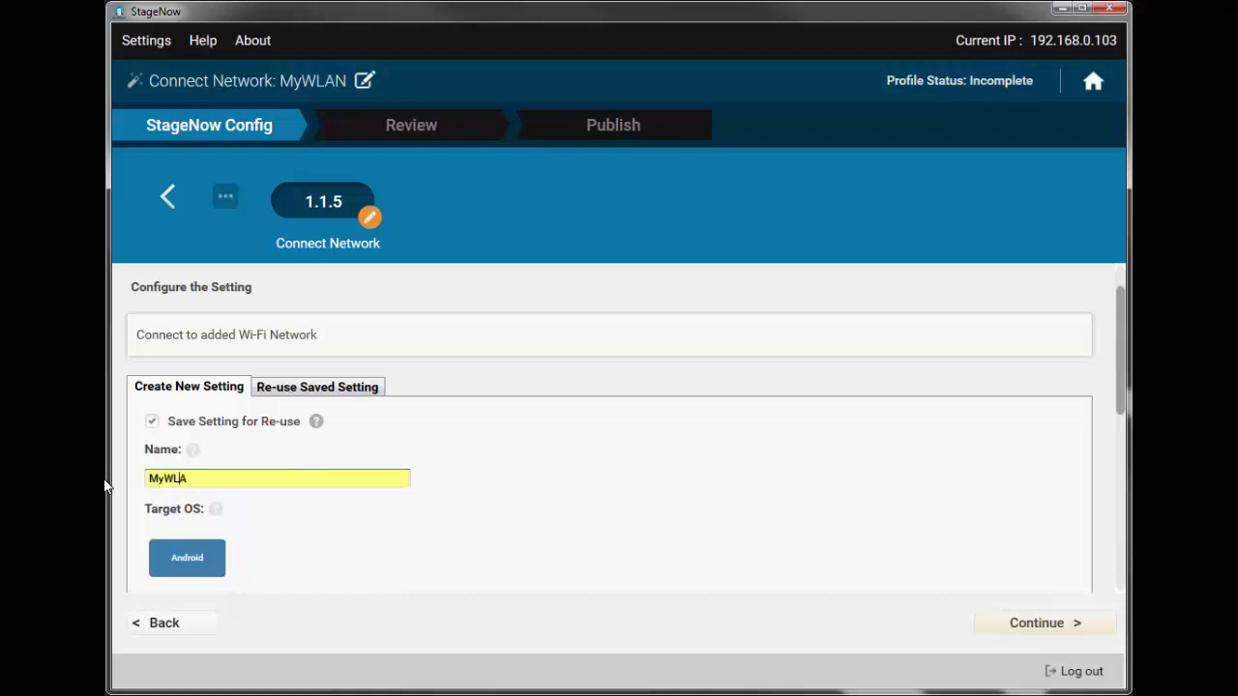
pyautogui.write('N.connect')
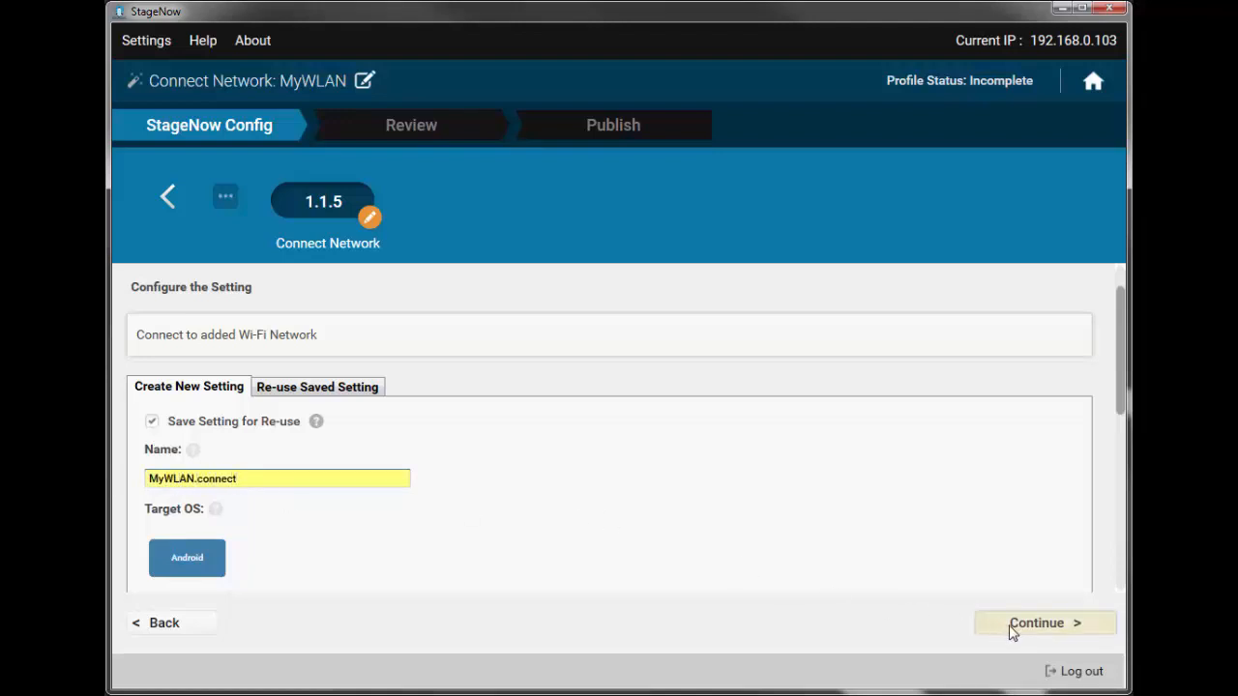
pyautogui.click(1037, 623)
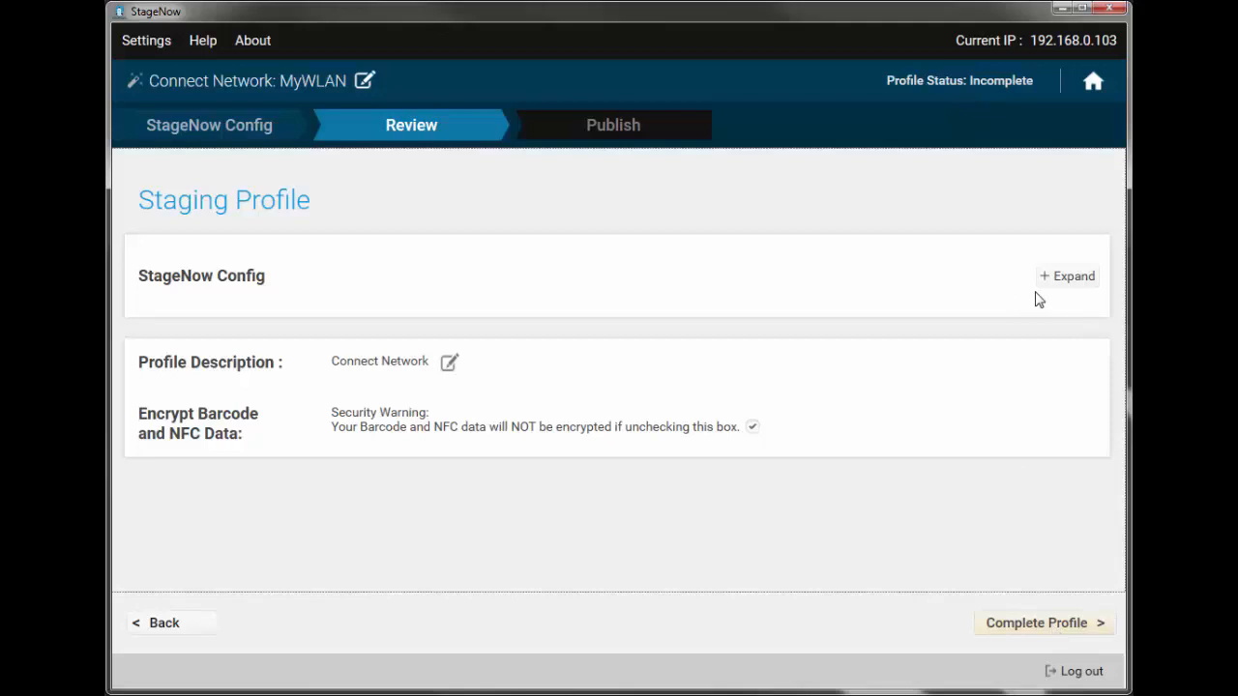
# Expand the Review page to list the configured Disable, Add and Connect Network steps
pyautogui.click(1068, 275)
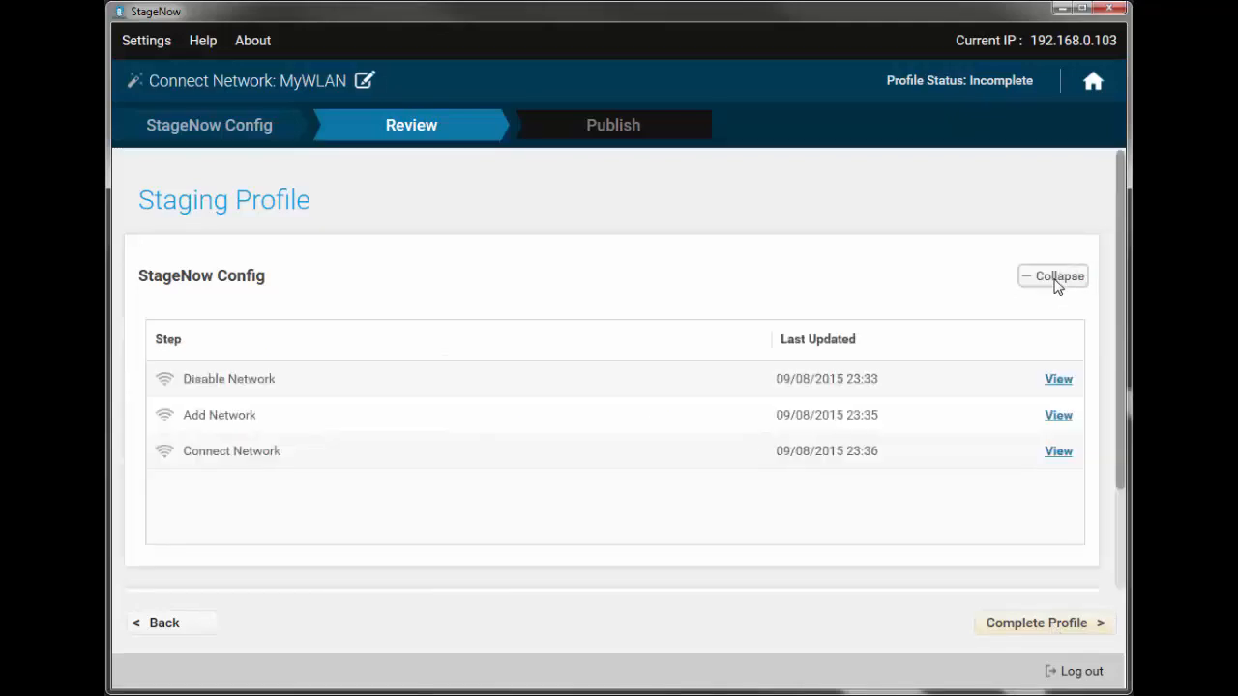
pyautogui.moveTo(468, 391)
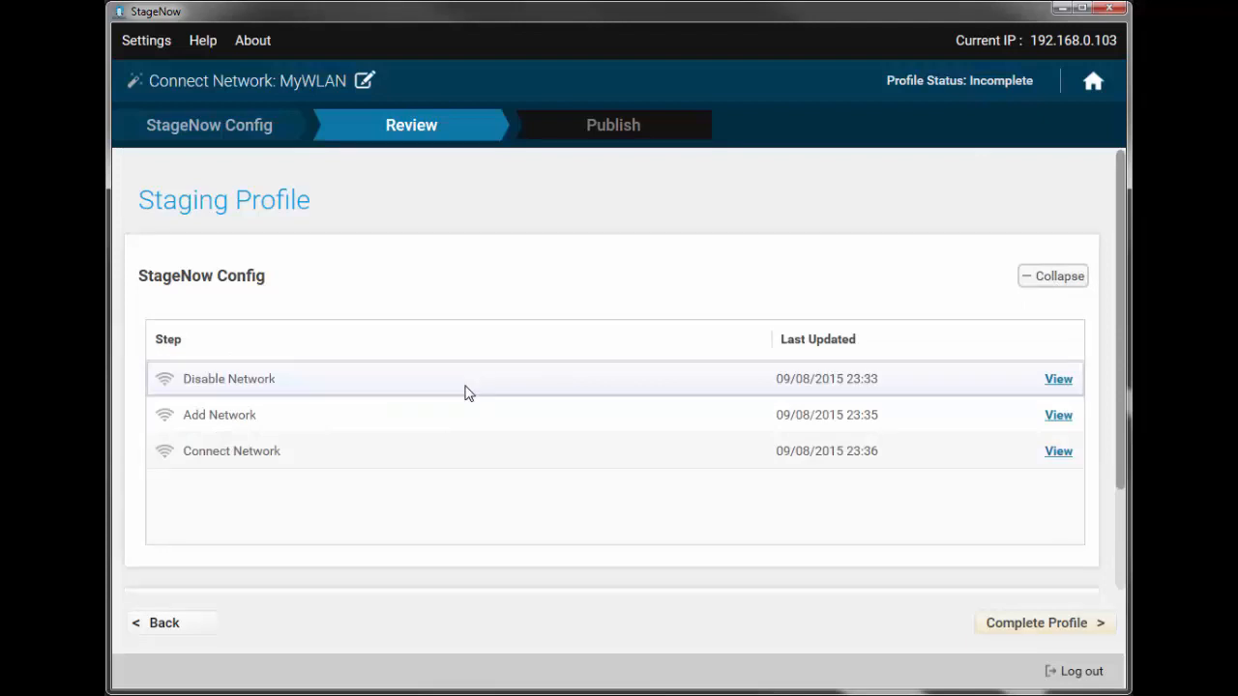
pyautogui.moveTo(252, 425)
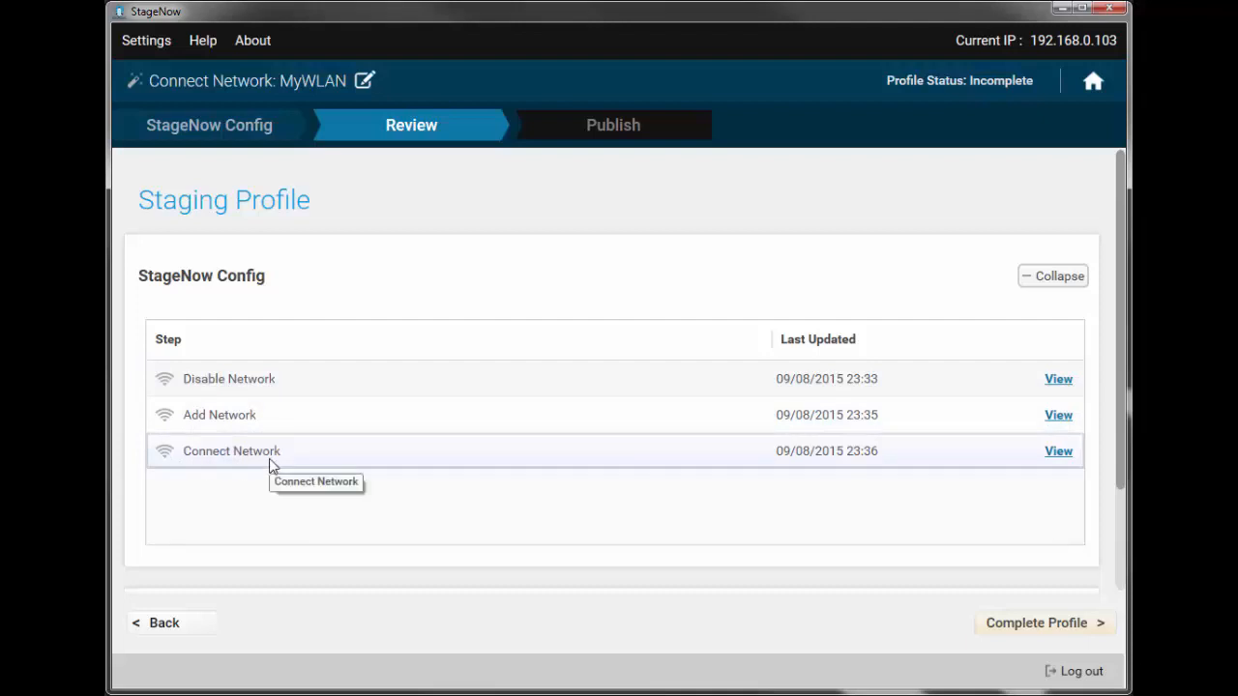
pyautogui.scroll(-3)
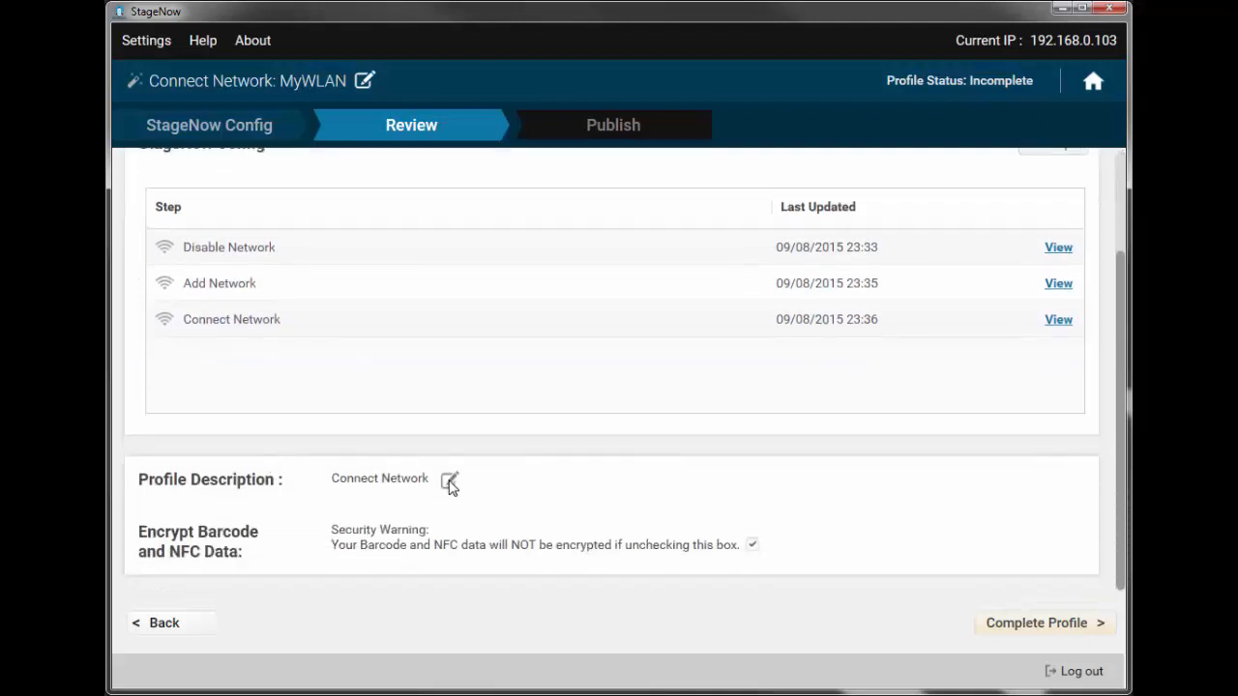
# Set the profile description to 'Creates and connects to MyWLAN' and save it
pyautogui.click(449, 480)
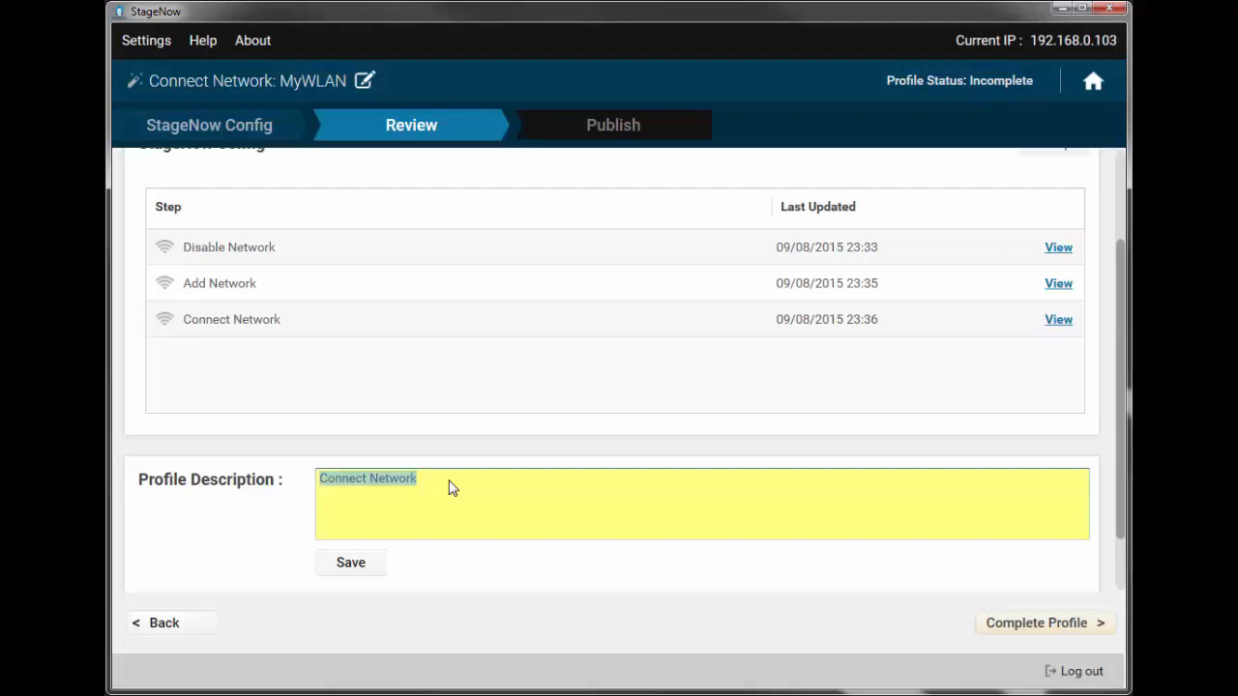
pyautogui.write('Creates a')
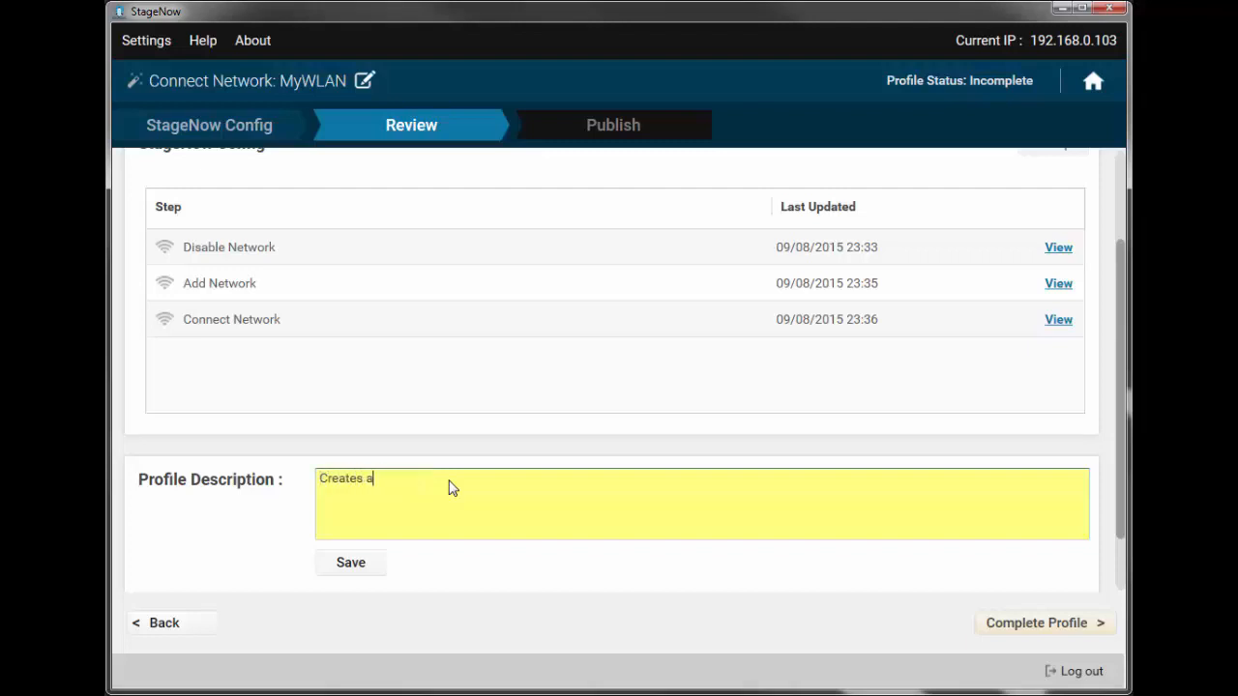
pyautogui.write('nd connects')
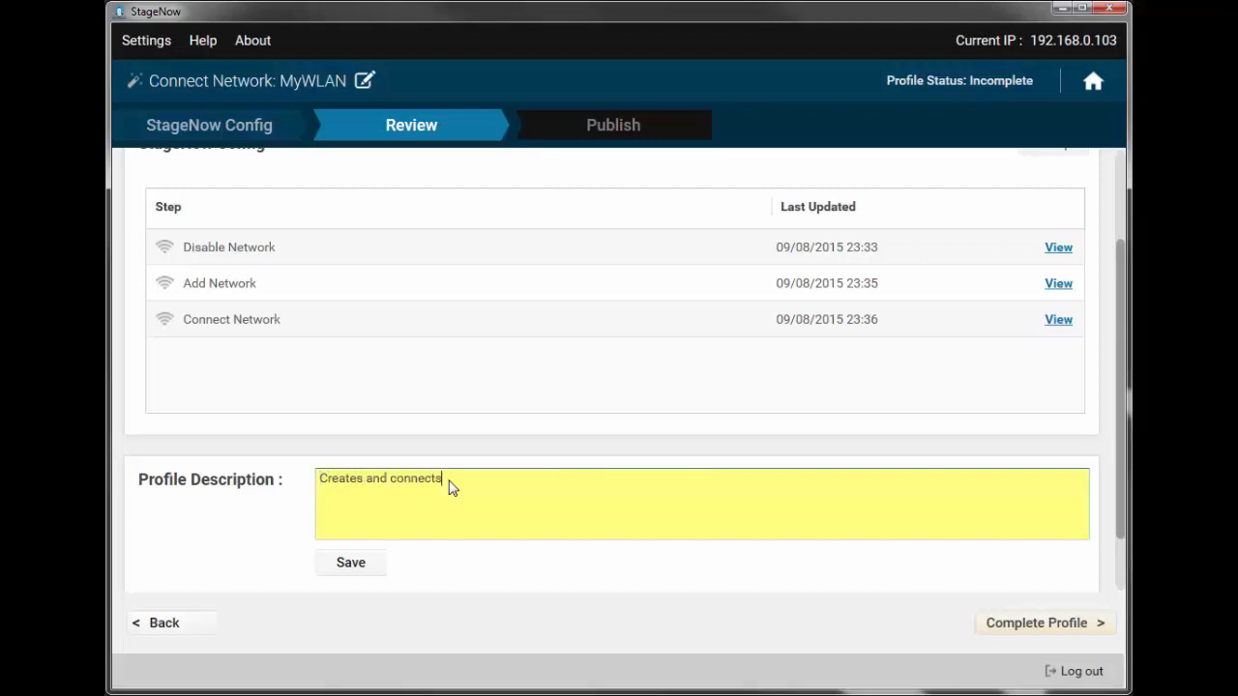
pyautogui.write('to M')
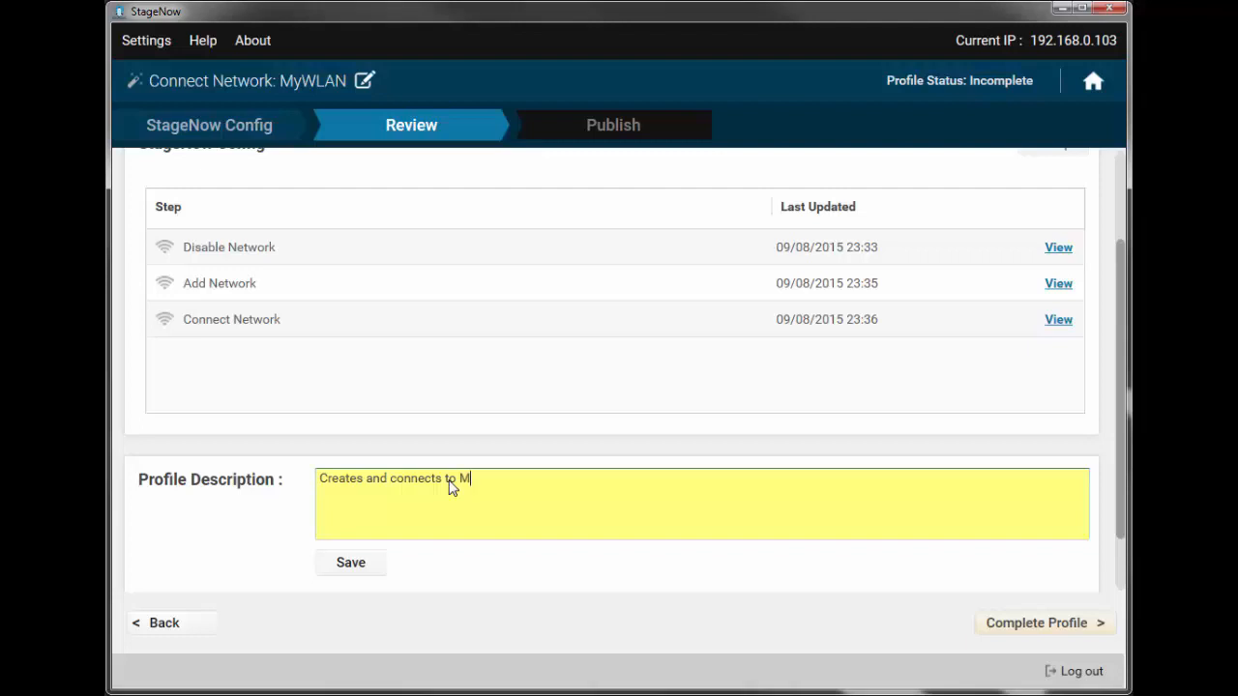
pyautogui.write('yWLAN')
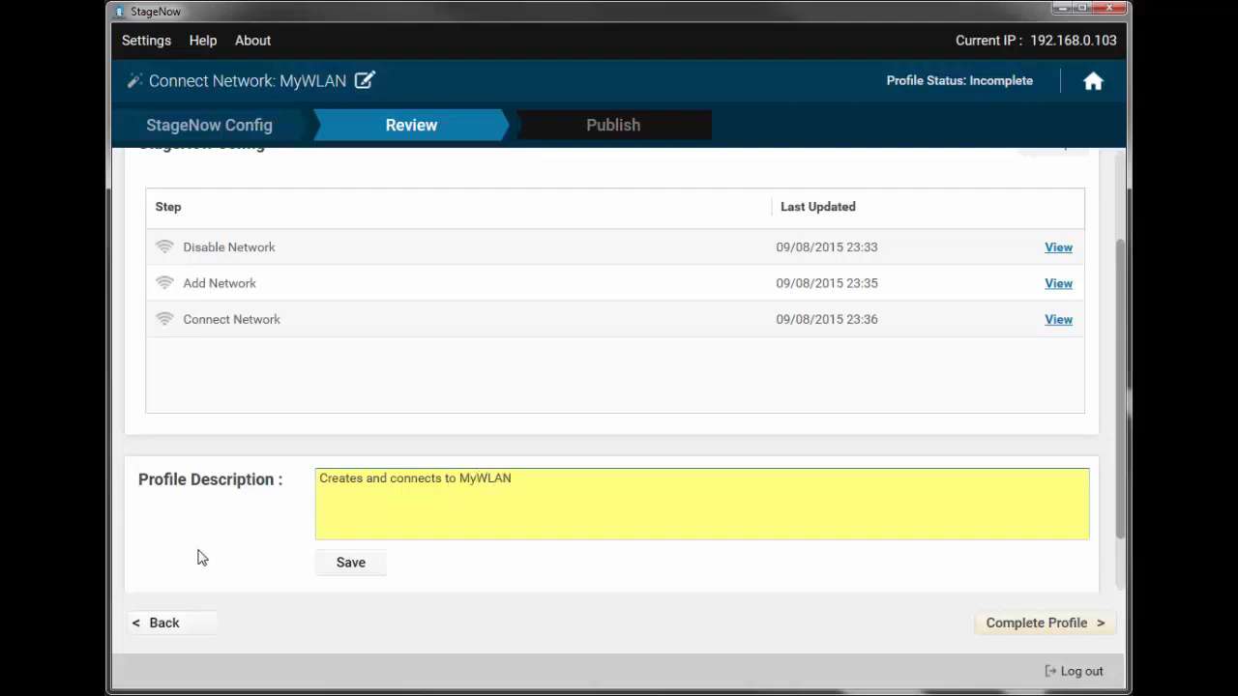
pyautogui.click(350, 561)
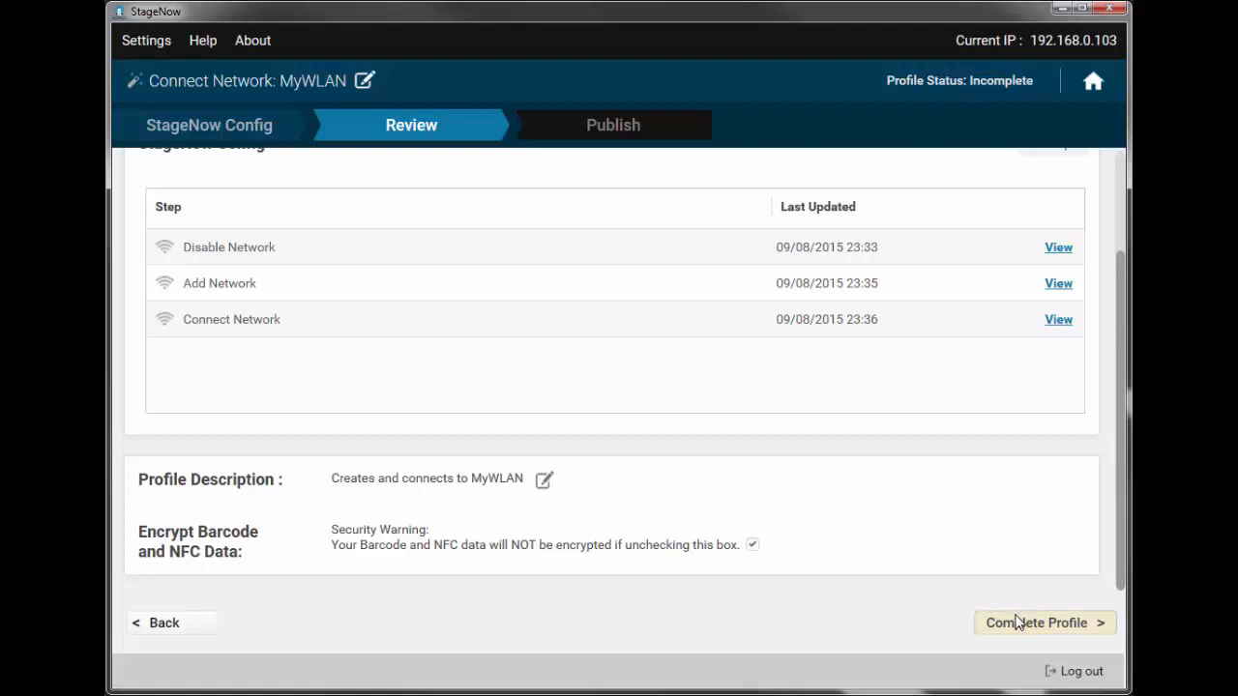
# Complete the profile, select the PDF417 StageNow barcode and generate a test barcode
pyautogui.click(1037, 622)
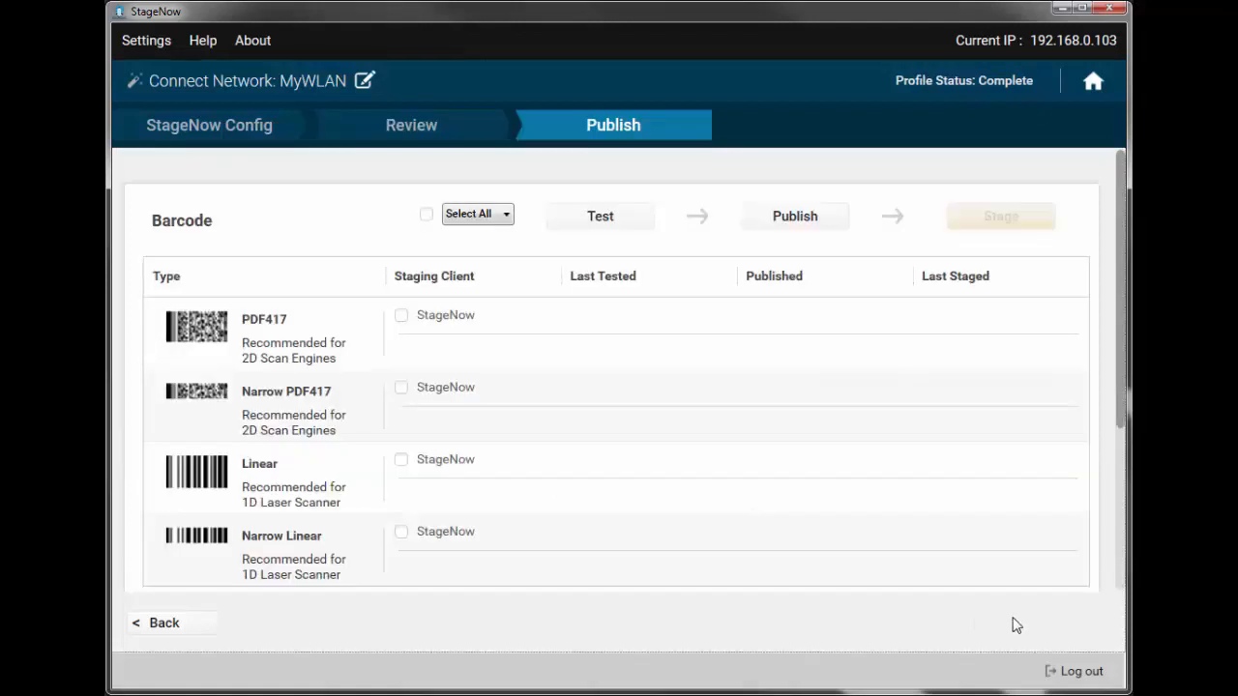
pyautogui.moveTo(526, 379)
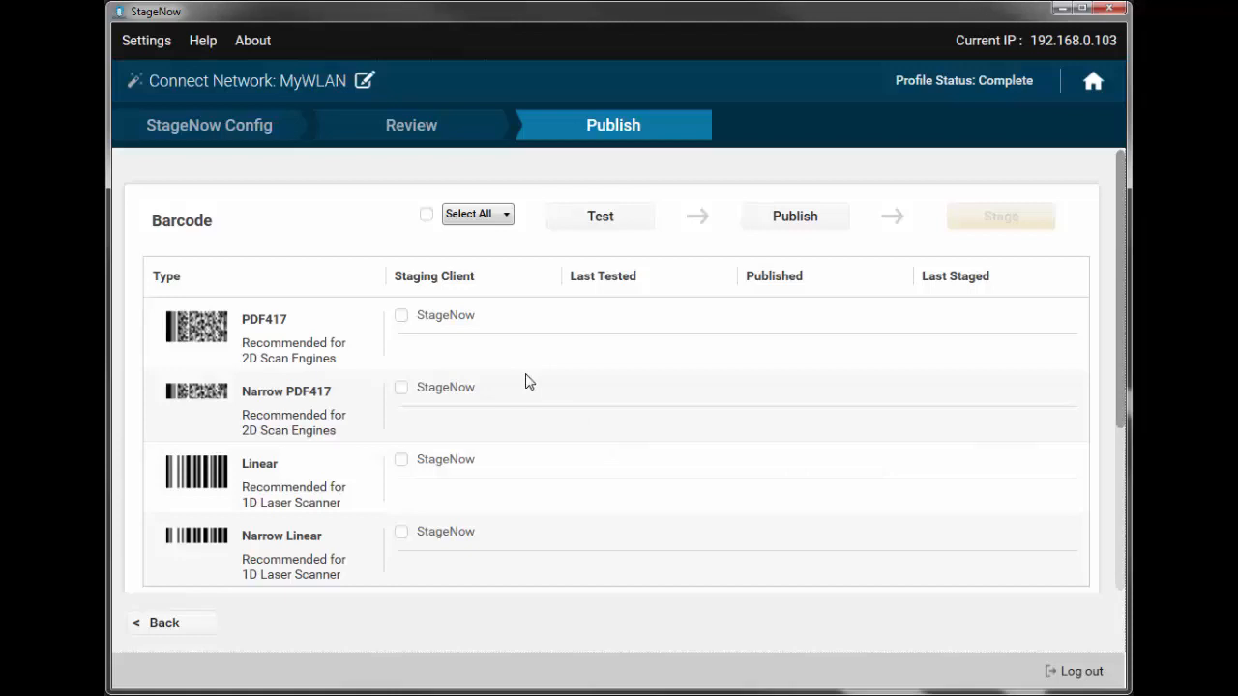
pyautogui.moveTo(406, 323)
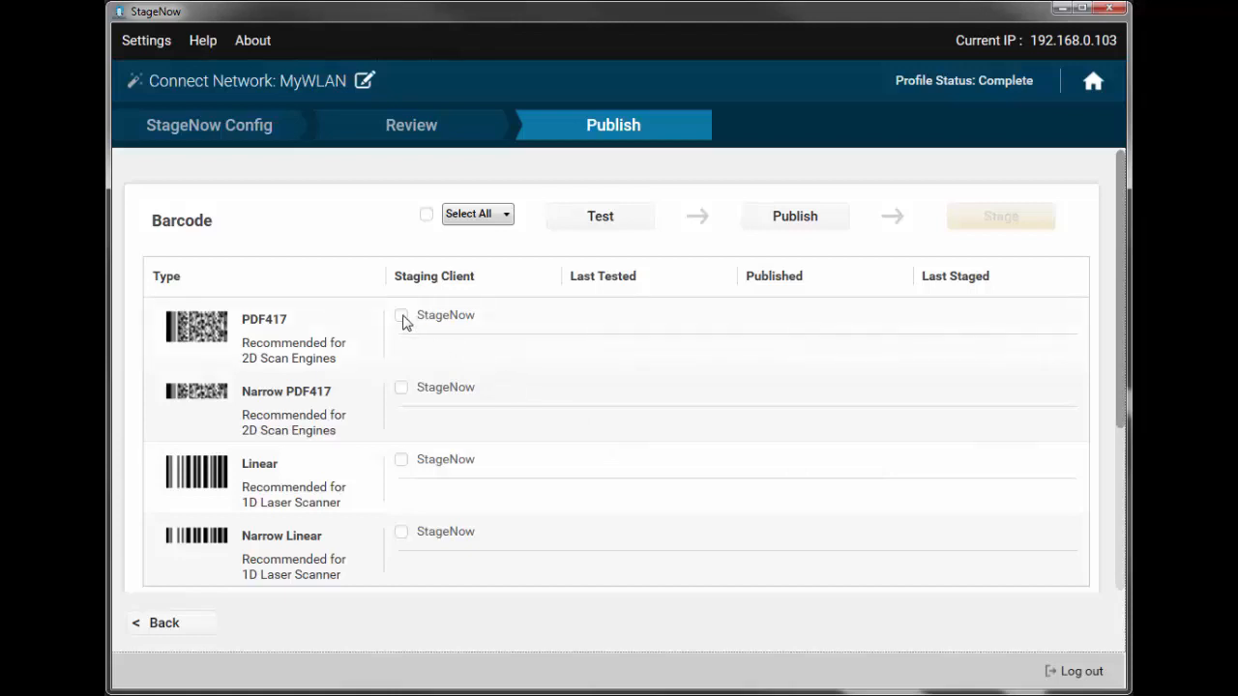
pyautogui.click(400, 316)
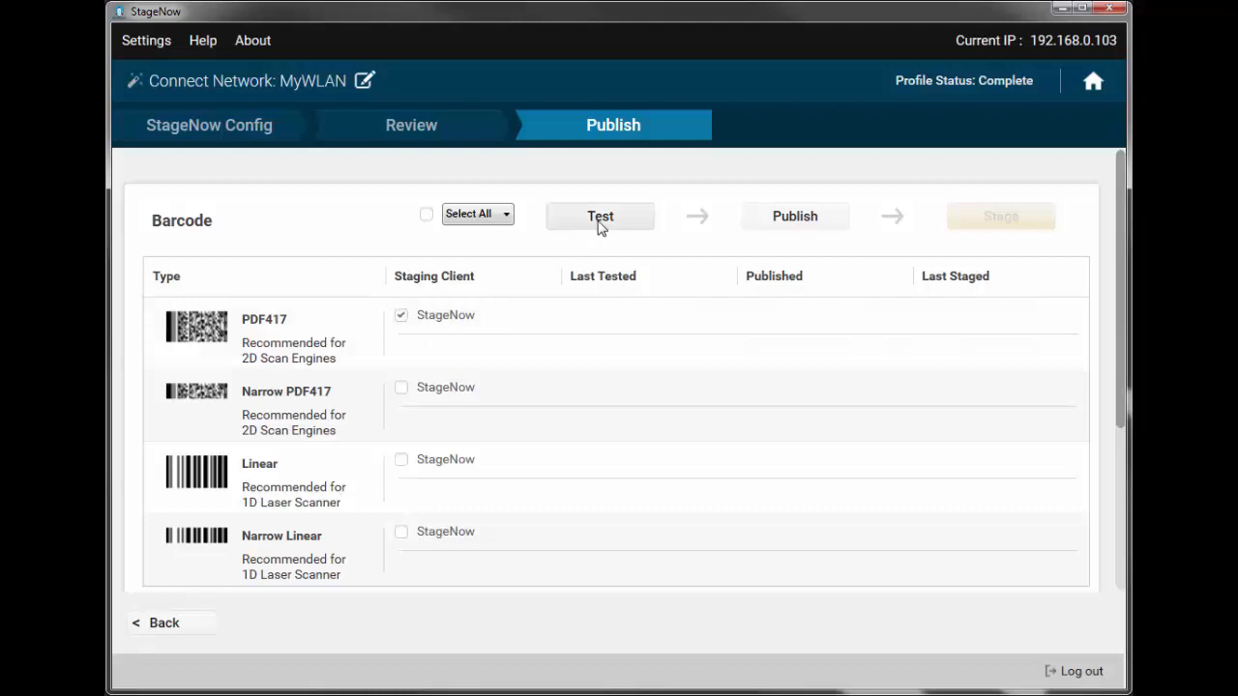
pyautogui.click(599, 217)
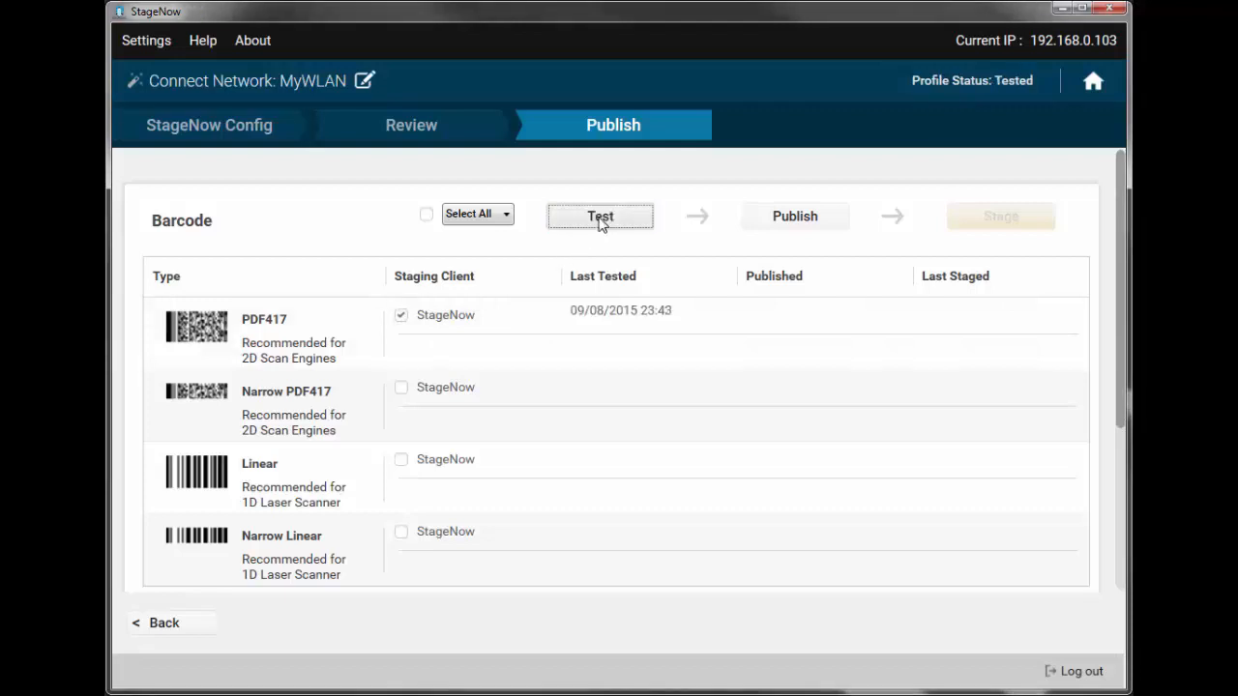
pyautogui.click(600, 217)
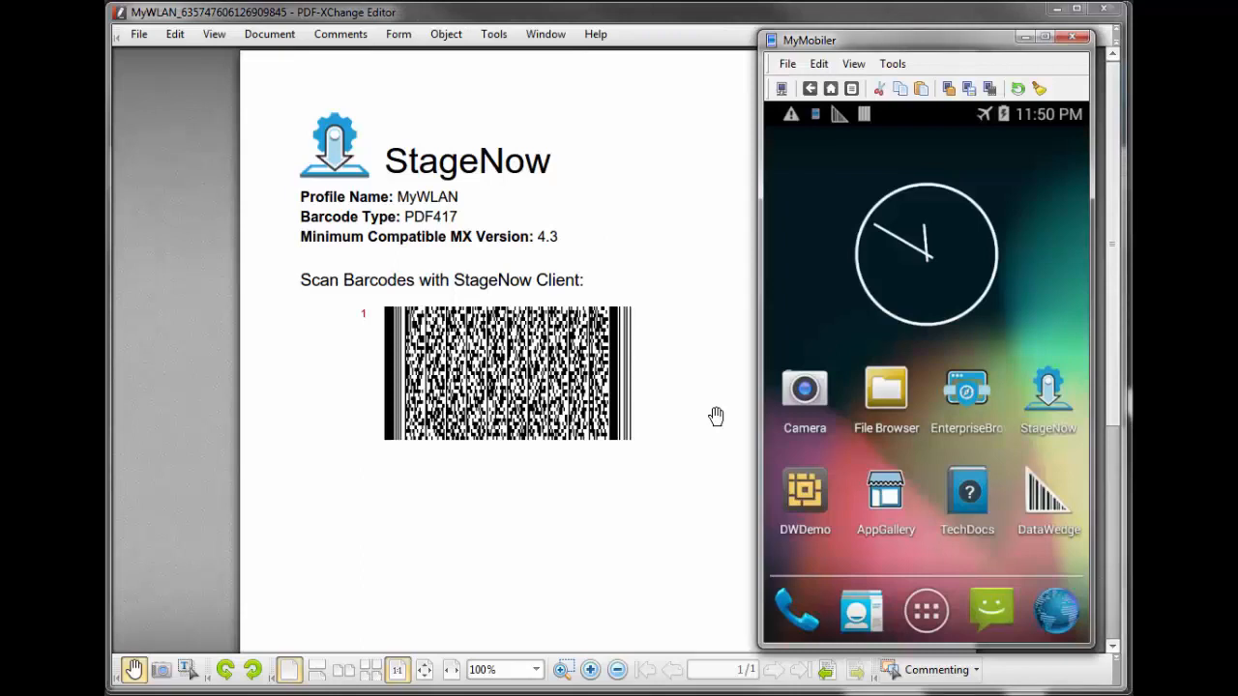
# Launch the StageNow client on the mirrored phone for barcode staging
pyautogui.click(1048, 387)
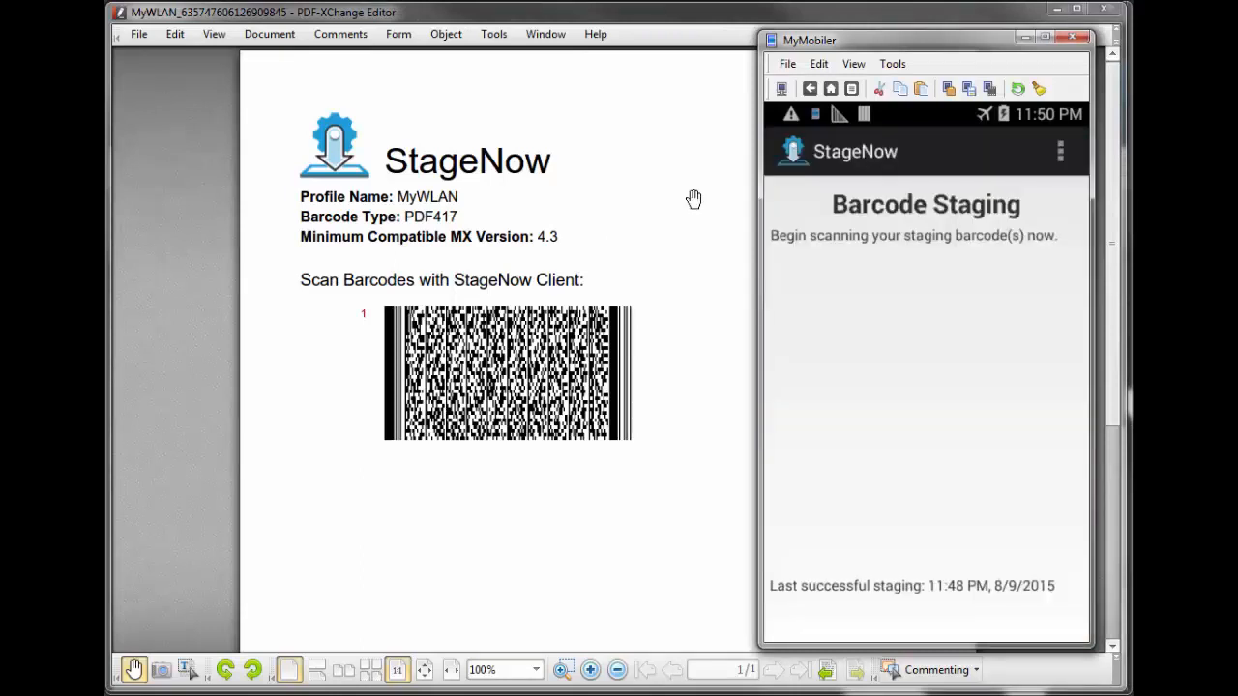